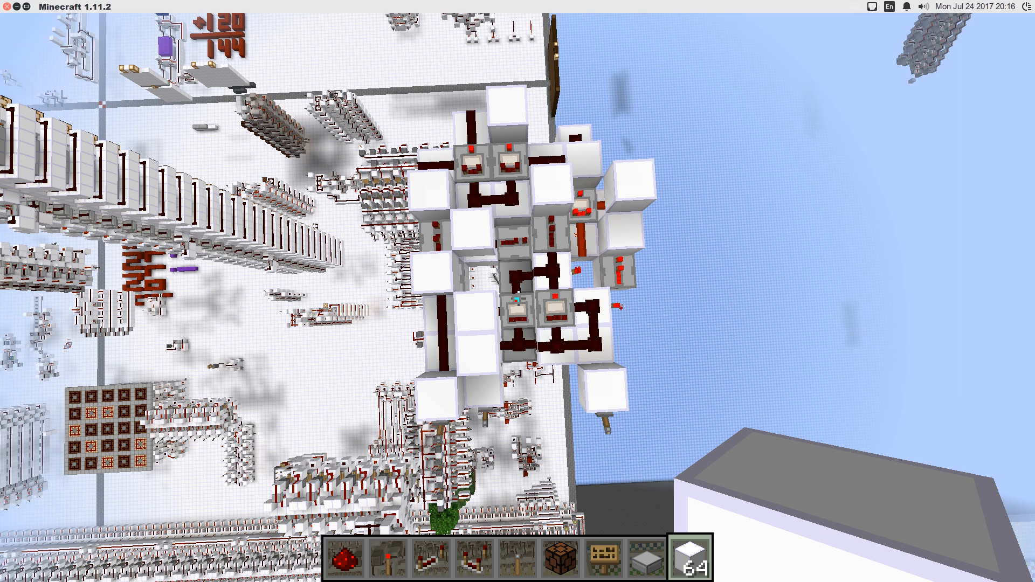
pyautogui.moveTo(518, 291)
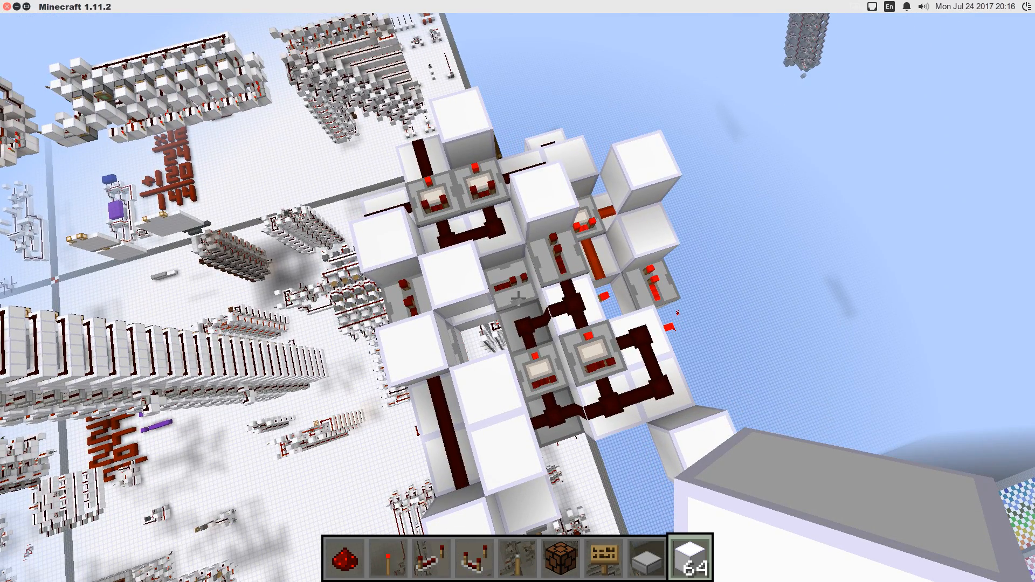
pyautogui.moveTo(517, 291)
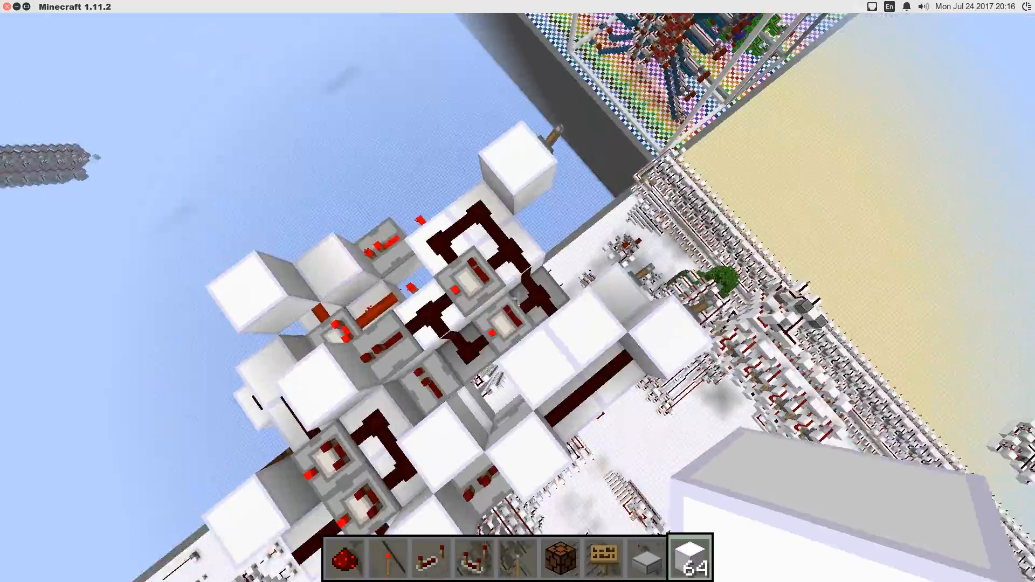
pyautogui.moveTo(518, 291)
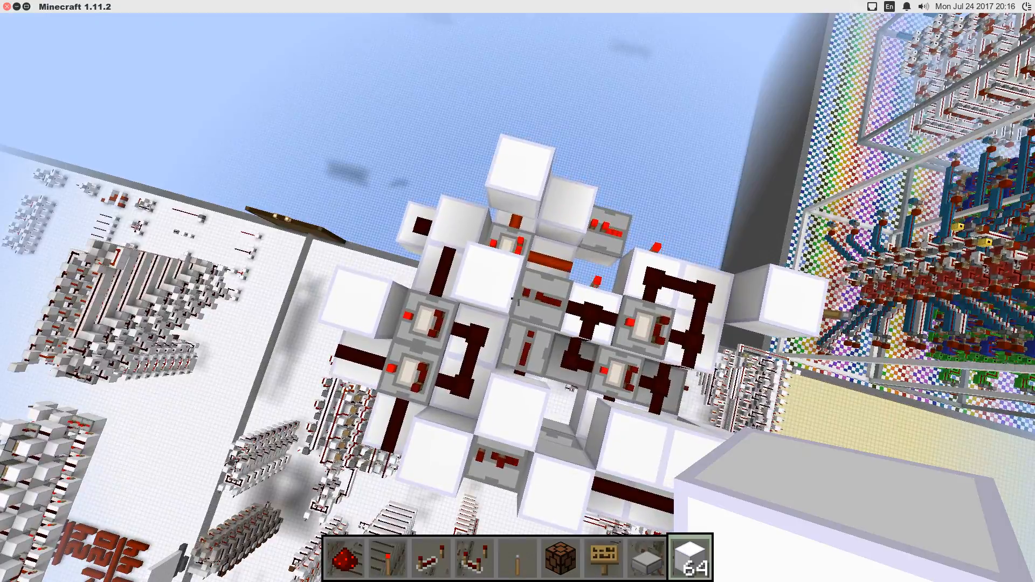
pyautogui.moveTo(517, 291)
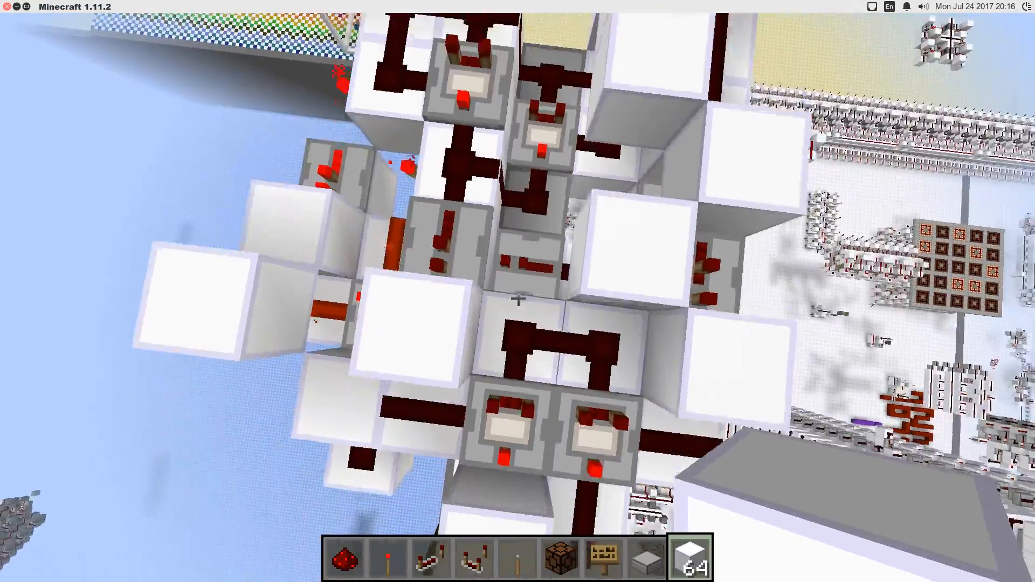
pyautogui.moveTo(518, 291)
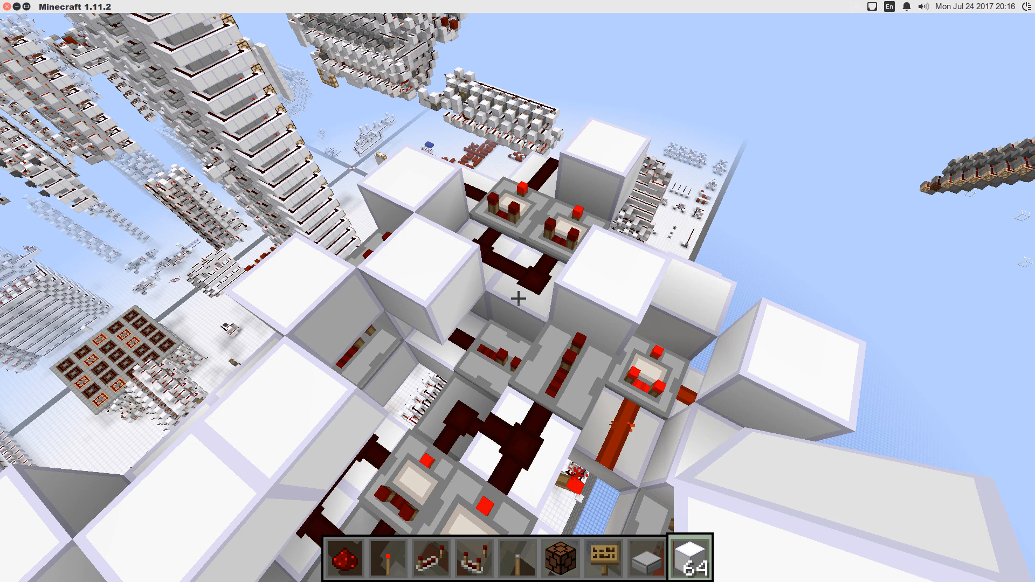
pyautogui.moveTo(518, 292)
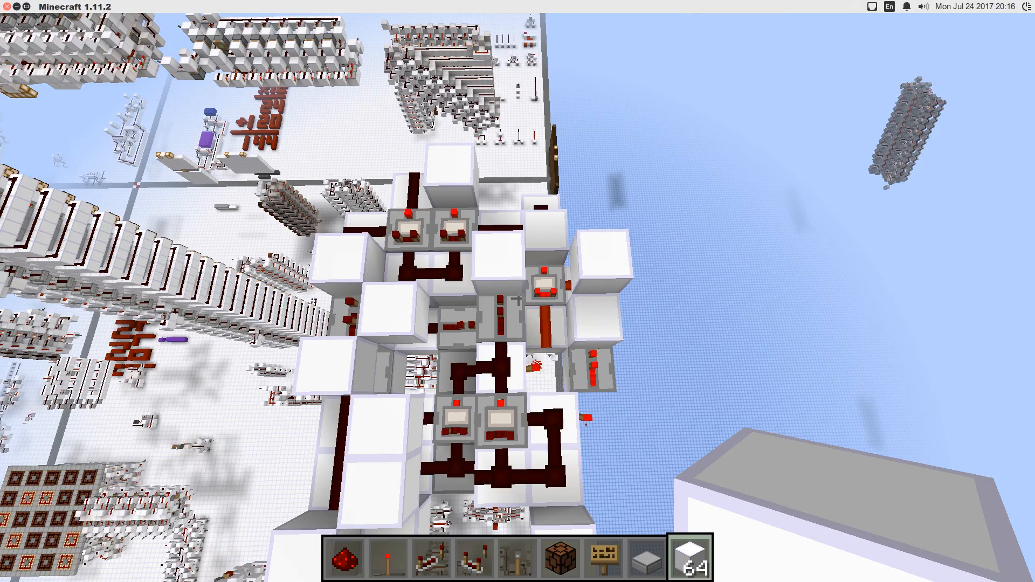
pyautogui.moveTo(517, 291)
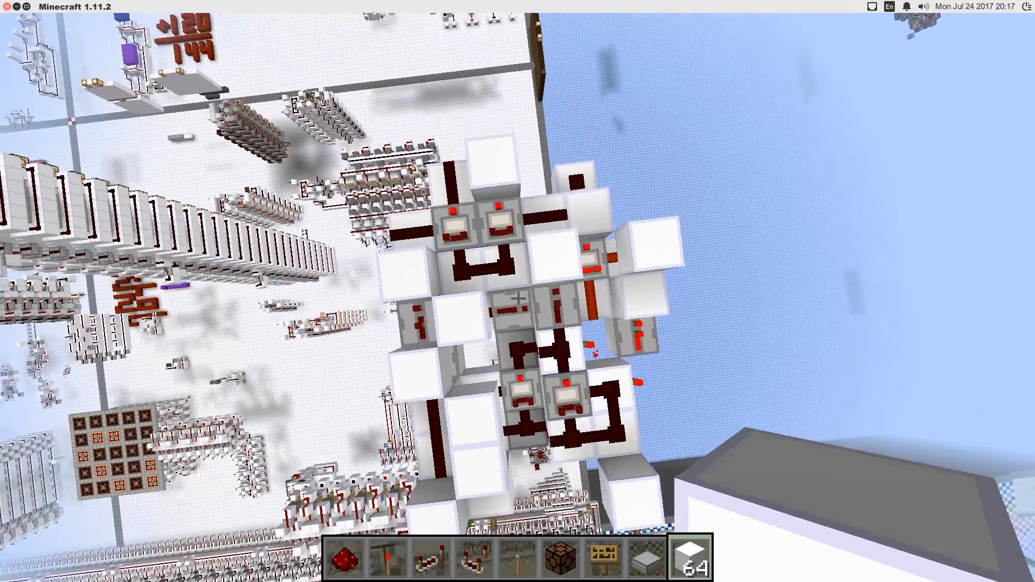
pyautogui.moveTo(518, 277)
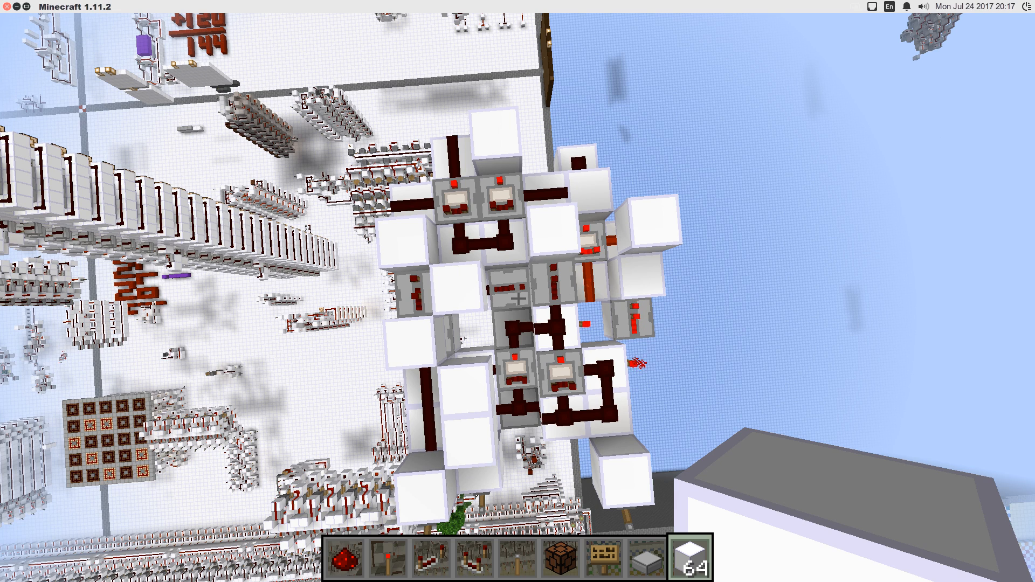
pyautogui.moveTo(518, 291)
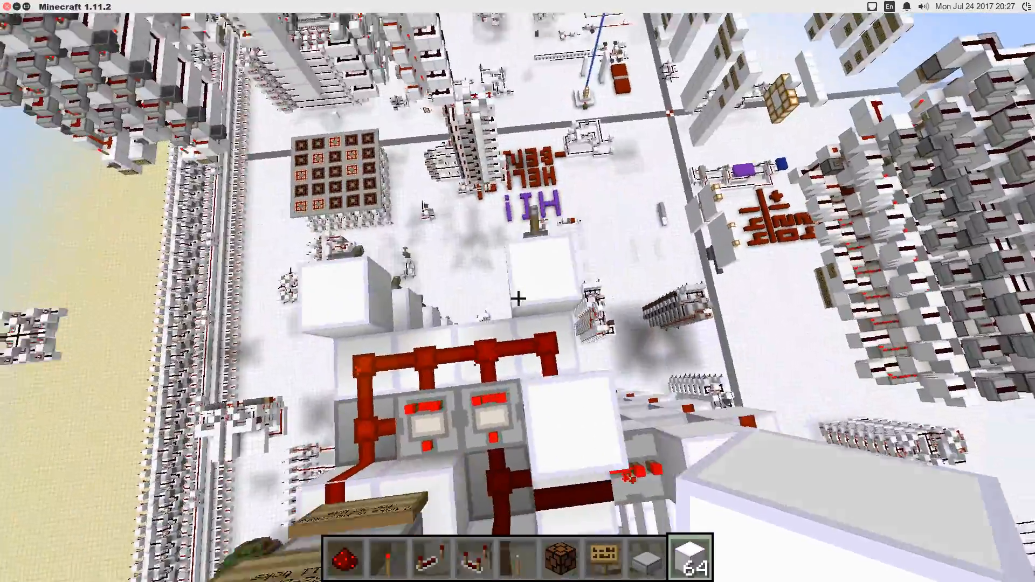
pyautogui.moveTo(518, 291)
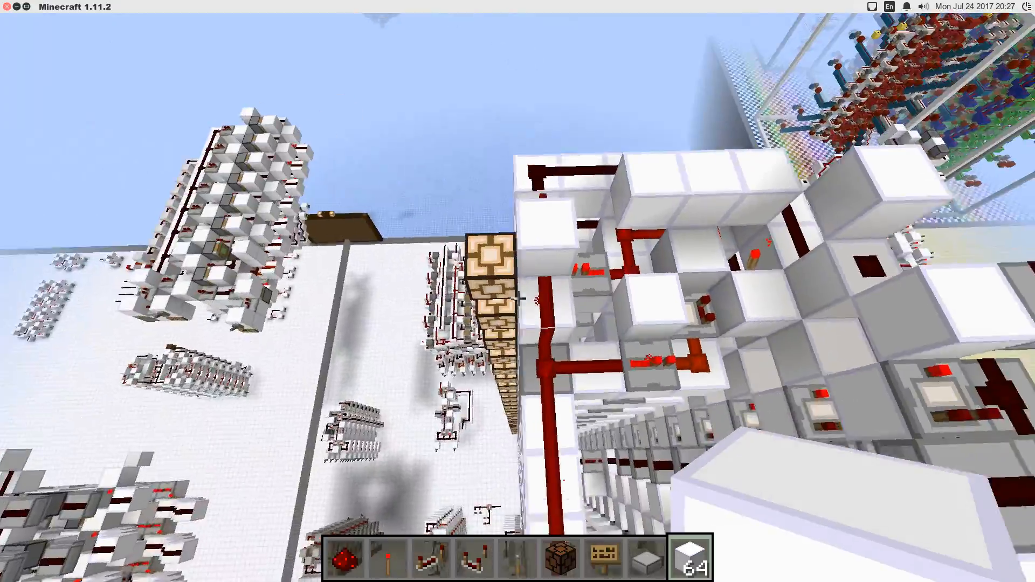
pyautogui.moveTo(518, 277)
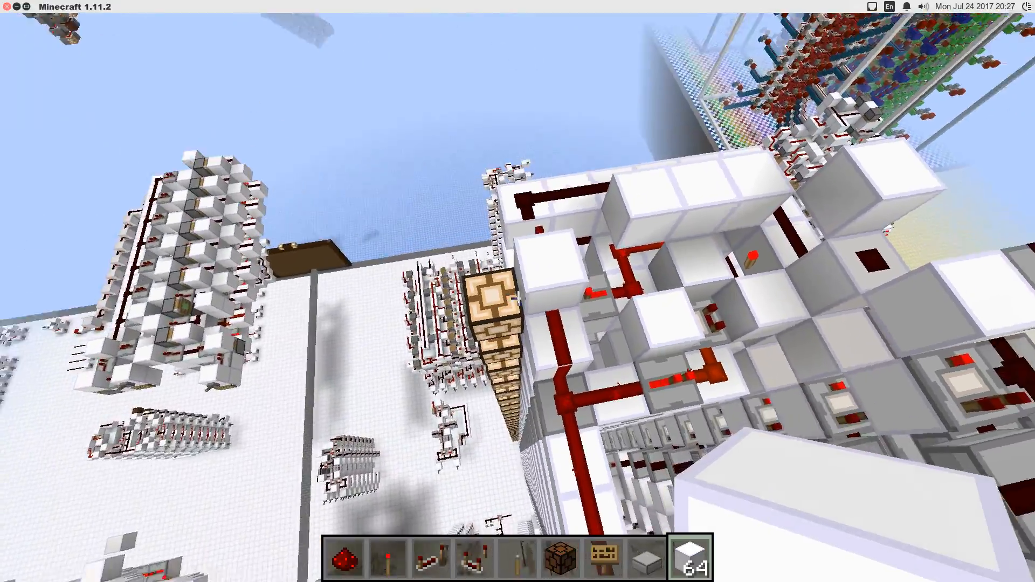
pyautogui.moveTo(517, 291)
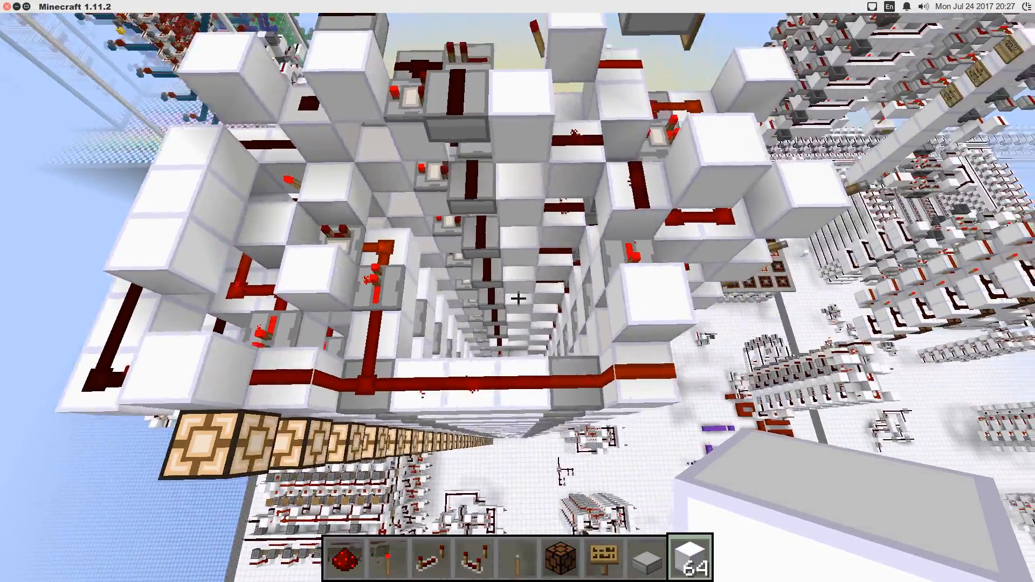
pyautogui.moveTo(518, 298)
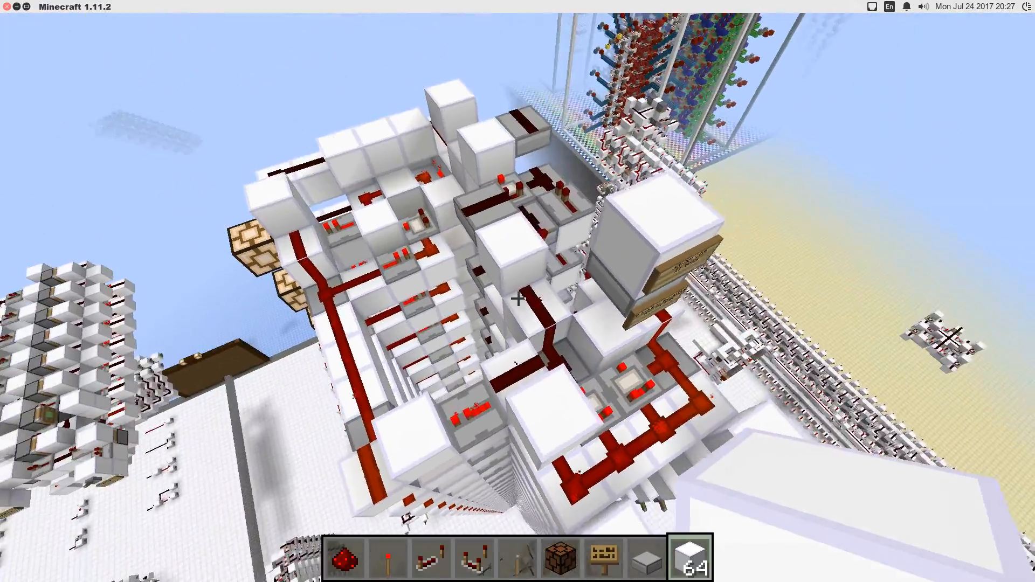
pyautogui.moveTo(517, 299)
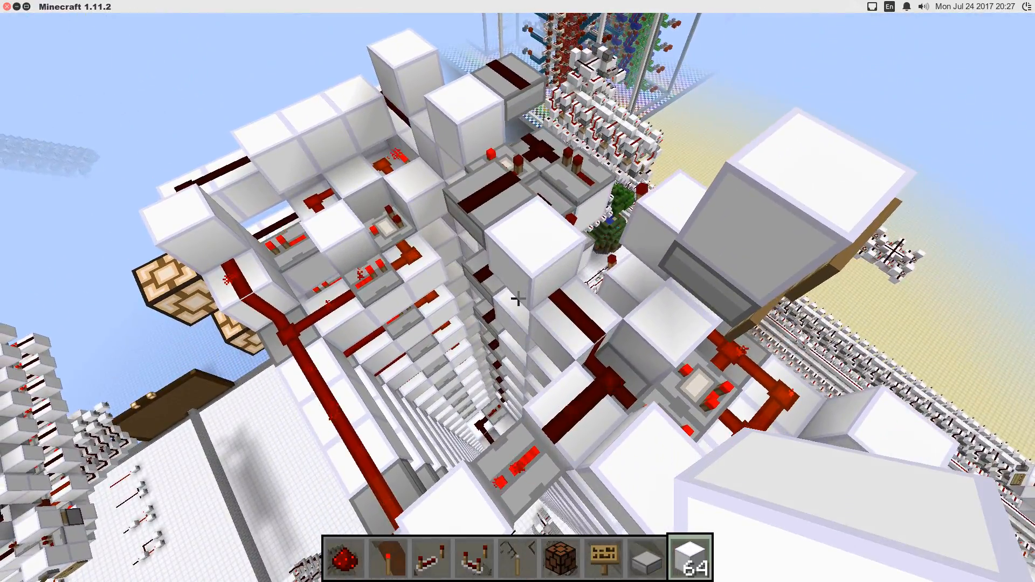
pyautogui.moveTo(517, 291)
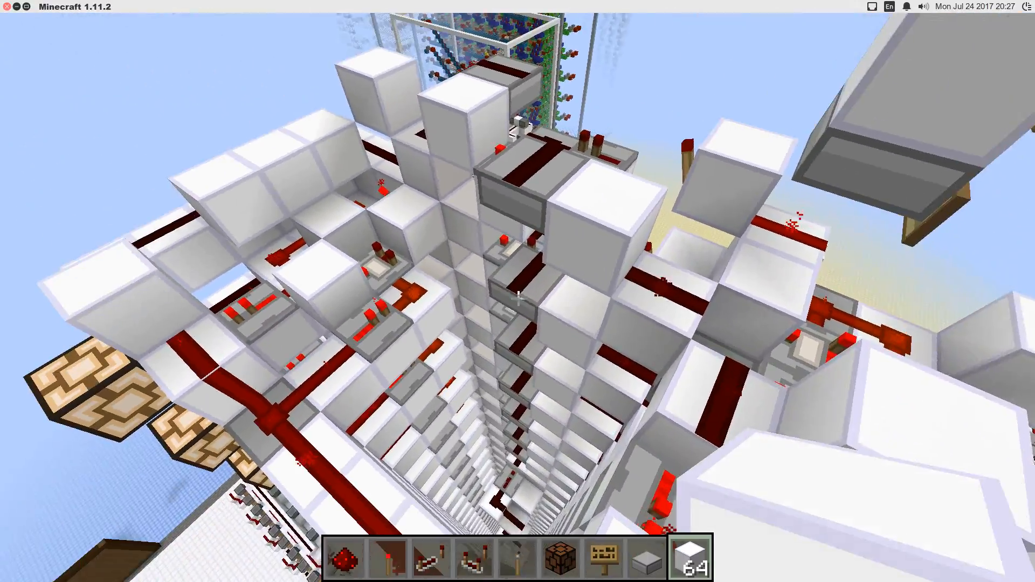
pyautogui.moveTo(518, 291)
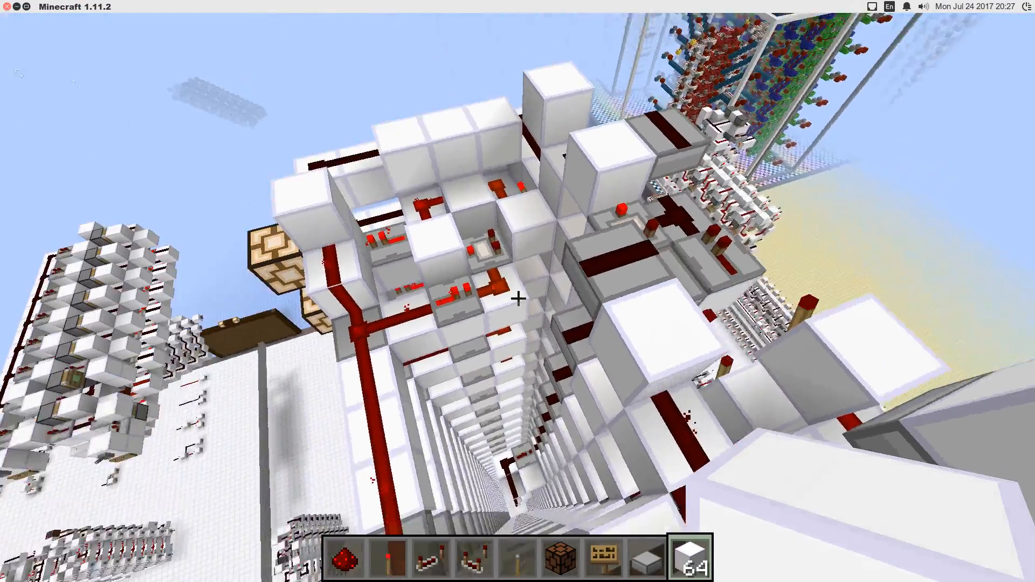
pyautogui.moveTo(518, 294)
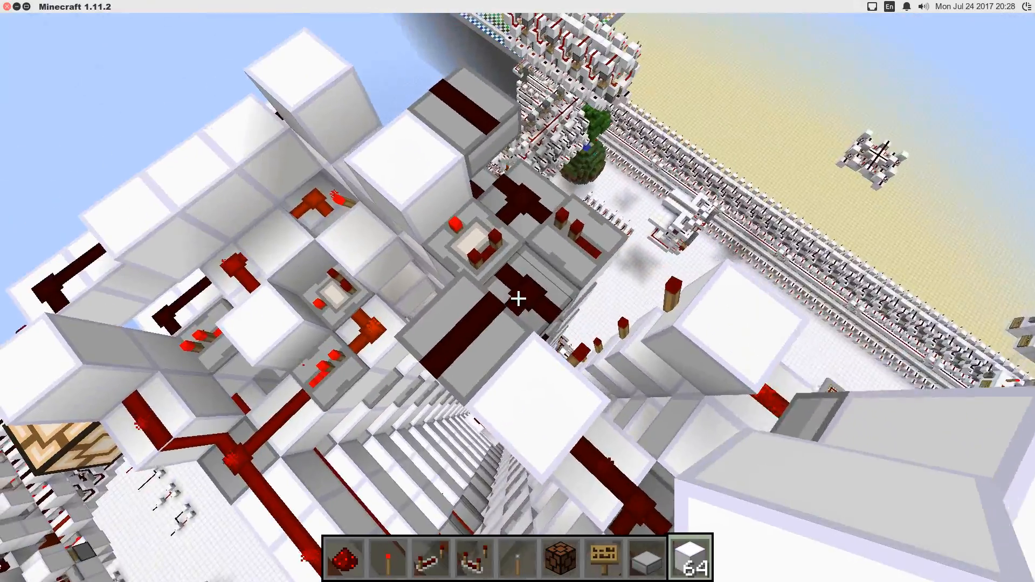
pyautogui.moveTo(518, 298)
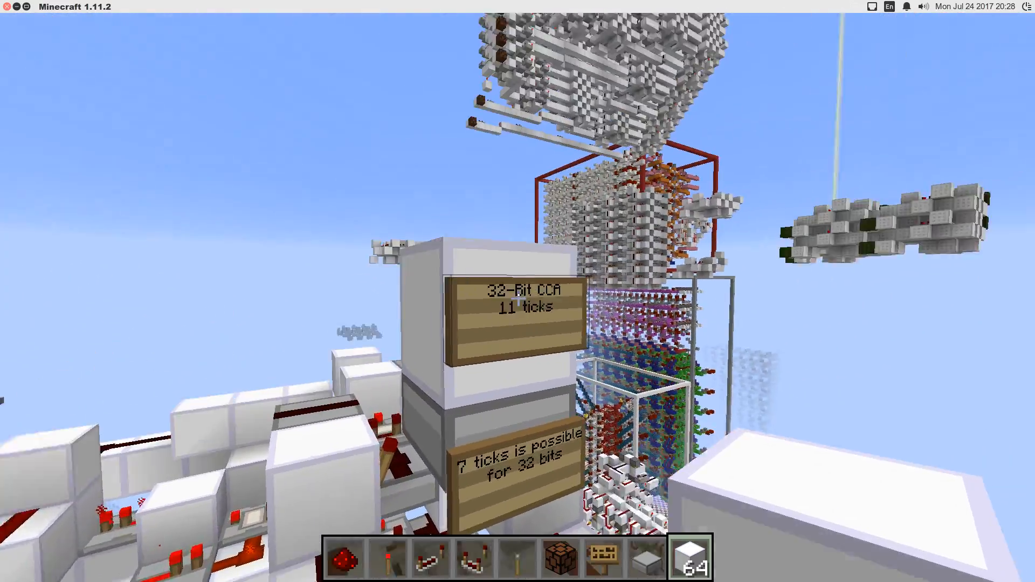
pyautogui.moveTo(518, 292)
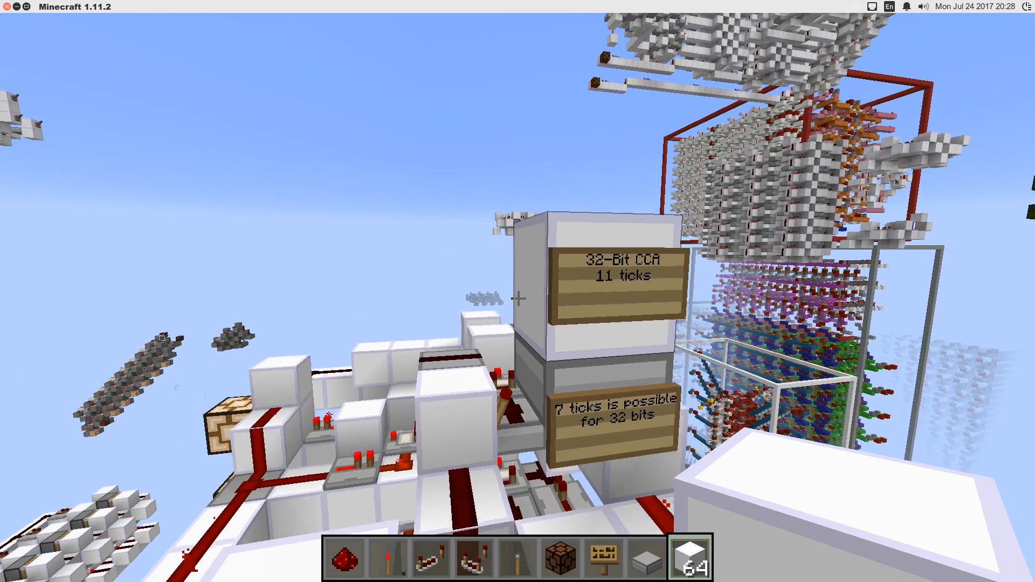
pyautogui.moveTo(517, 299)
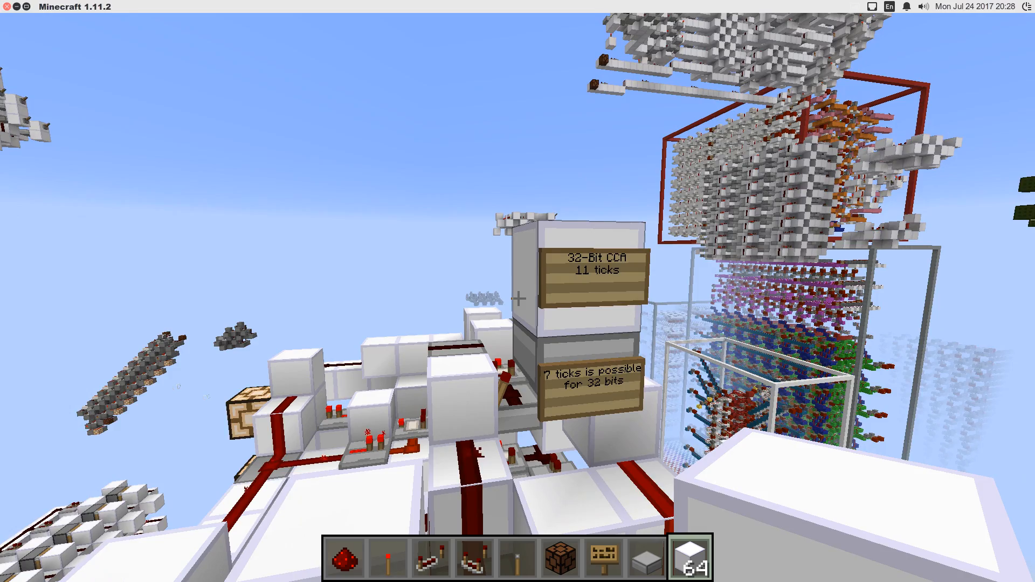
pyautogui.moveTo(518, 299)
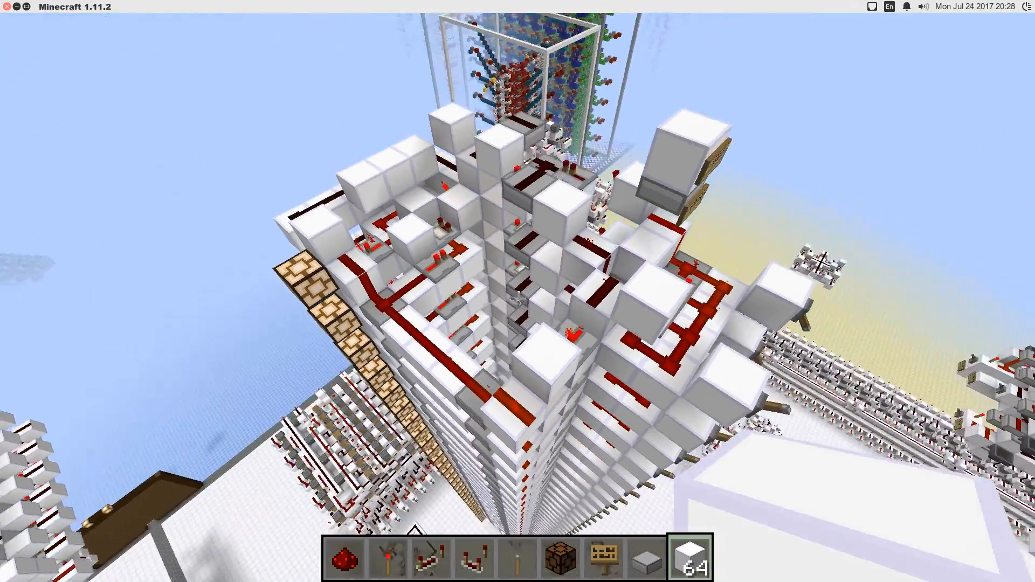
pyautogui.moveTo(518, 291)
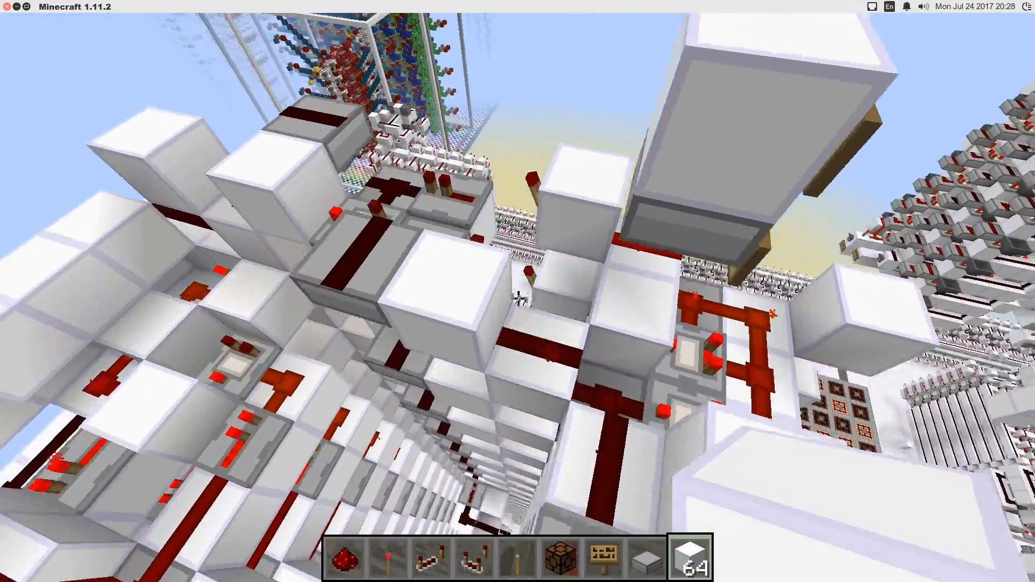
pyautogui.moveTo(517, 291)
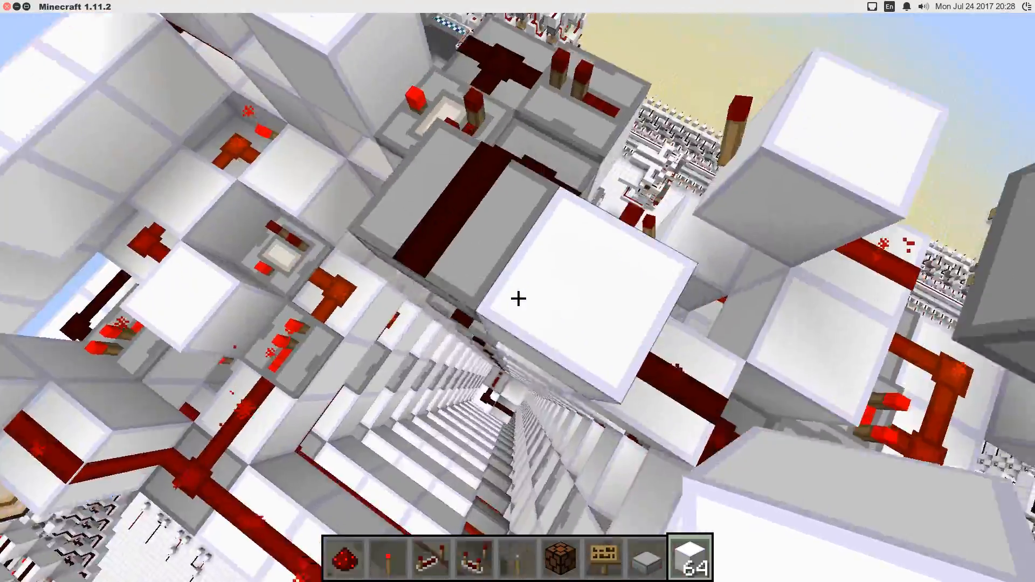
pyautogui.moveTo(518, 299)
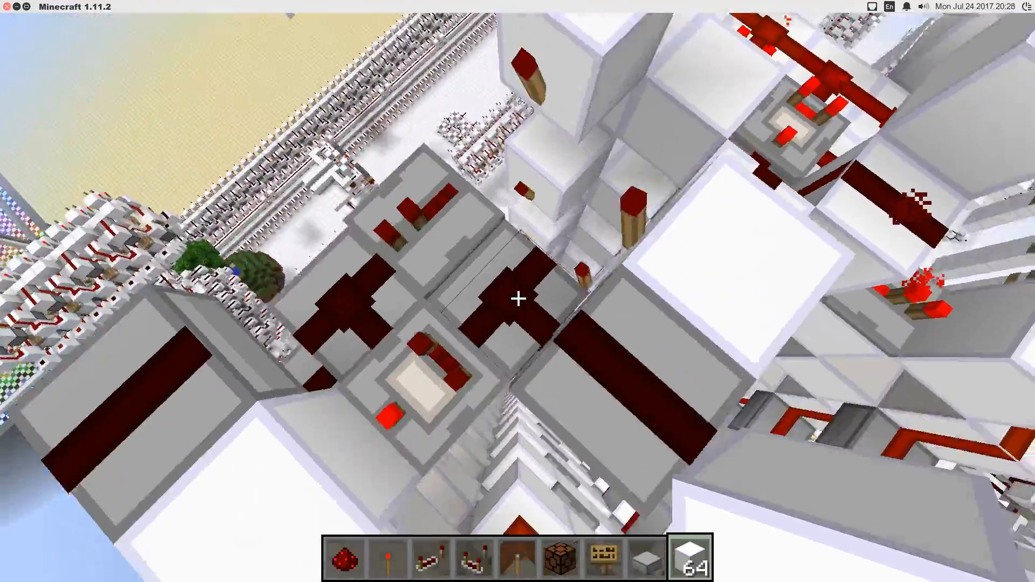
pyautogui.moveTo(518, 298)
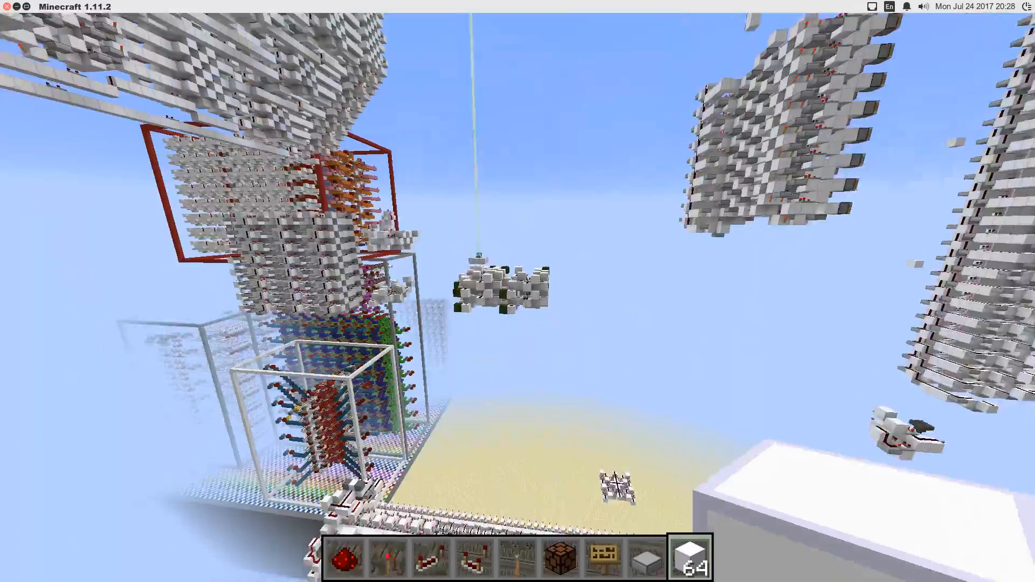
pyautogui.moveTo(517, 298)
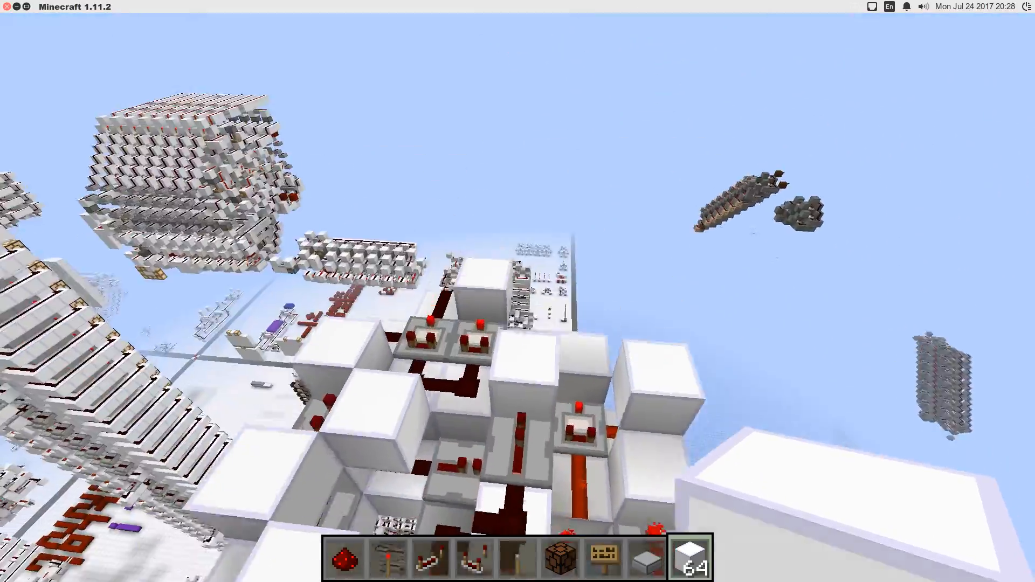
pyautogui.moveTo(517, 291)
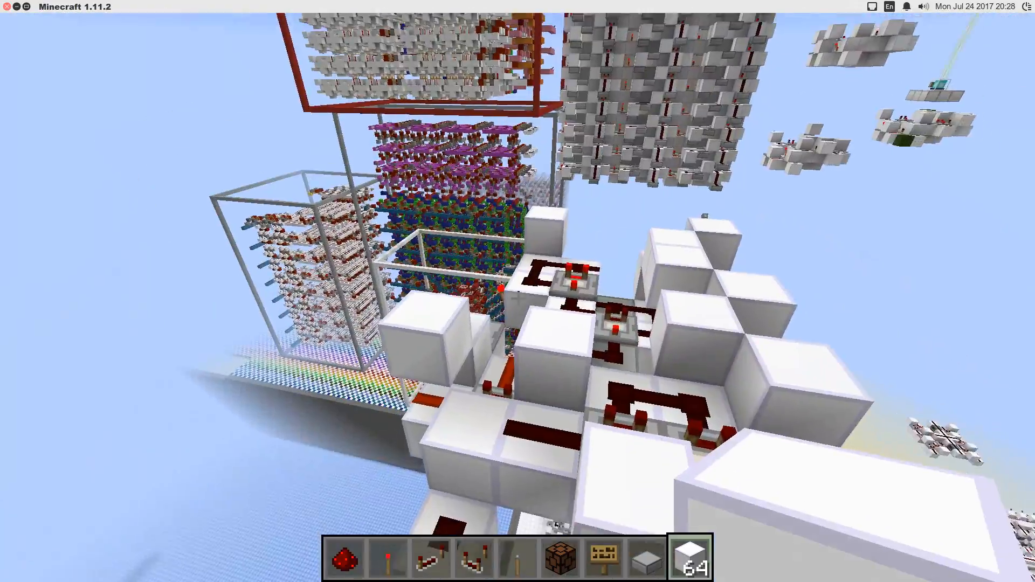
pyautogui.moveTo(518, 291)
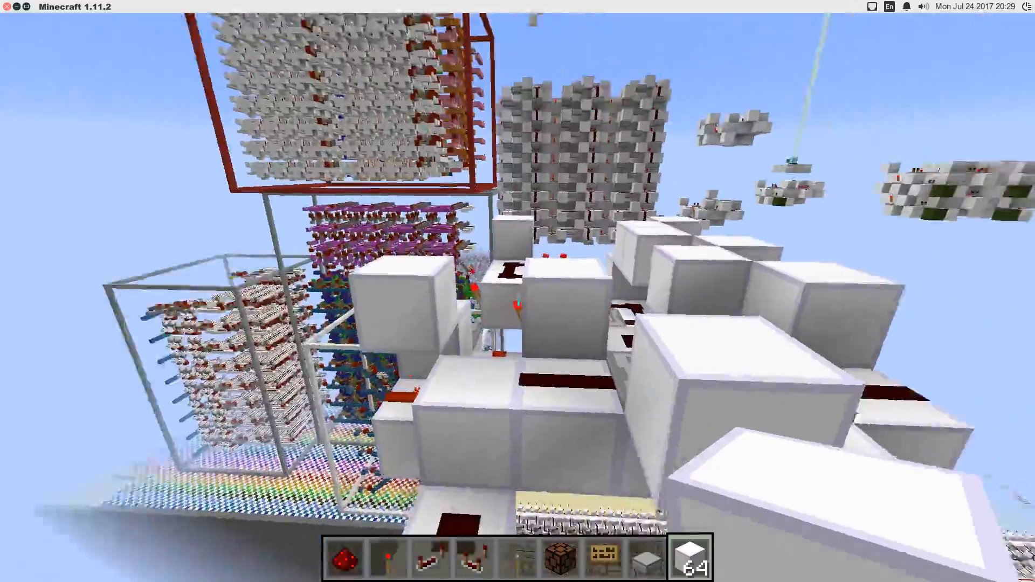
pyautogui.moveTo(517, 291)
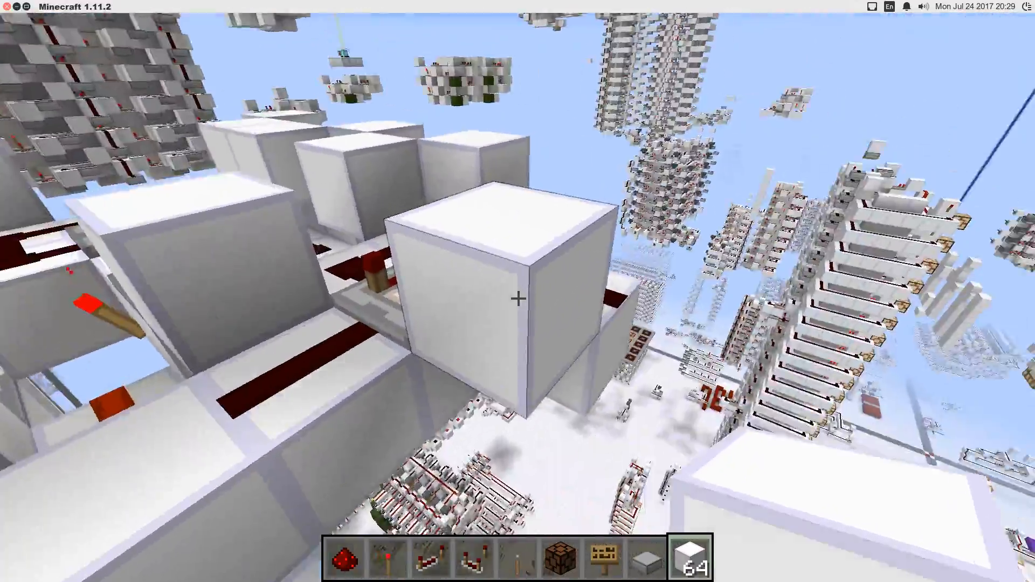
pyautogui.moveTo(517, 299)
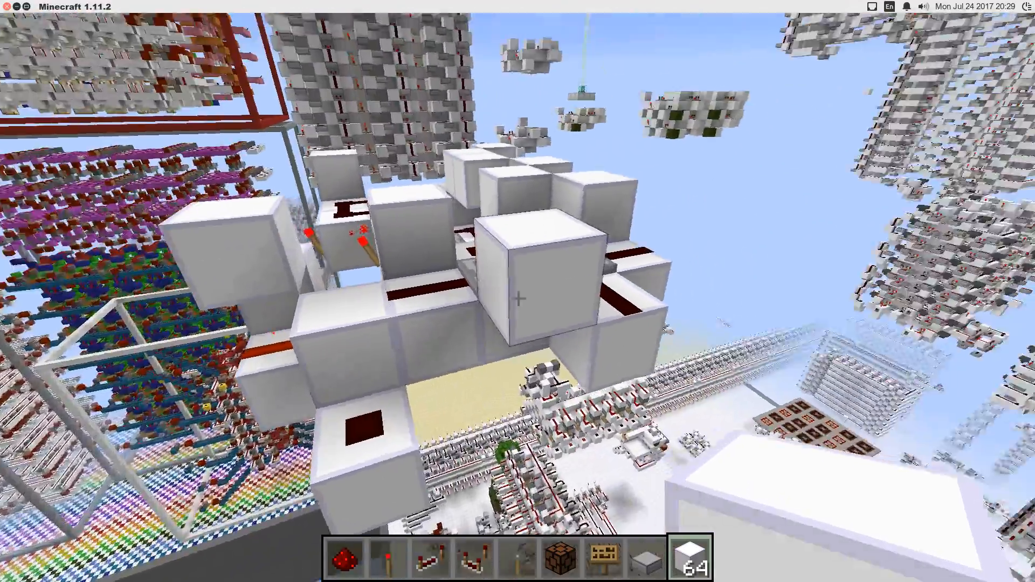
pyautogui.moveTo(518, 291)
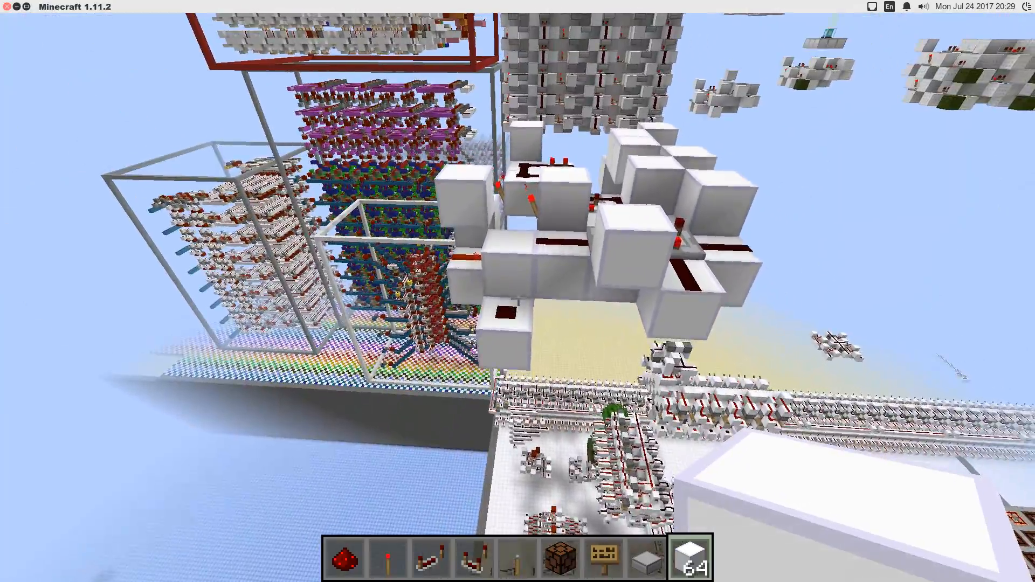
pyautogui.moveTo(517, 298)
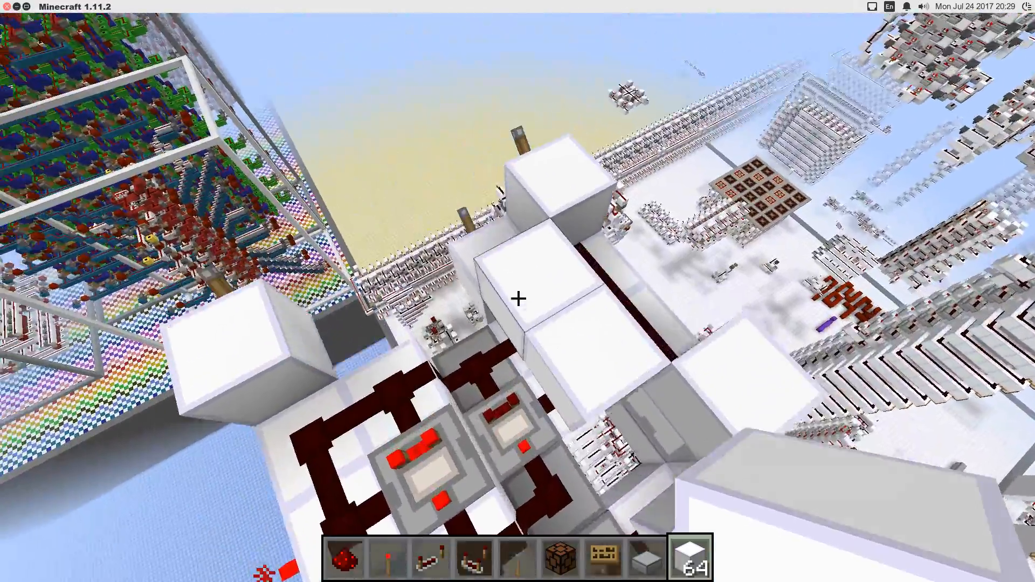
pyautogui.moveTo(517, 299)
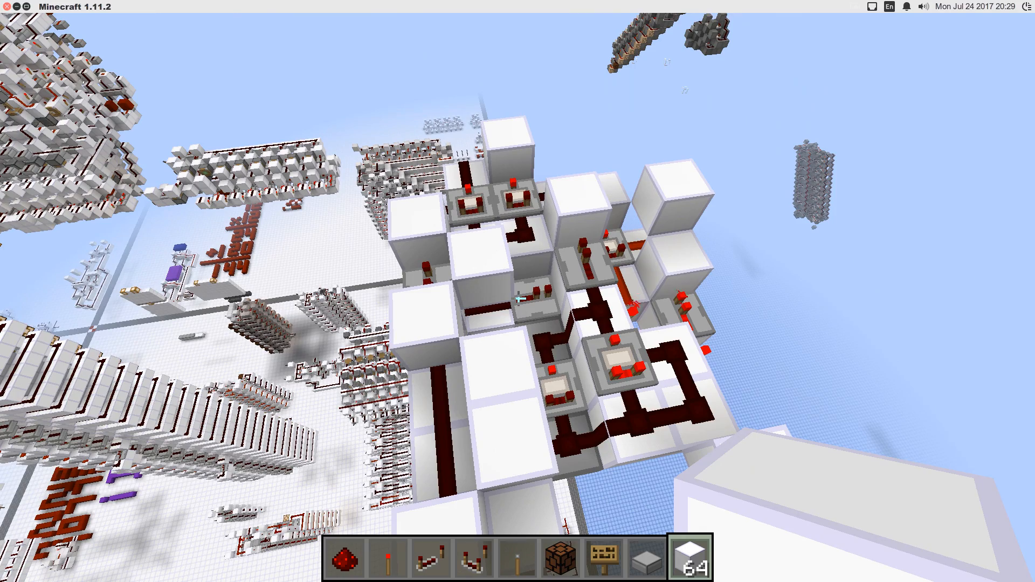
pyautogui.moveTo(518, 292)
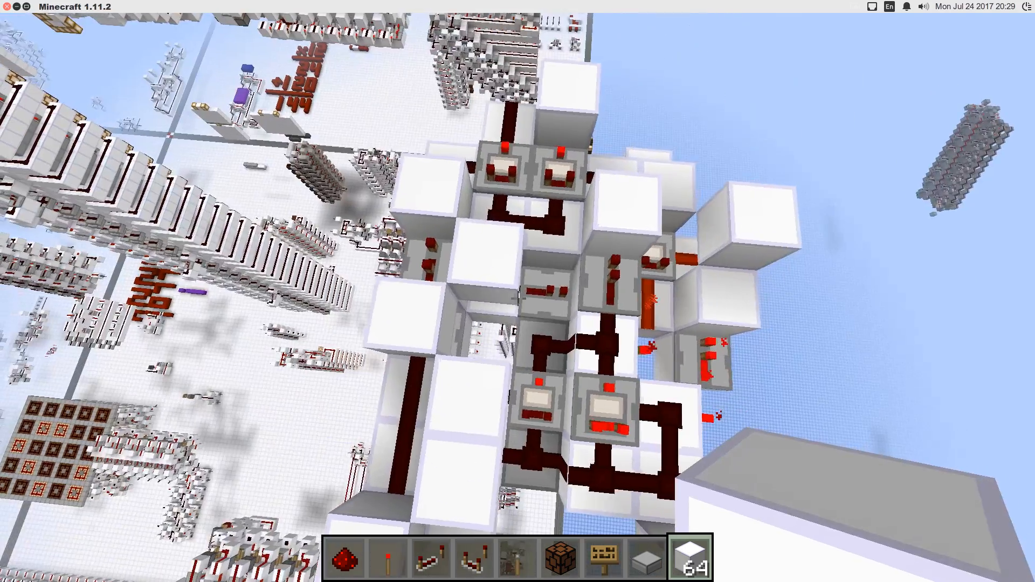
pyautogui.moveTo(517, 291)
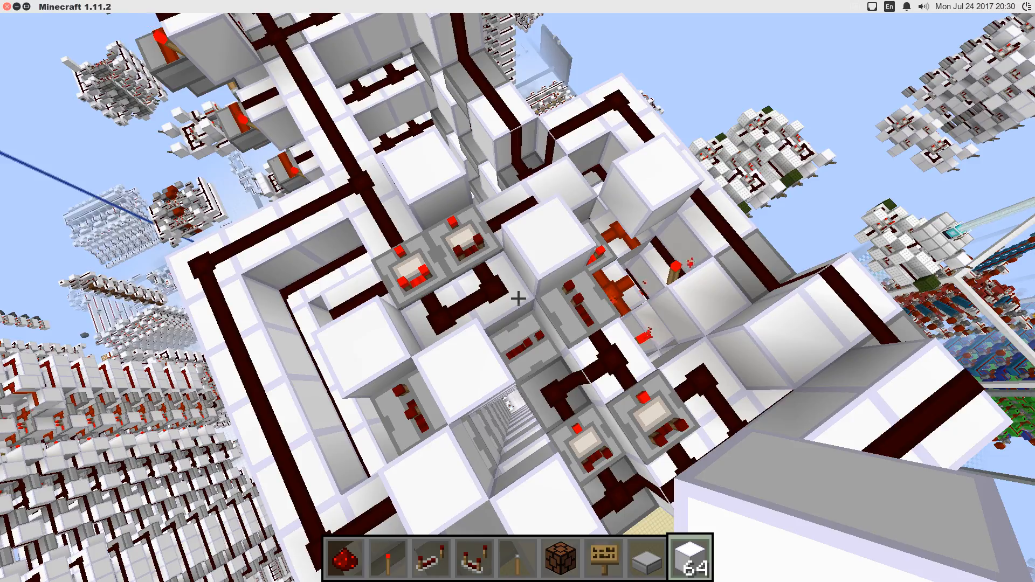
pyautogui.moveTo(517, 298)
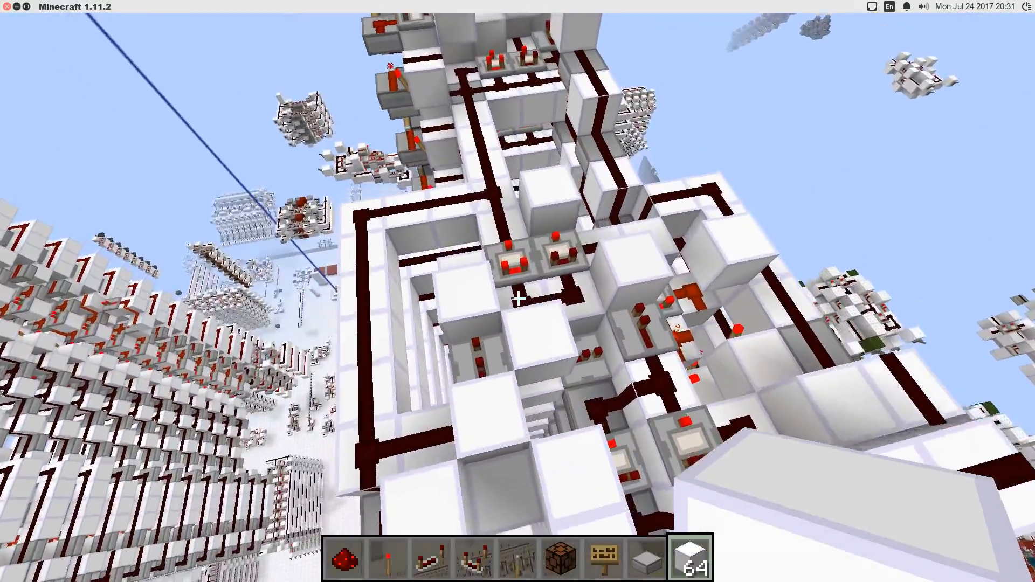
pyautogui.moveTo(518, 299)
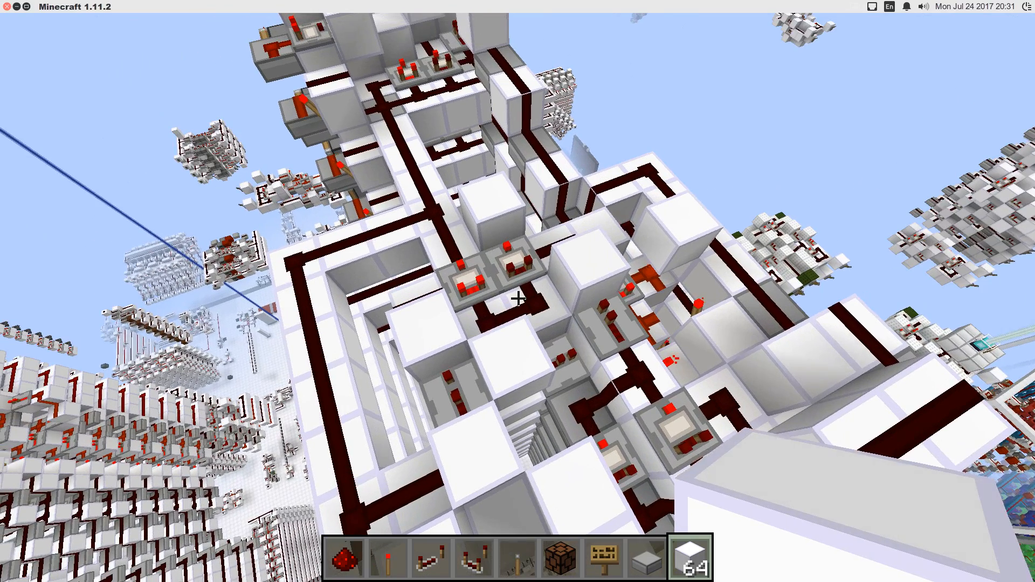
pyautogui.moveTo(518, 291)
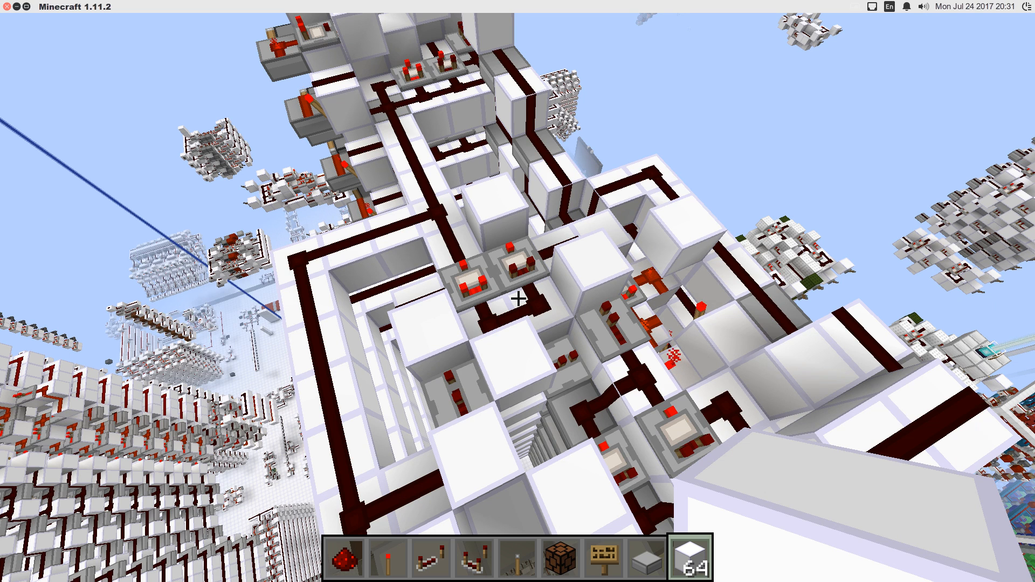
pyautogui.moveTo(518, 299)
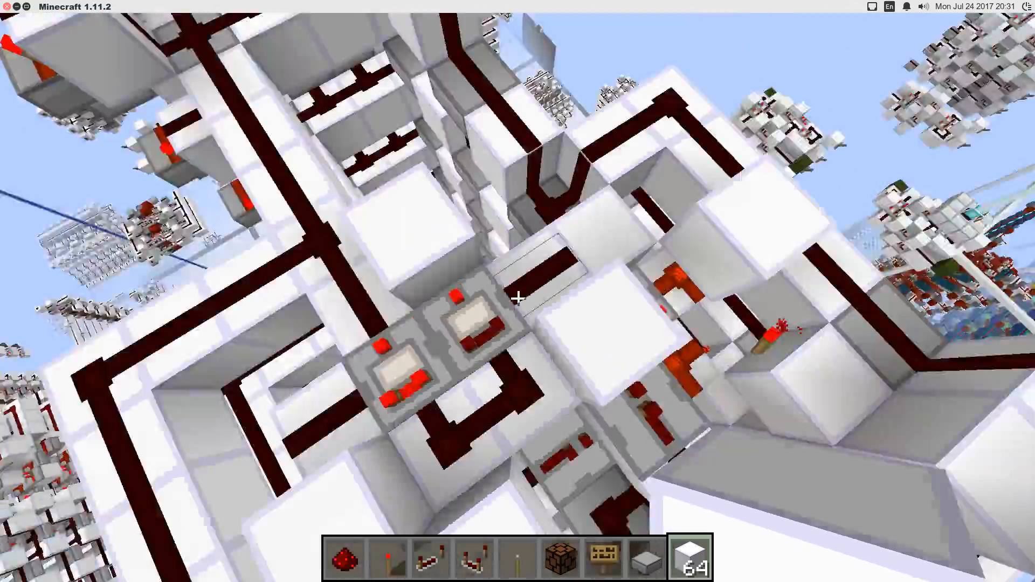
pyautogui.moveTo(518, 298)
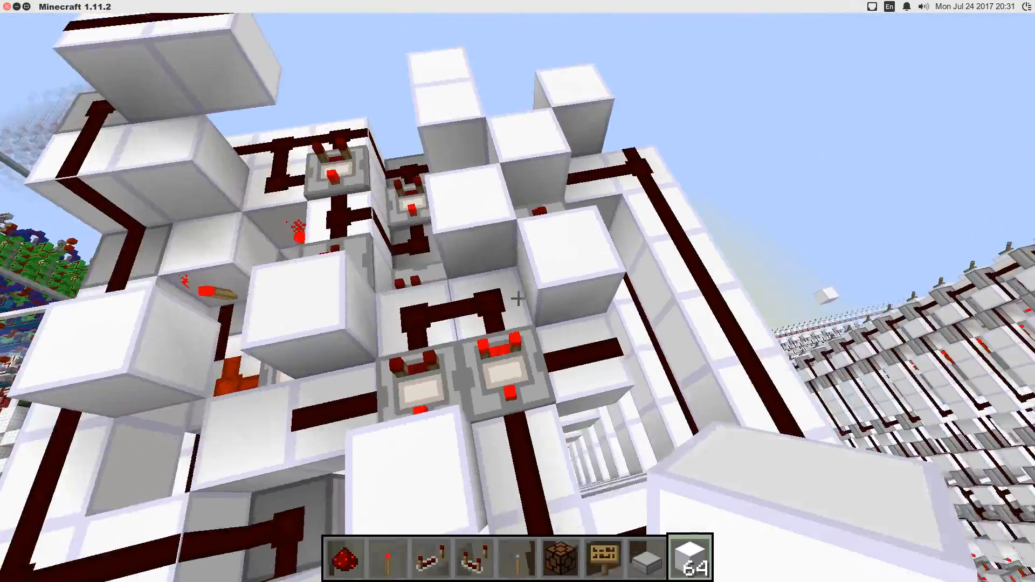
pyautogui.moveTo(517, 298)
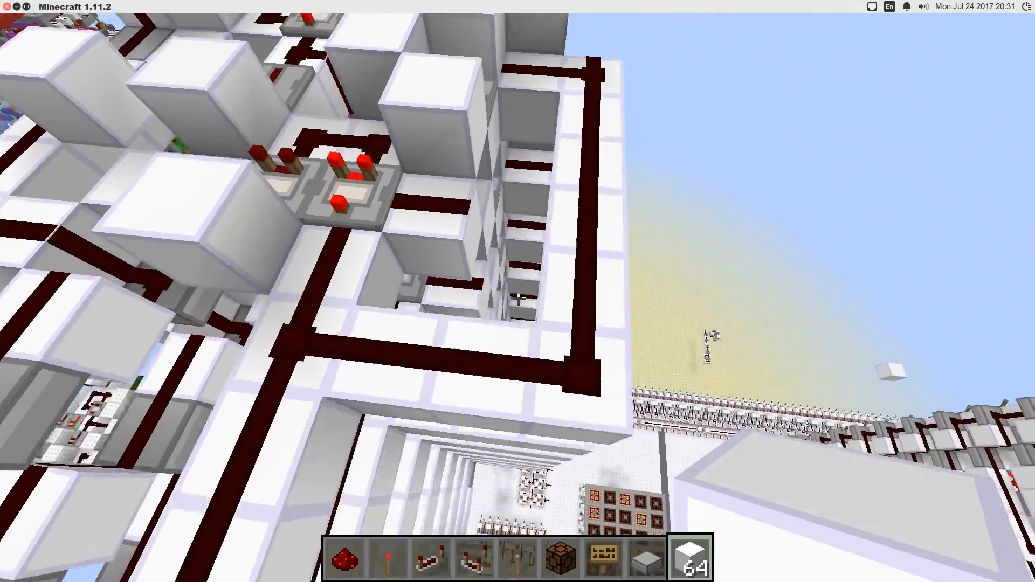
pyautogui.moveTo(517, 299)
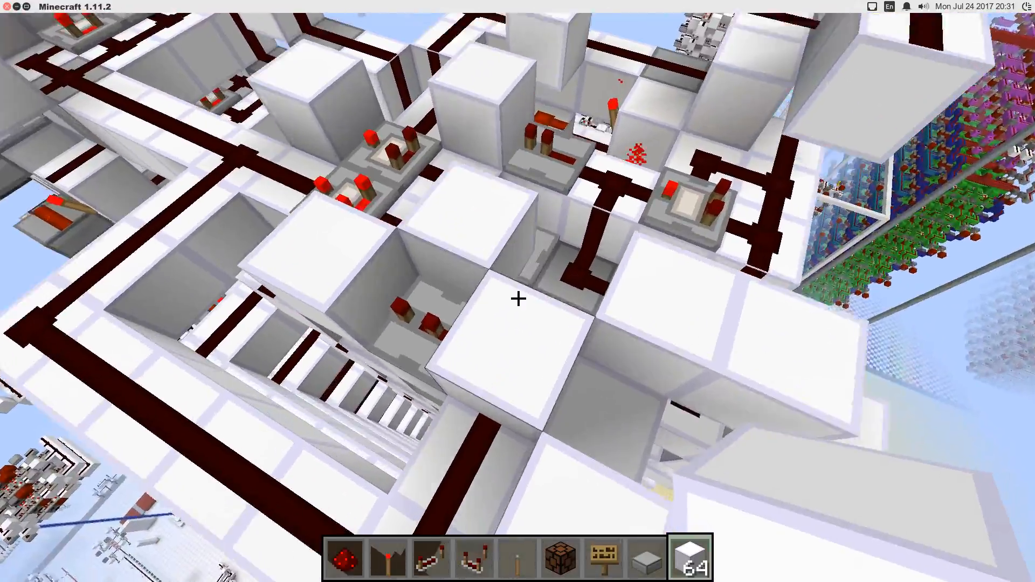
pyautogui.moveTo(518, 299)
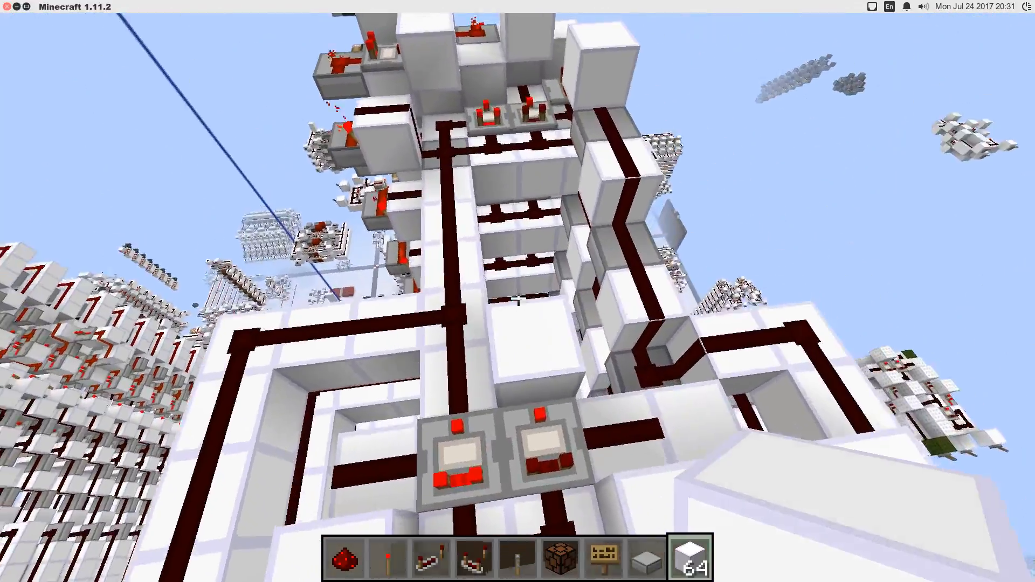
pyautogui.moveTo(518, 299)
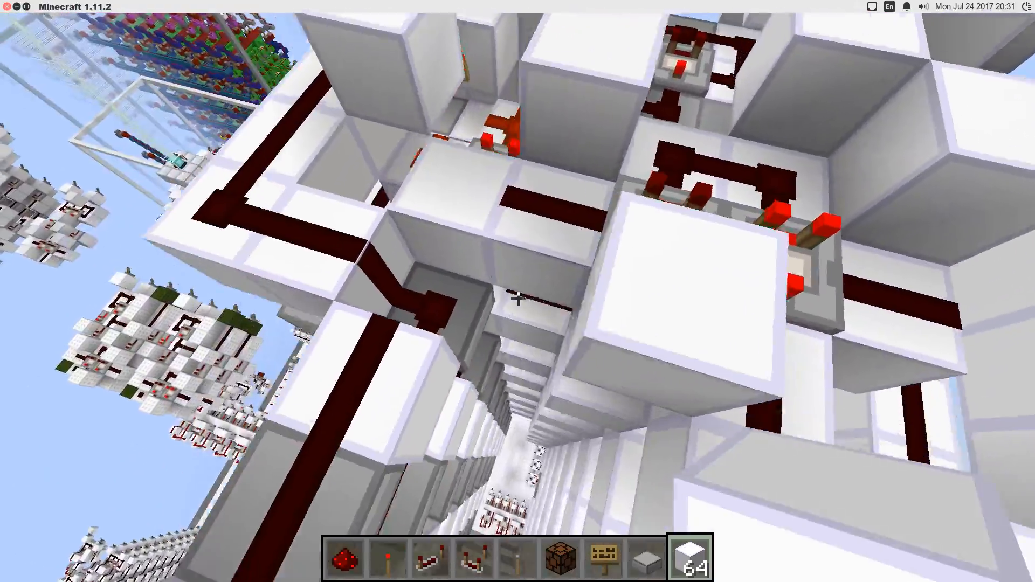
pyautogui.moveTo(518, 291)
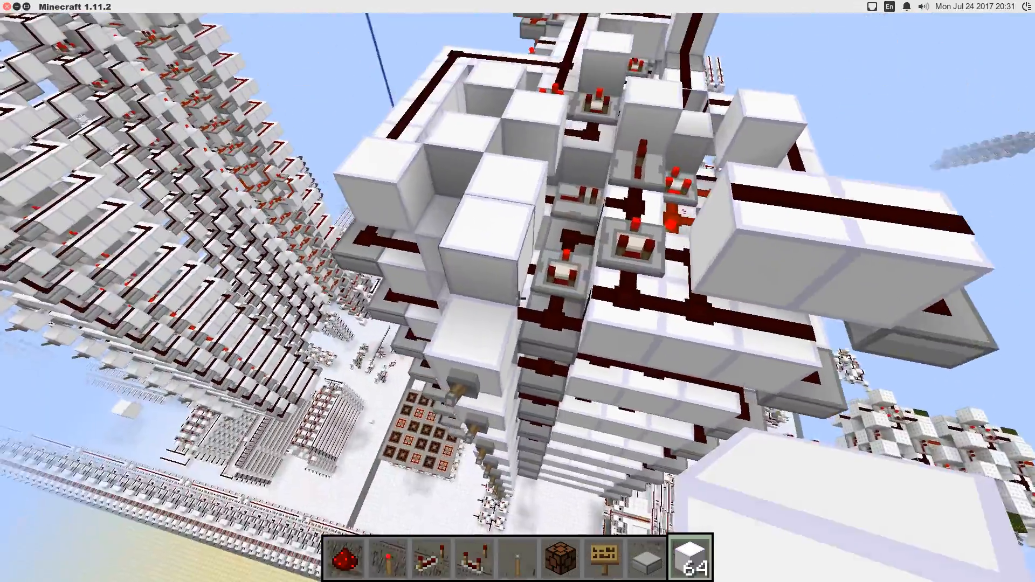
pyautogui.moveTo(518, 291)
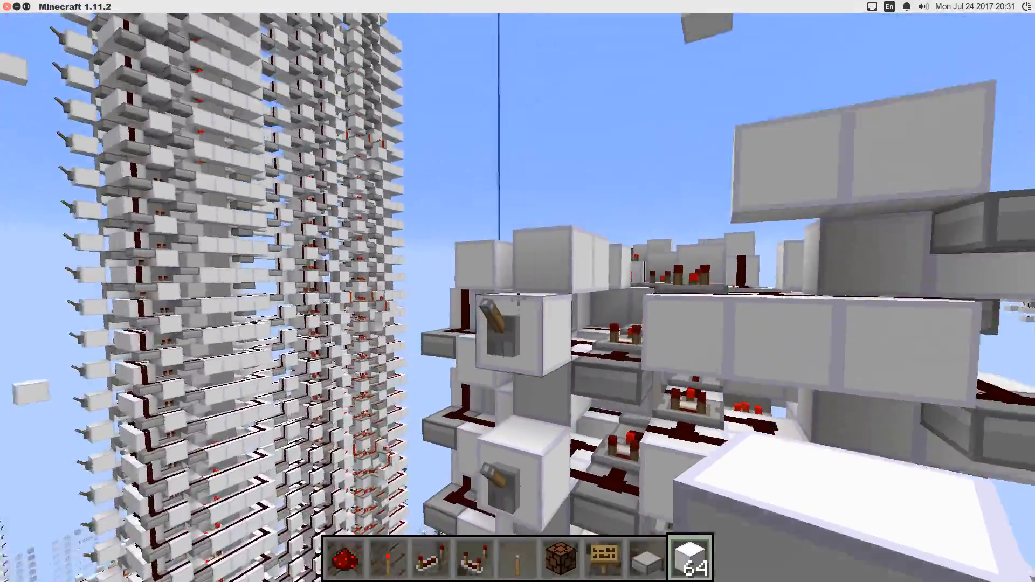
pyautogui.moveTo(517, 291)
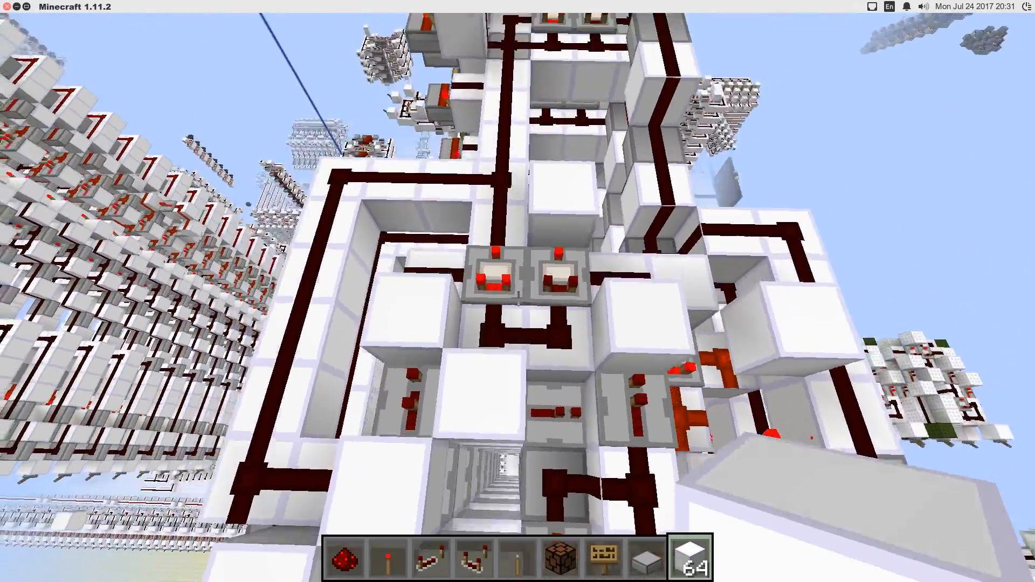
pyautogui.moveTo(518, 298)
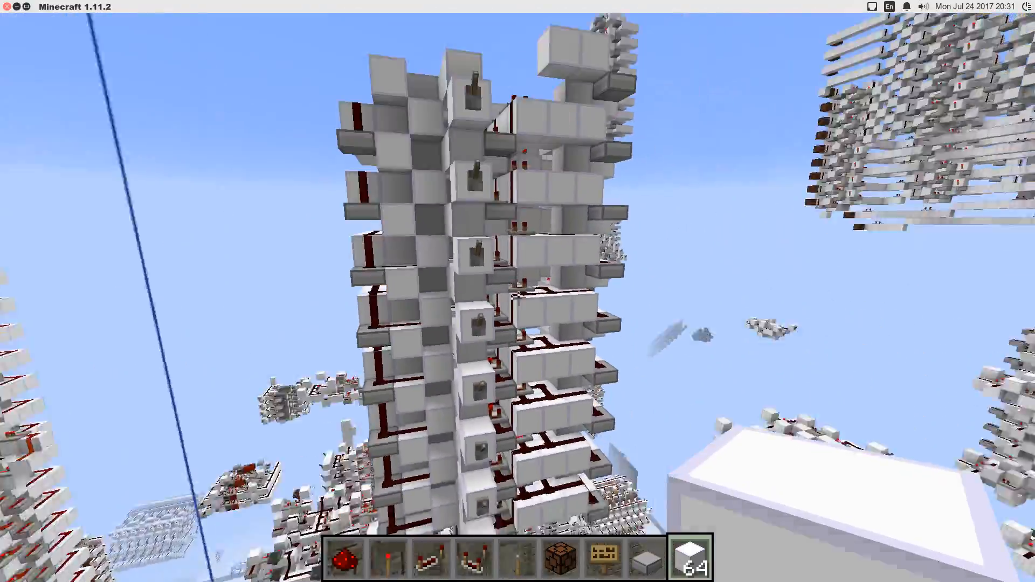
pyautogui.moveTo(518, 291)
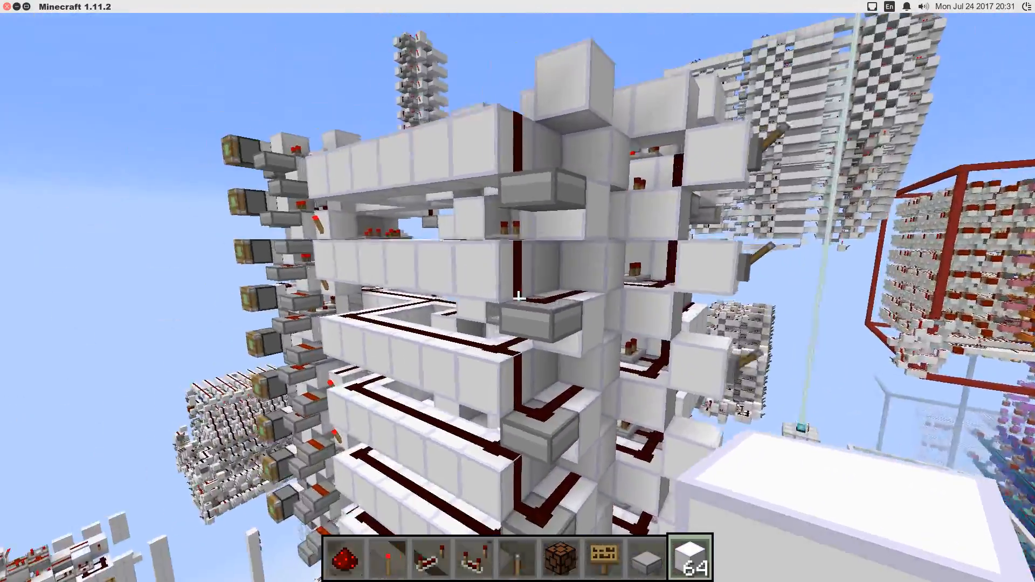
pyautogui.moveTo(517, 291)
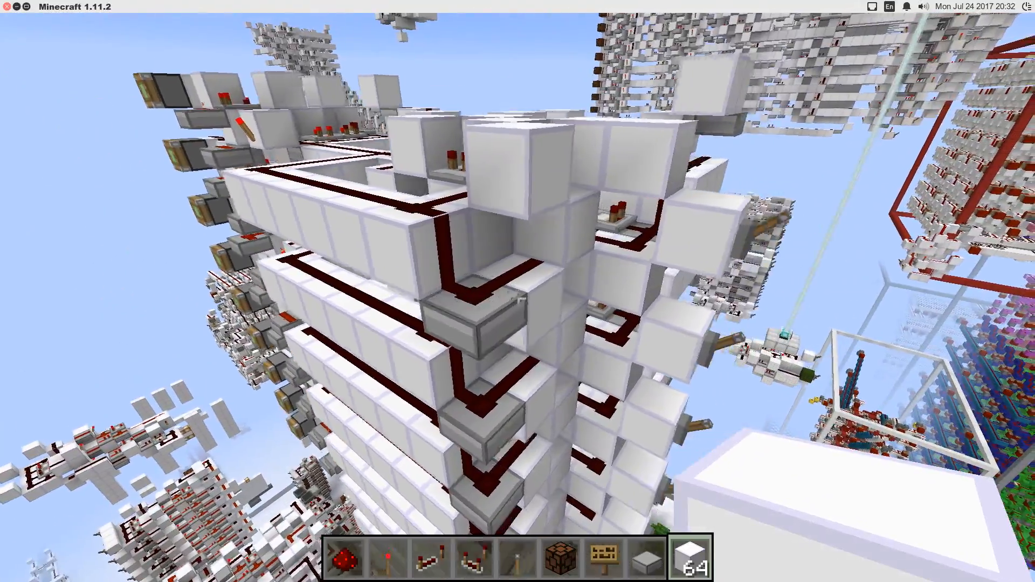
pyautogui.moveTo(518, 291)
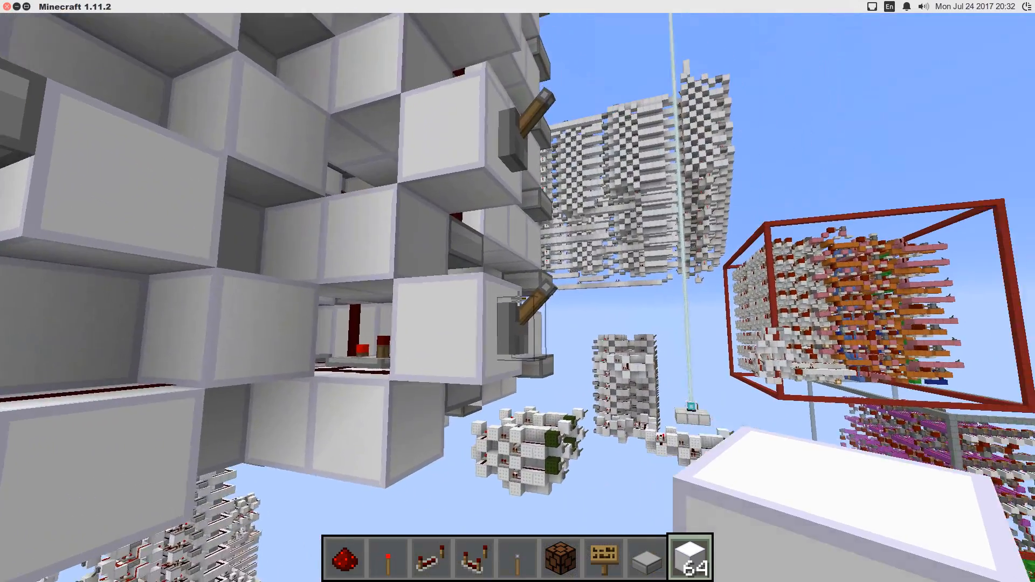
pyautogui.moveTo(517, 291)
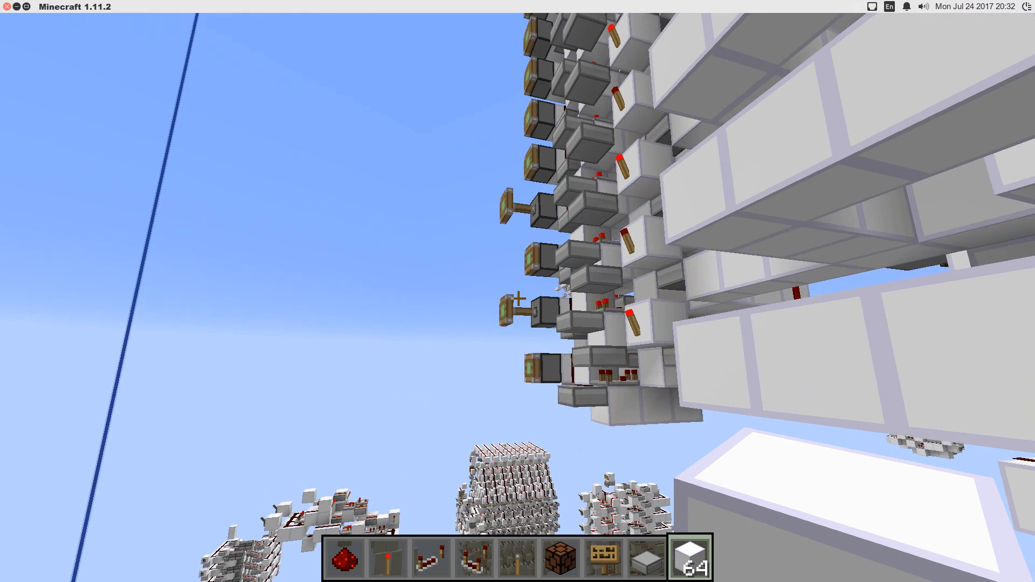
pyautogui.moveTo(518, 291)
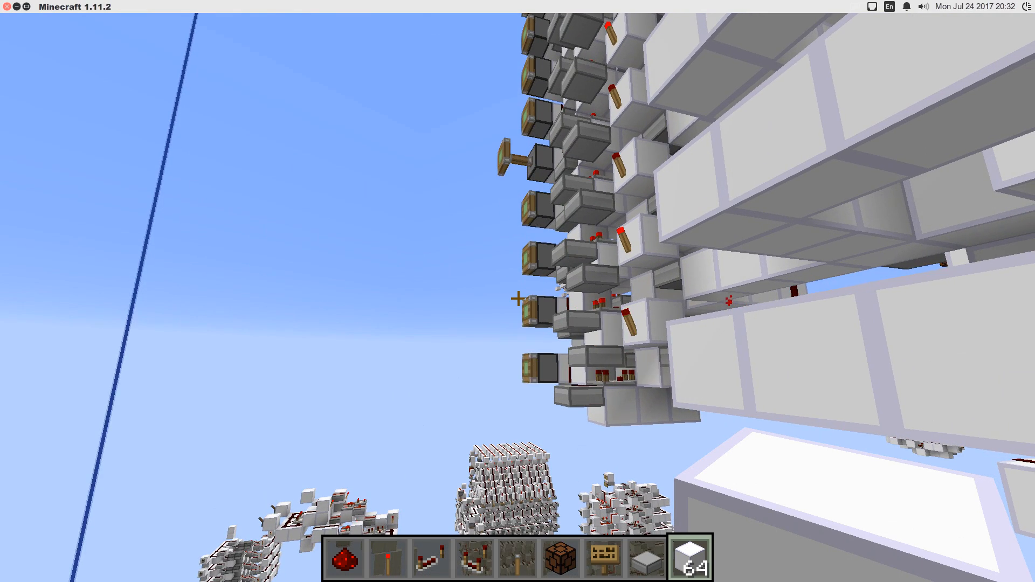
pyautogui.moveTo(517, 292)
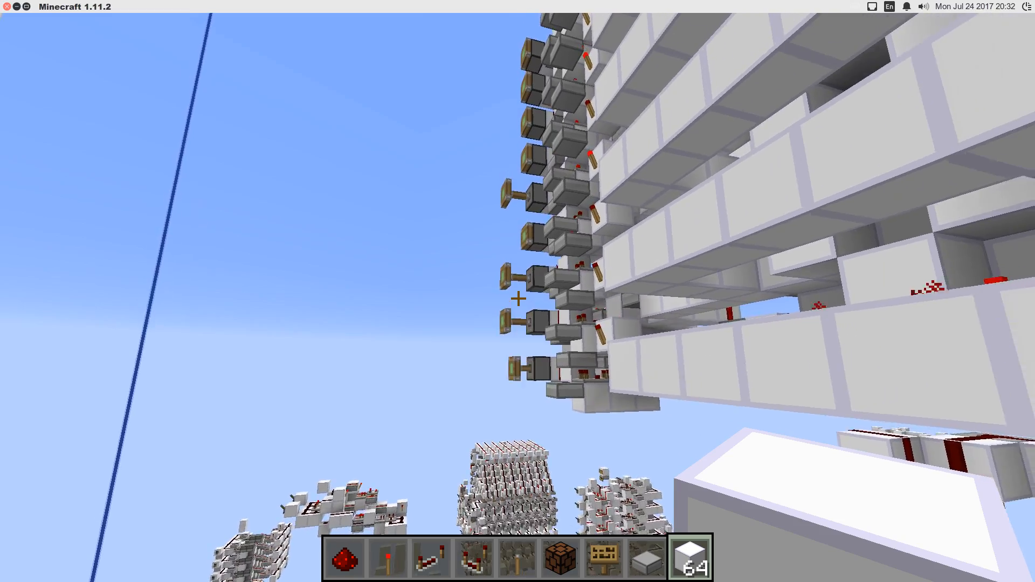
pyautogui.moveTo(518, 291)
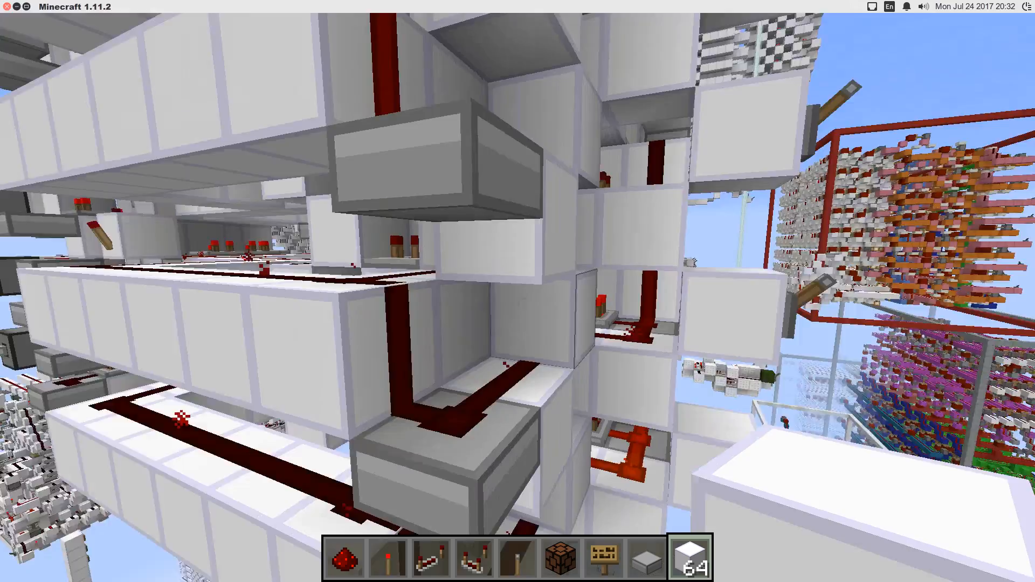
pyautogui.moveTo(518, 291)
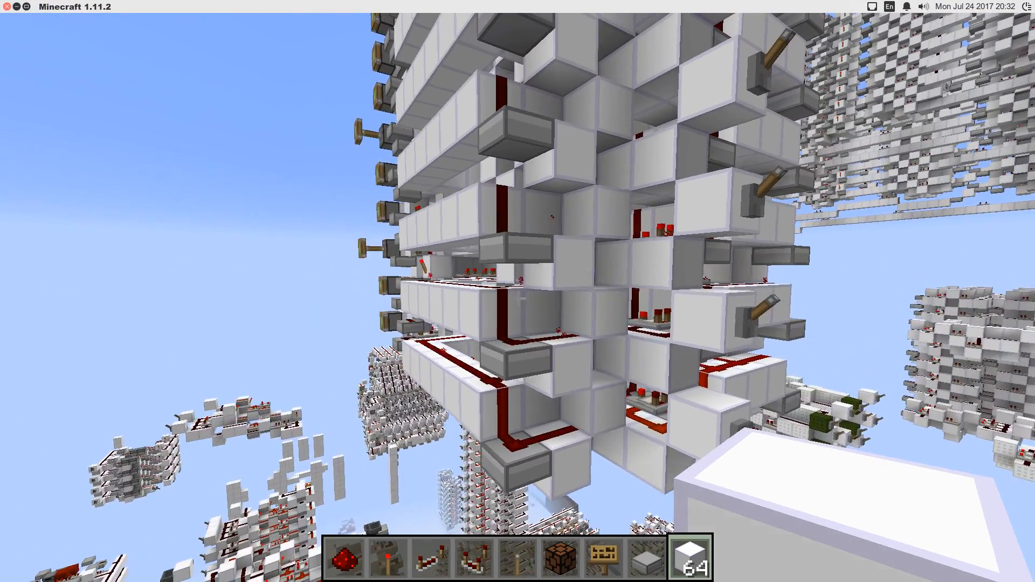
pyautogui.moveTo(518, 291)
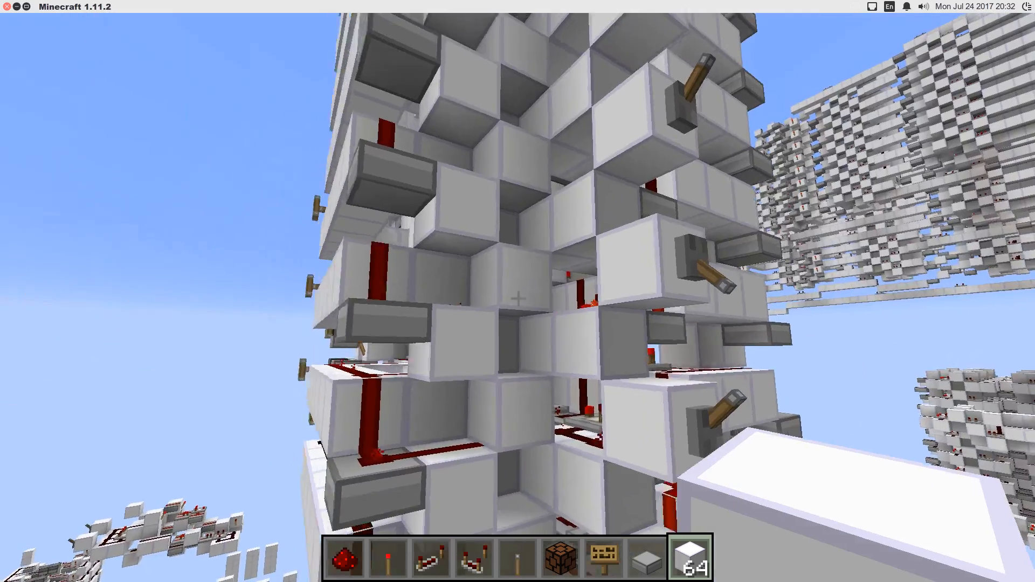
pyautogui.moveTo(518, 297)
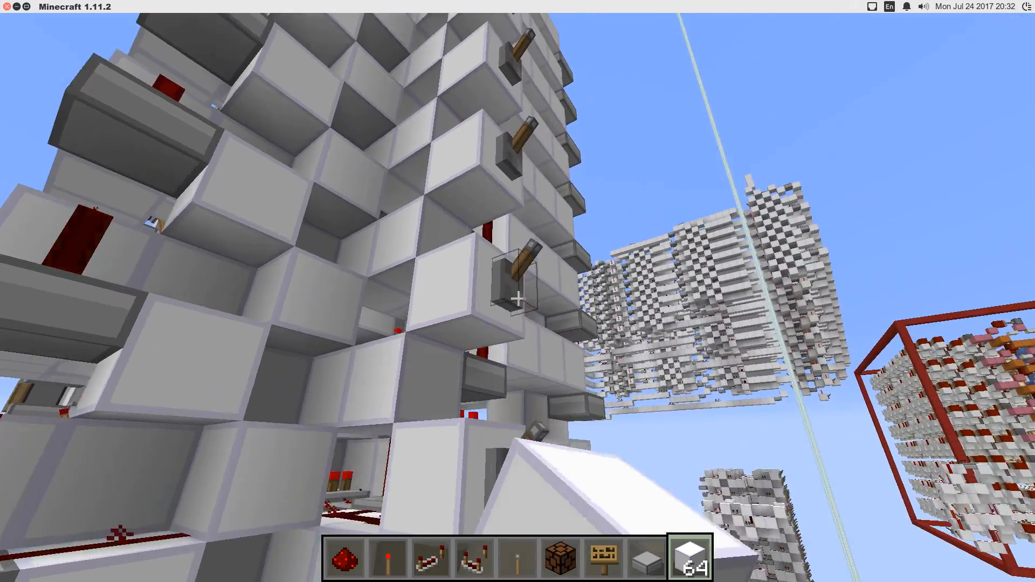
pyautogui.moveTo(518, 299)
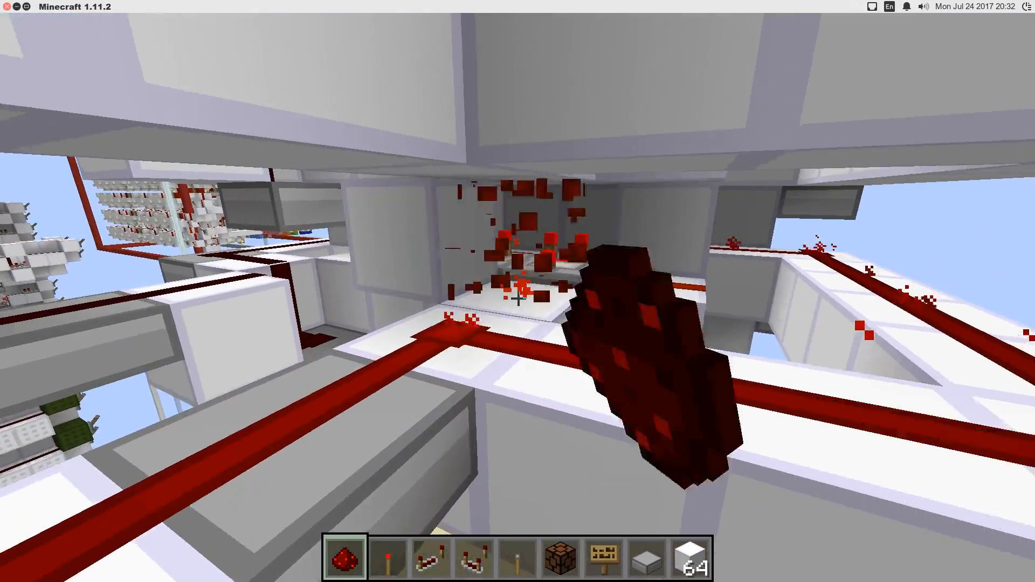
pyautogui.moveTo(517, 298)
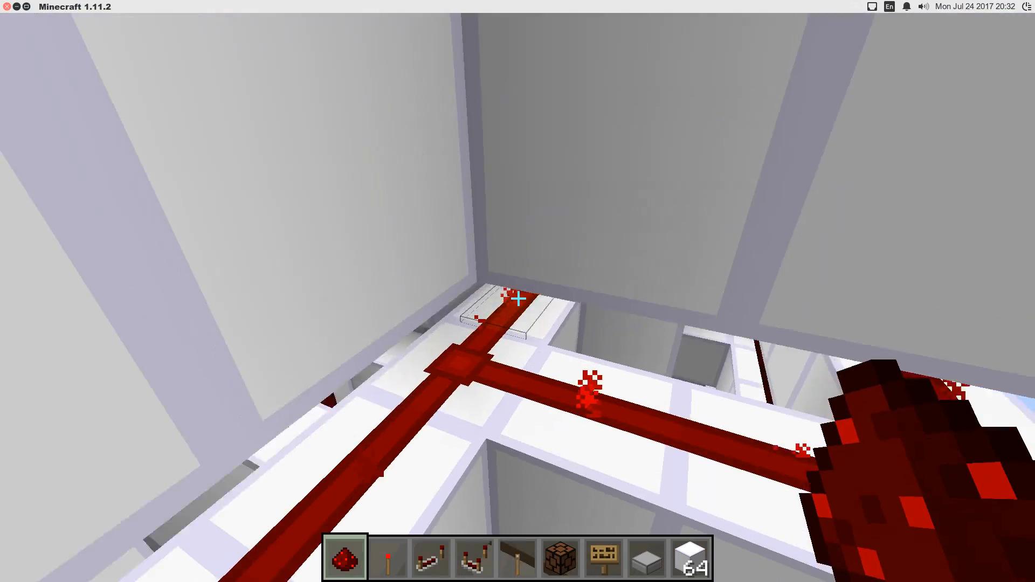
pyautogui.moveTo(518, 297)
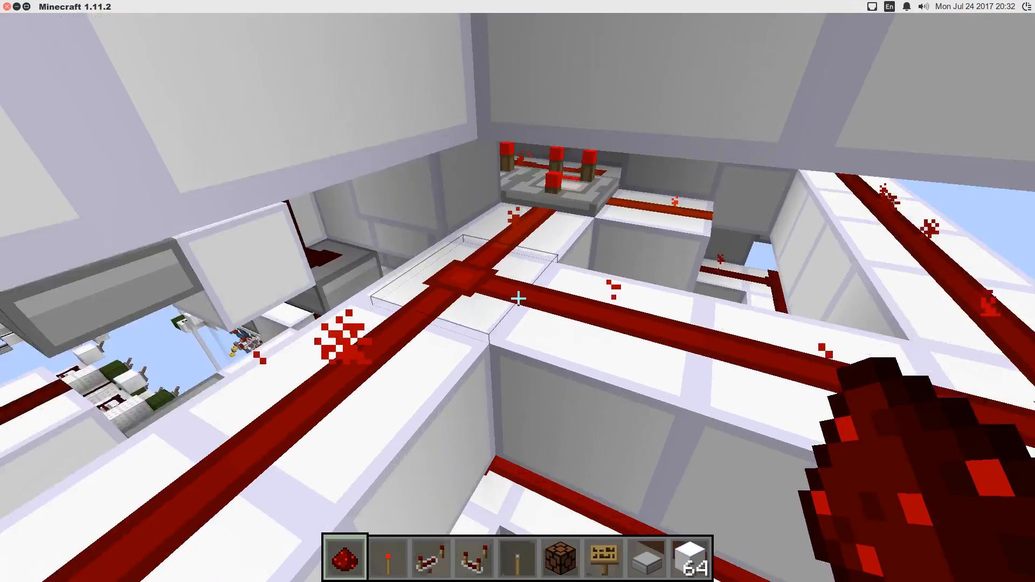
pyautogui.moveTo(518, 291)
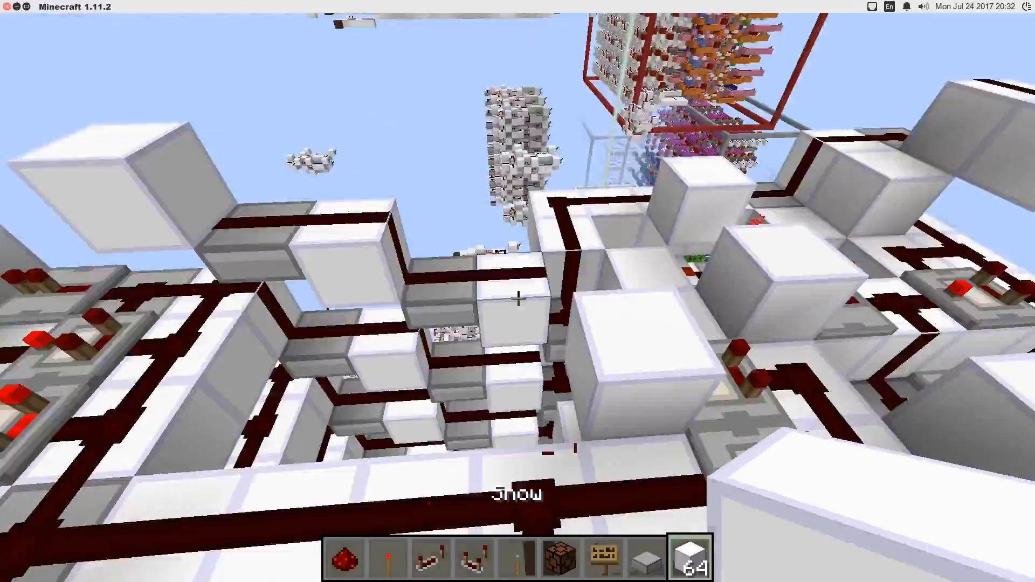
pyautogui.moveTo(518, 291)
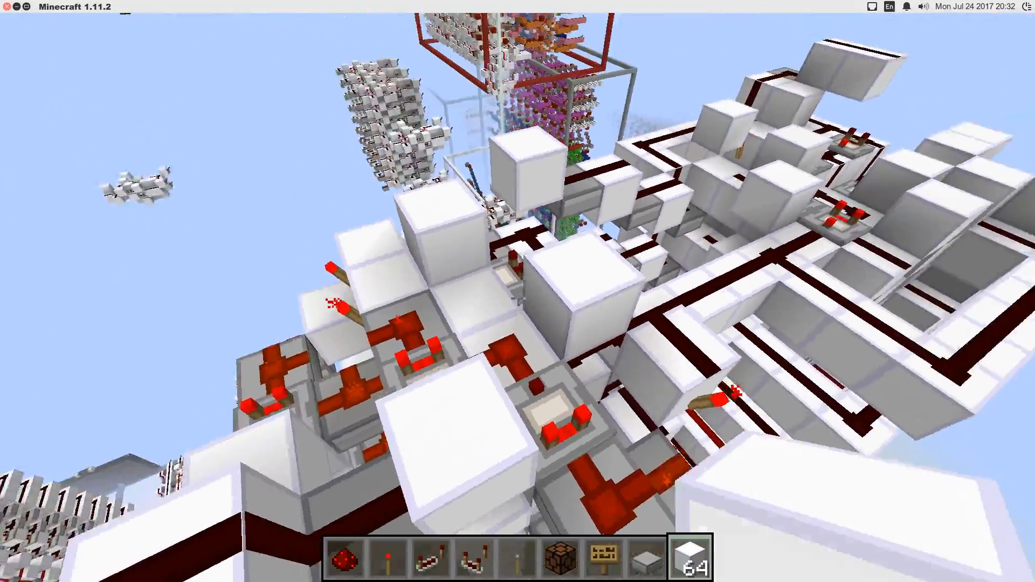
pyautogui.moveTo(517, 291)
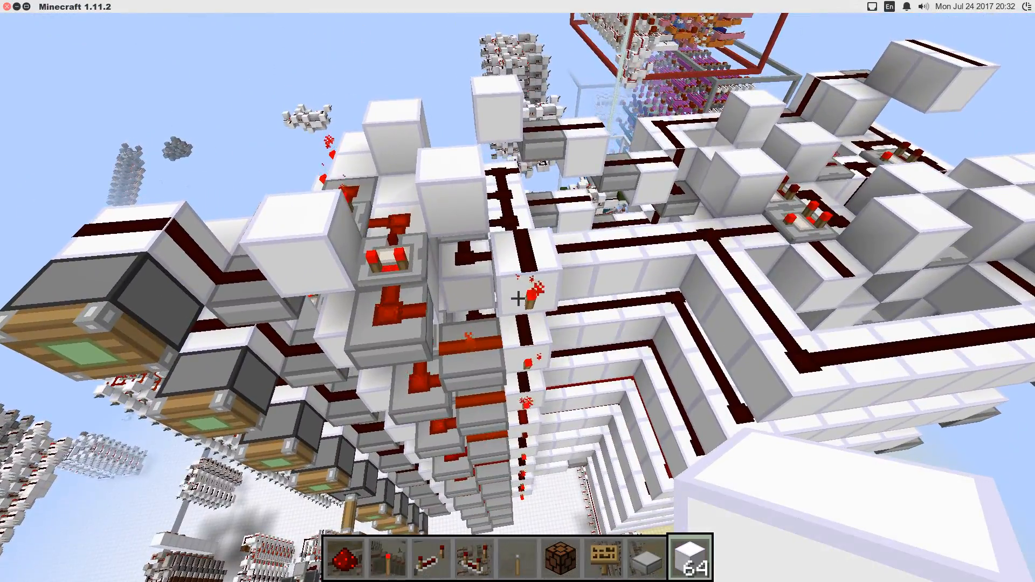
pyautogui.moveTo(518, 297)
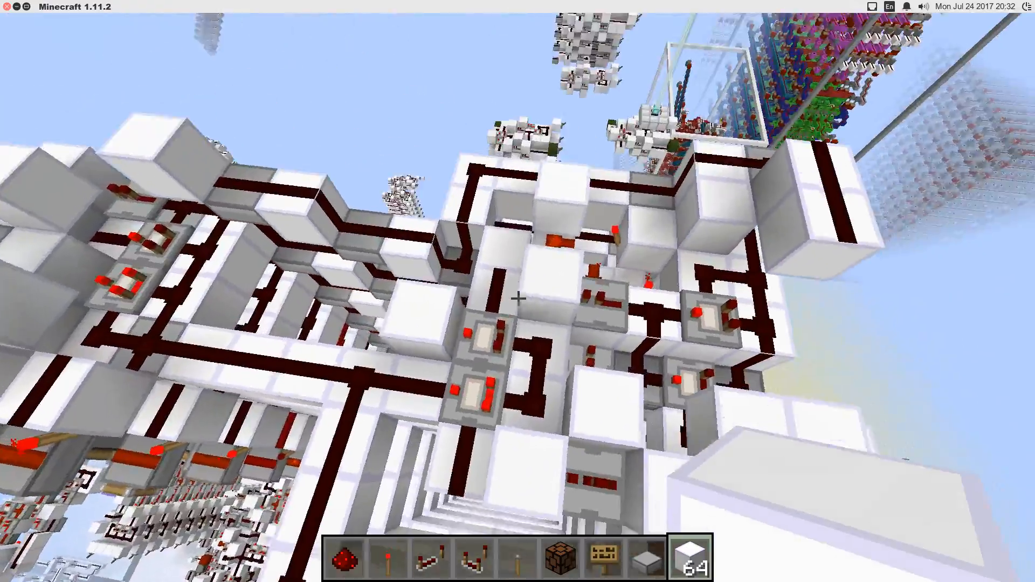
pyautogui.moveTo(517, 298)
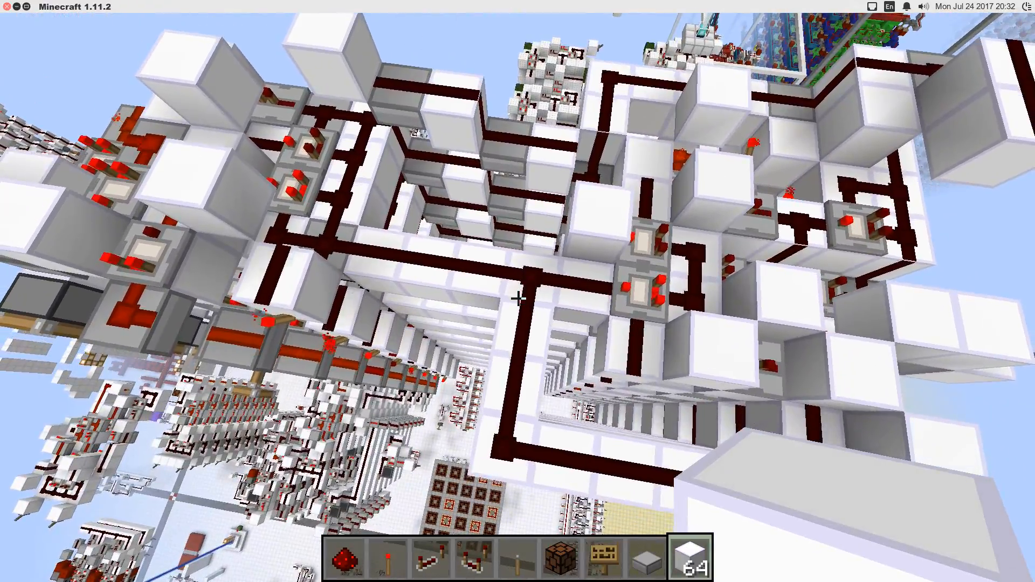
pyautogui.moveTo(517, 292)
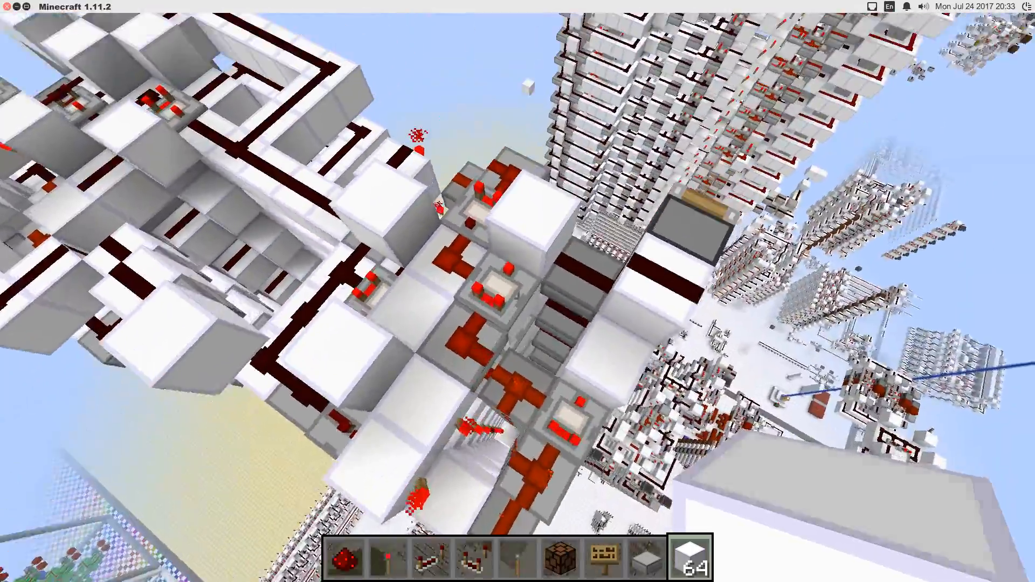
pyautogui.moveTo(517, 291)
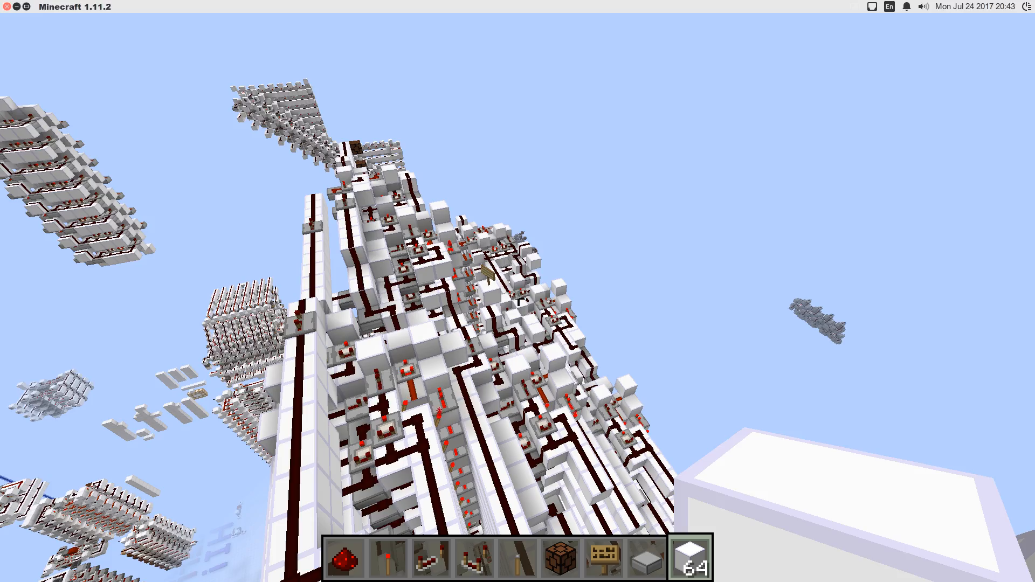
pyautogui.moveTo(518, 291)
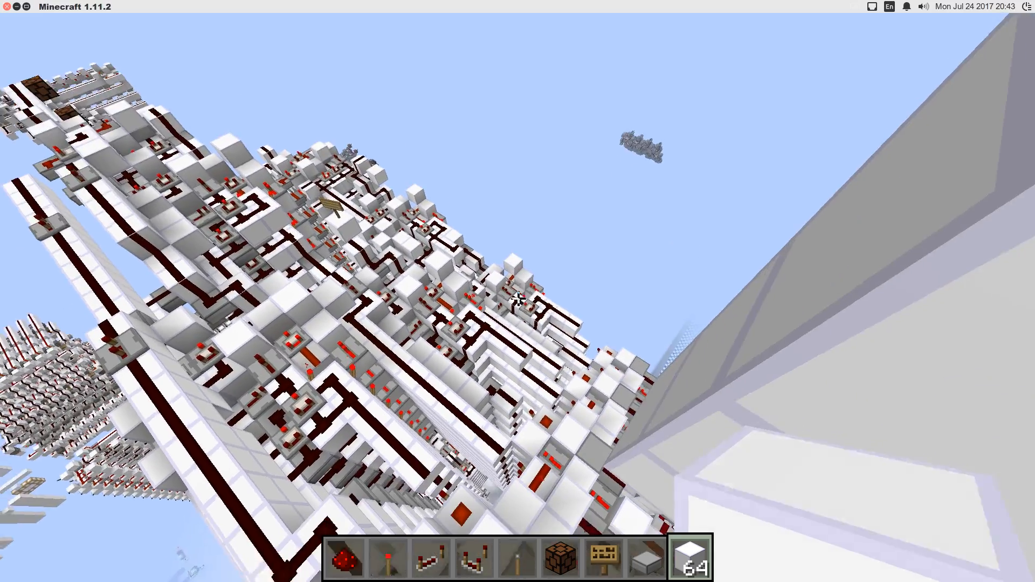
pyautogui.moveTo(518, 291)
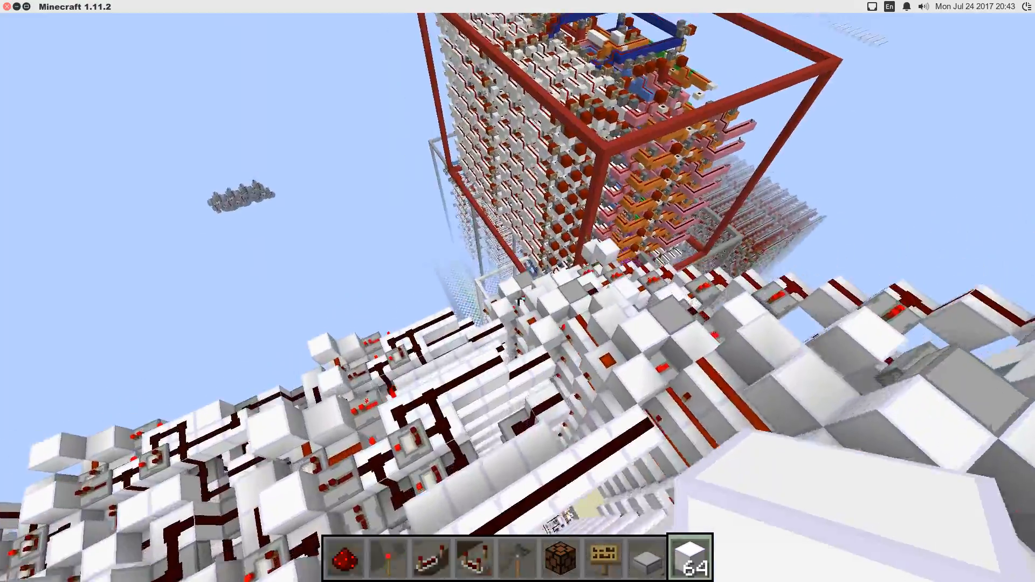
pyautogui.moveTo(518, 299)
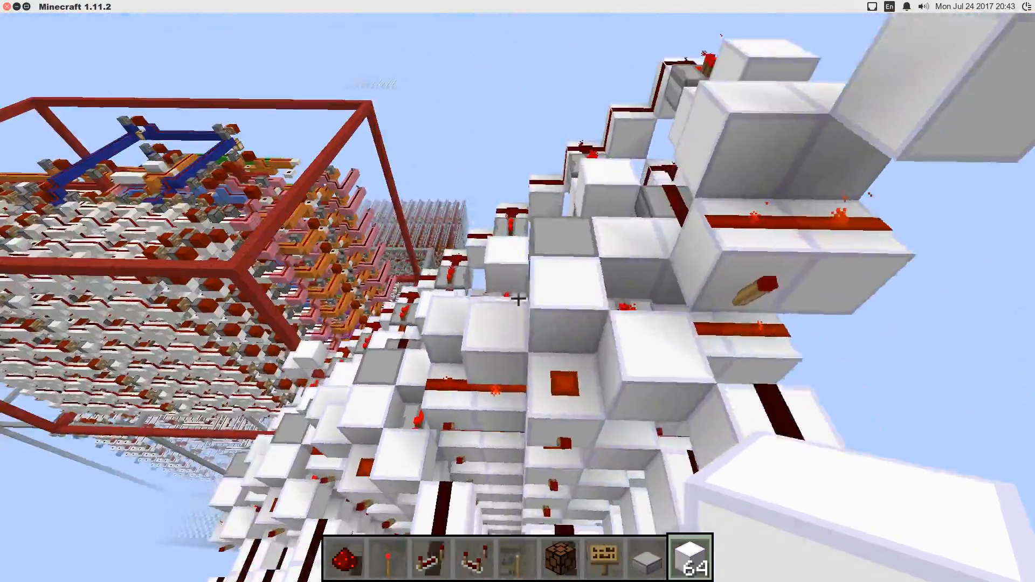
pyautogui.moveTo(518, 291)
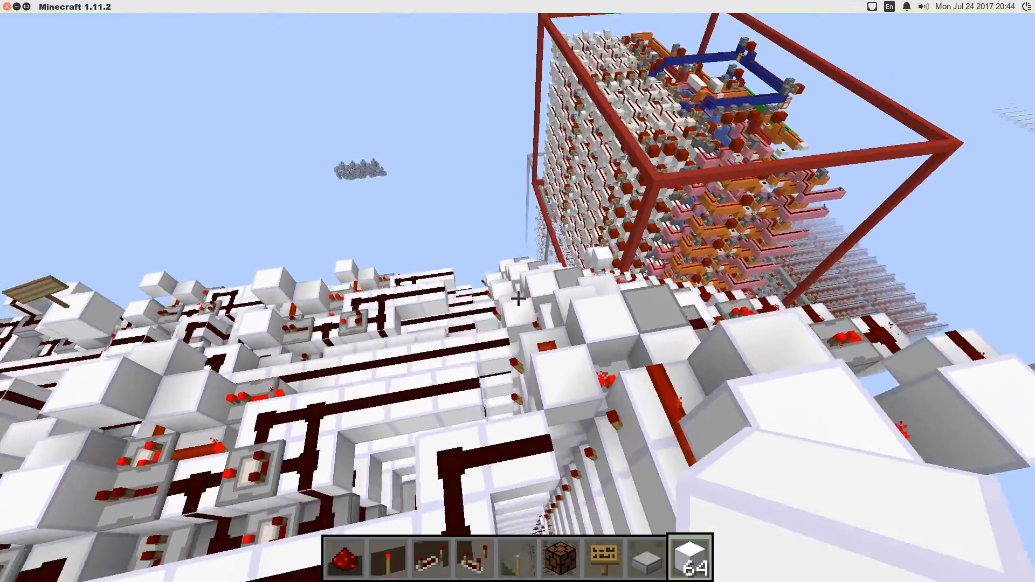
pyautogui.moveTo(517, 291)
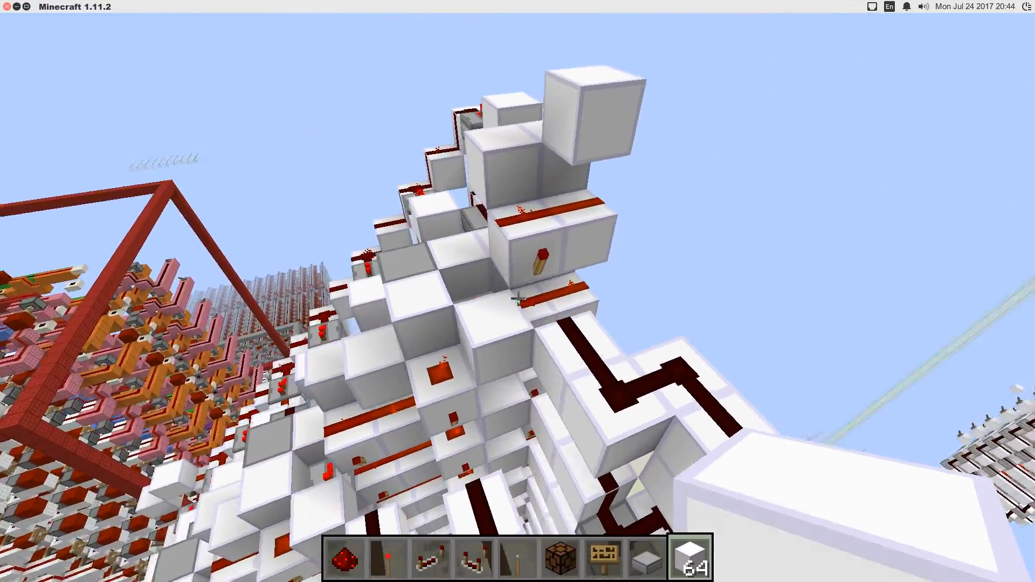
pyautogui.moveTo(518, 291)
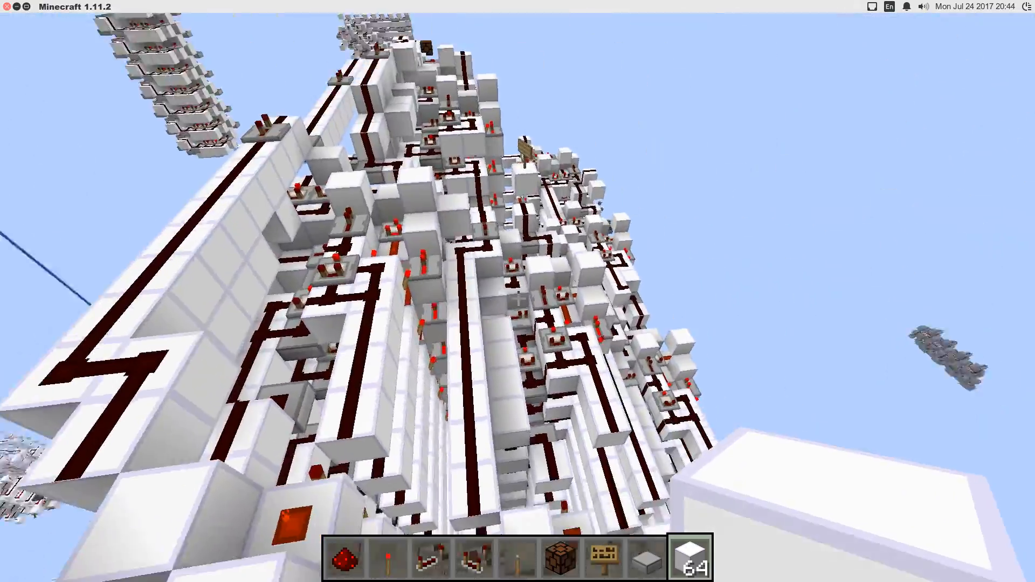
pyautogui.moveTo(517, 298)
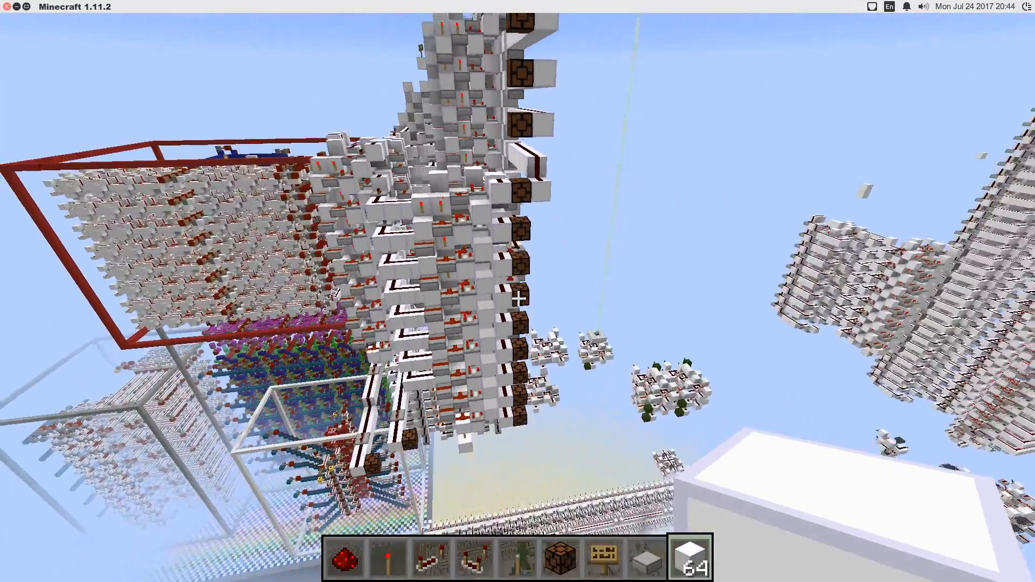
pyautogui.moveTo(518, 291)
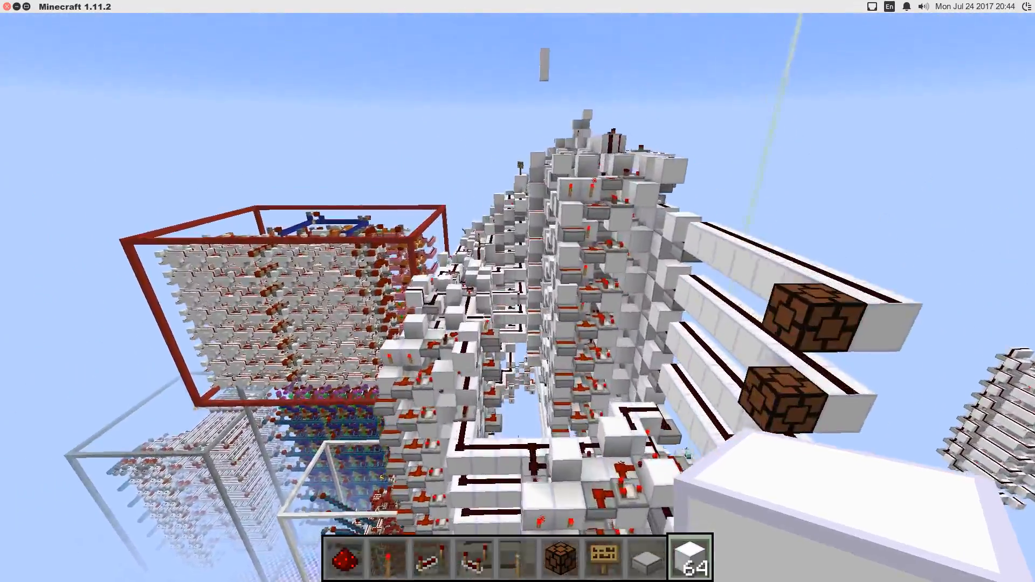
pyautogui.moveTo(517, 298)
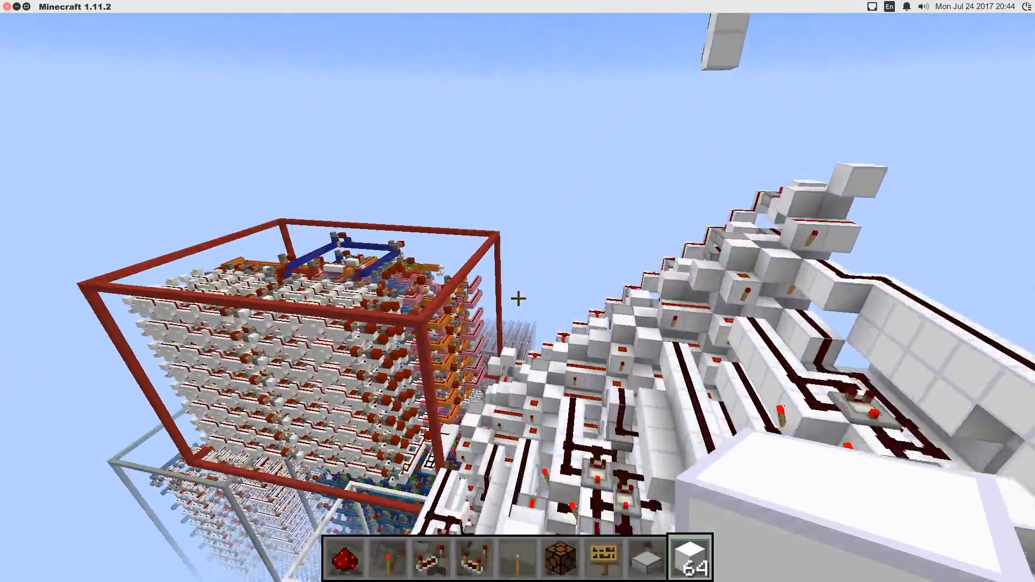
pyautogui.moveTo(517, 300)
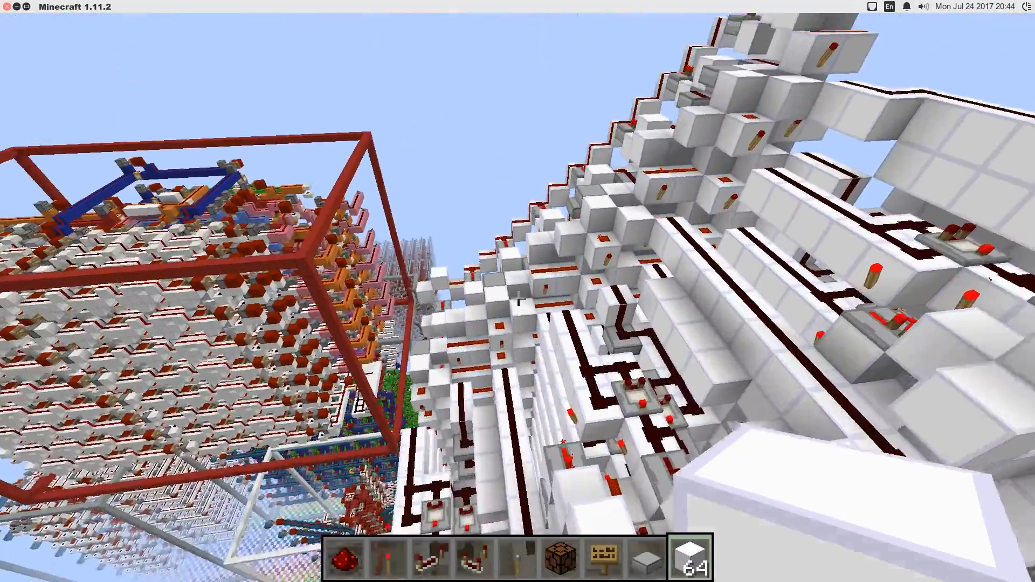
pyautogui.moveTo(518, 292)
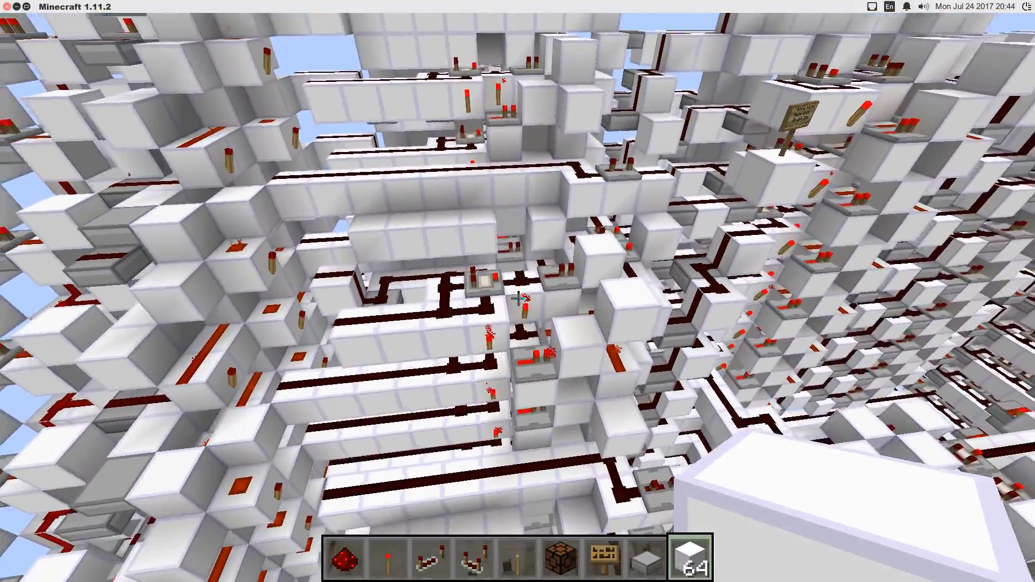
pyautogui.moveTo(517, 291)
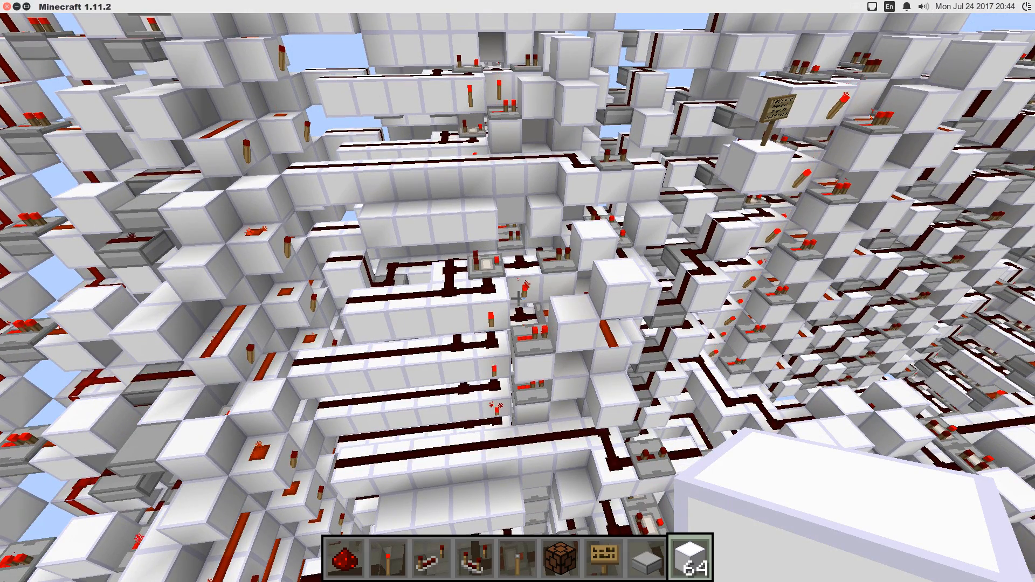
pyautogui.moveTo(517, 291)
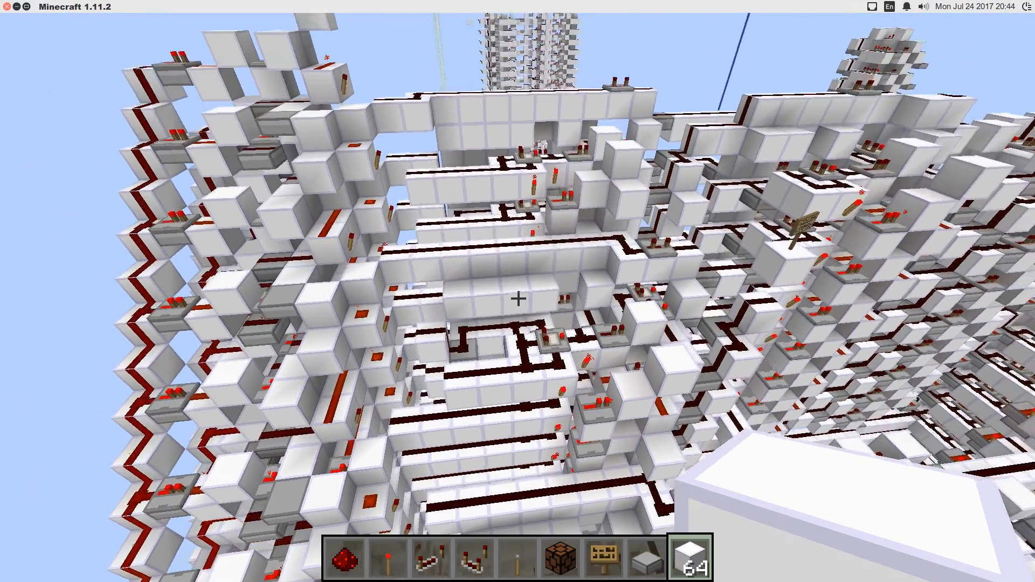
pyautogui.moveTo(517, 291)
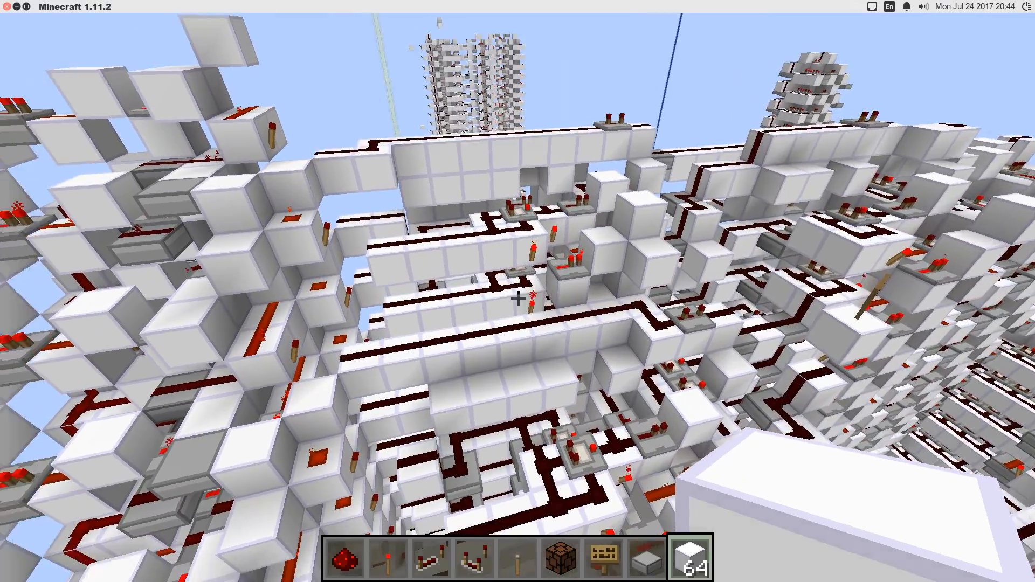
pyautogui.moveTo(518, 291)
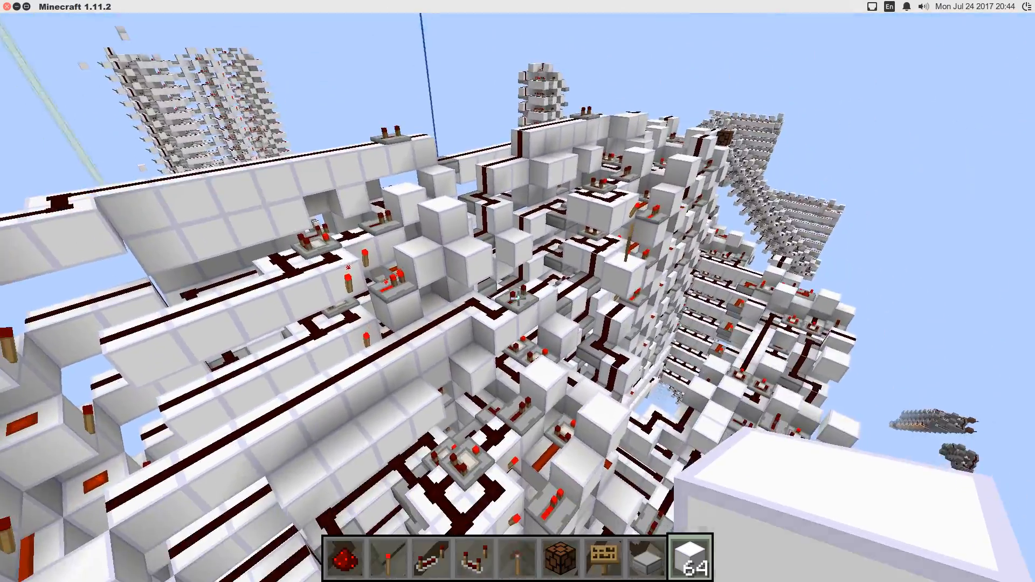
pyautogui.moveTo(518, 291)
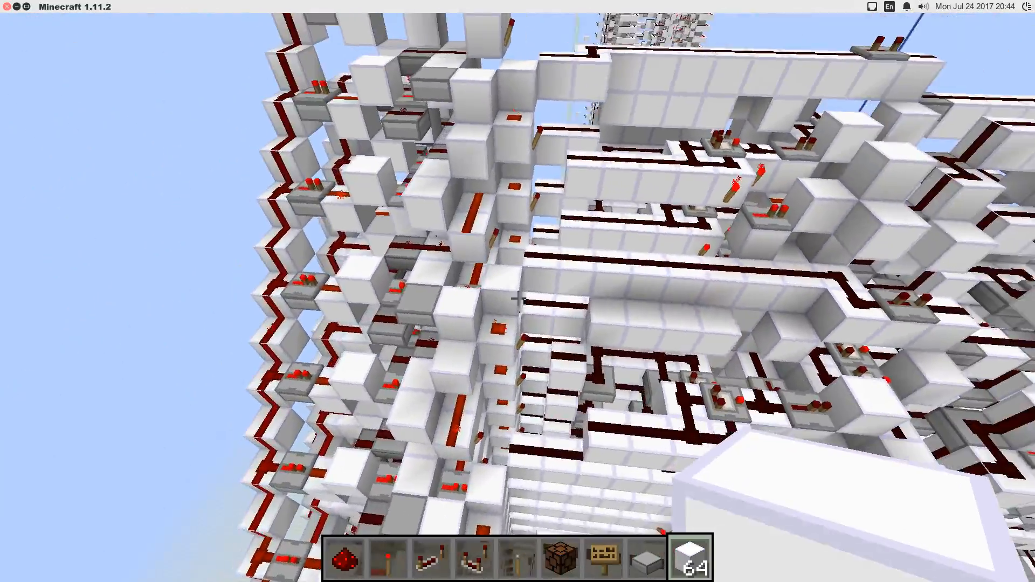
pyautogui.moveTo(517, 298)
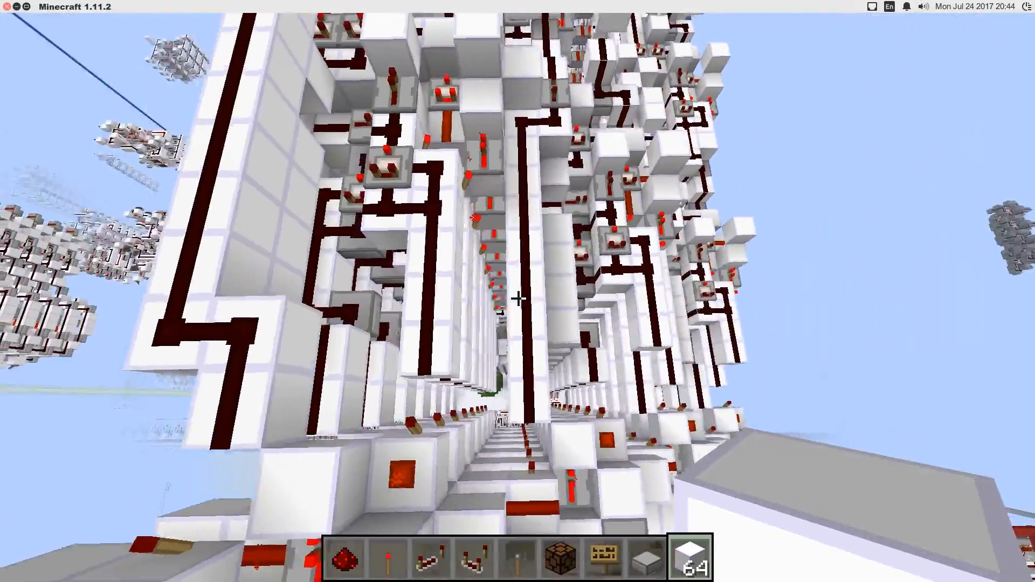
pyautogui.moveTo(517, 290)
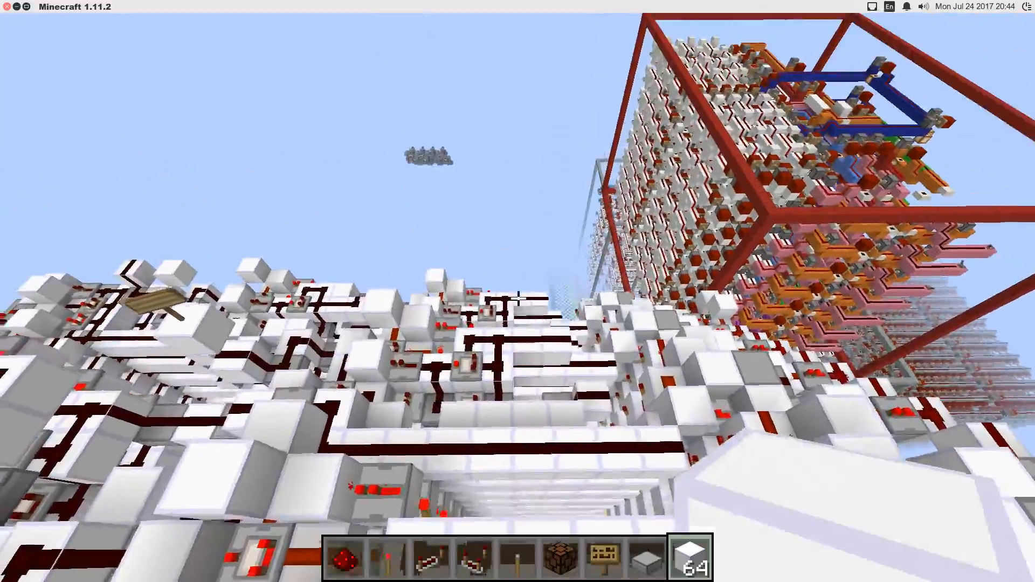
pyautogui.moveTo(518, 291)
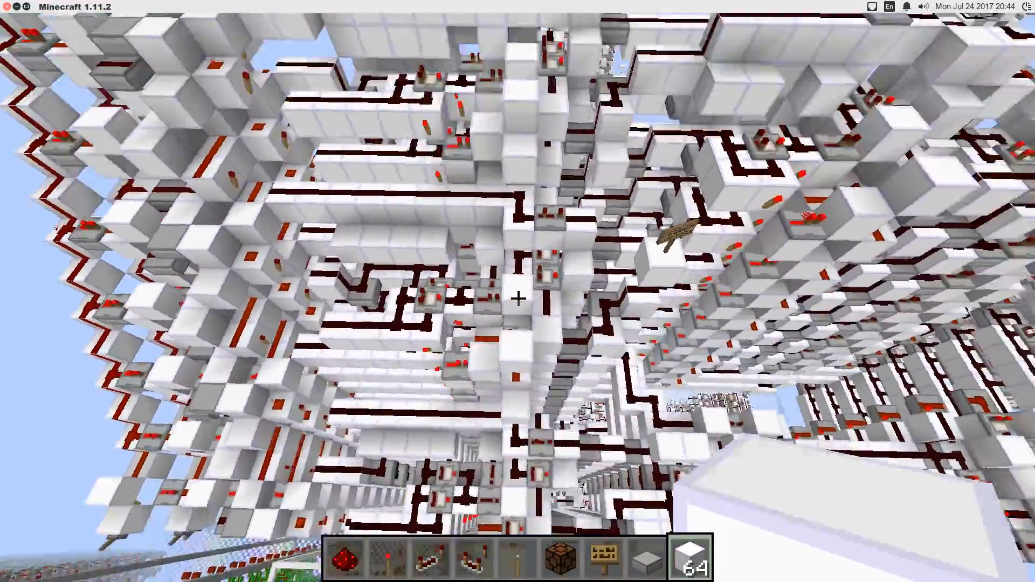
pyautogui.moveTo(517, 297)
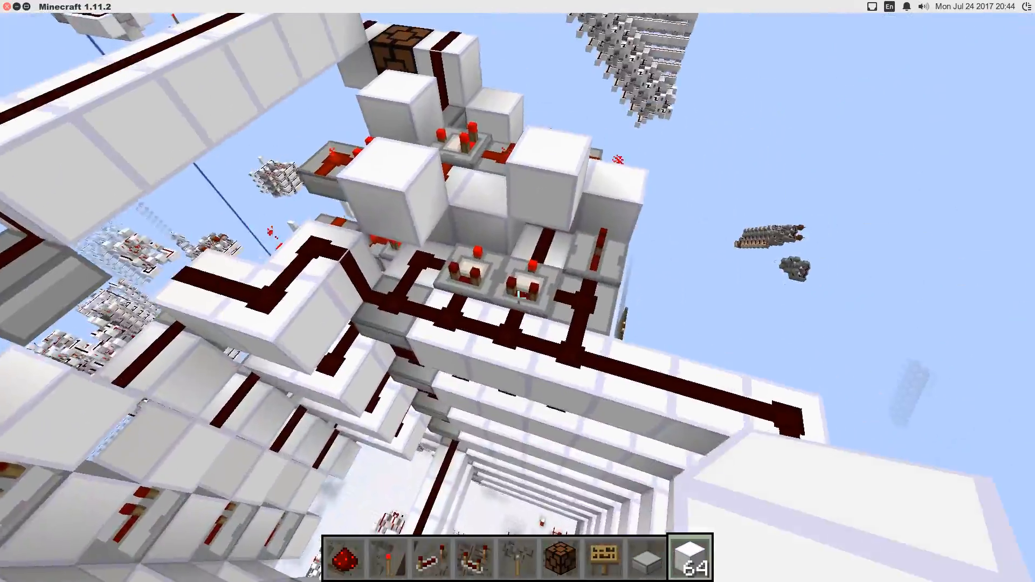
pyautogui.moveTo(518, 292)
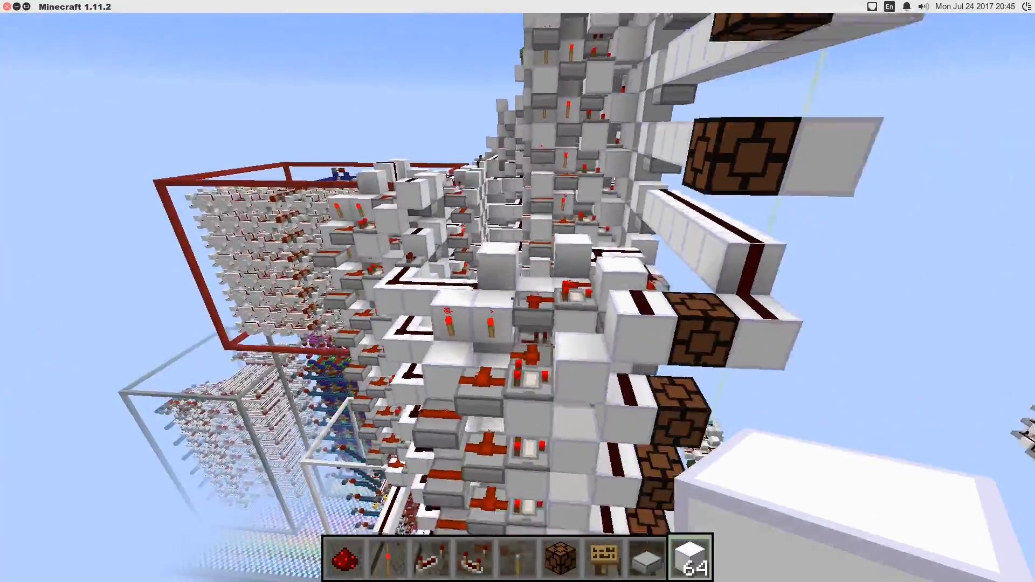
pyautogui.moveTo(518, 298)
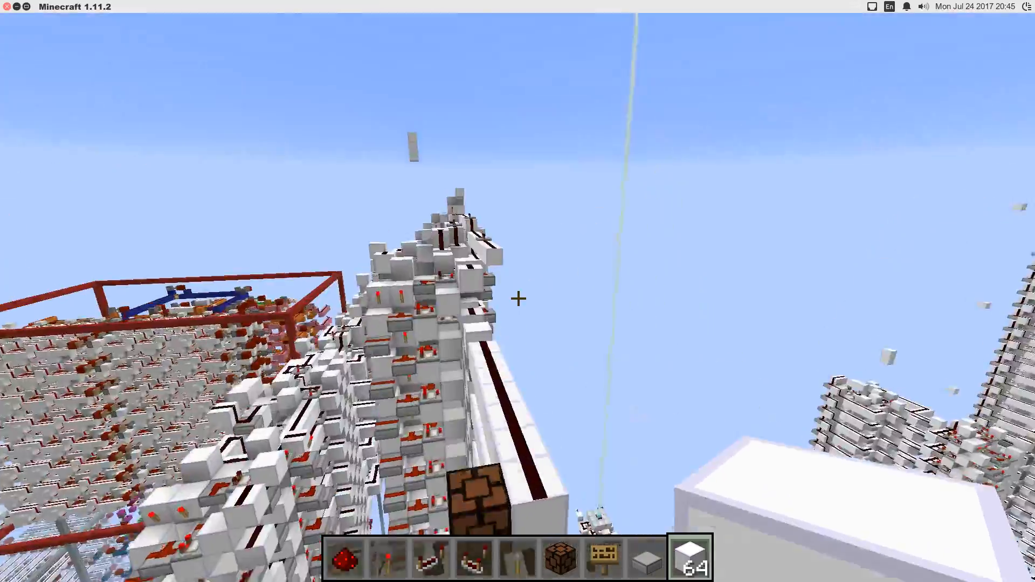
pyautogui.moveTo(517, 297)
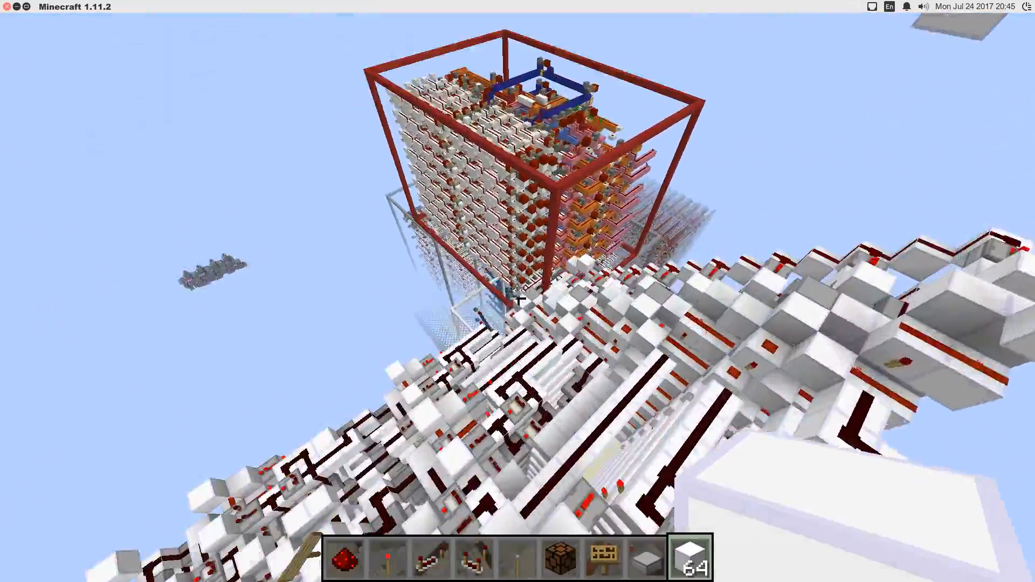
pyautogui.moveTo(517, 298)
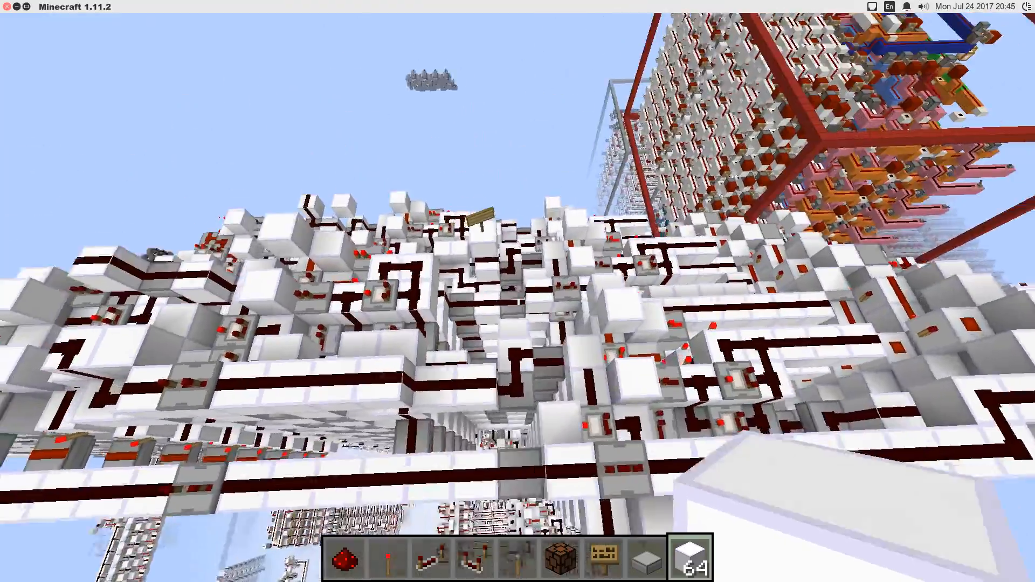
pyautogui.moveTo(518, 291)
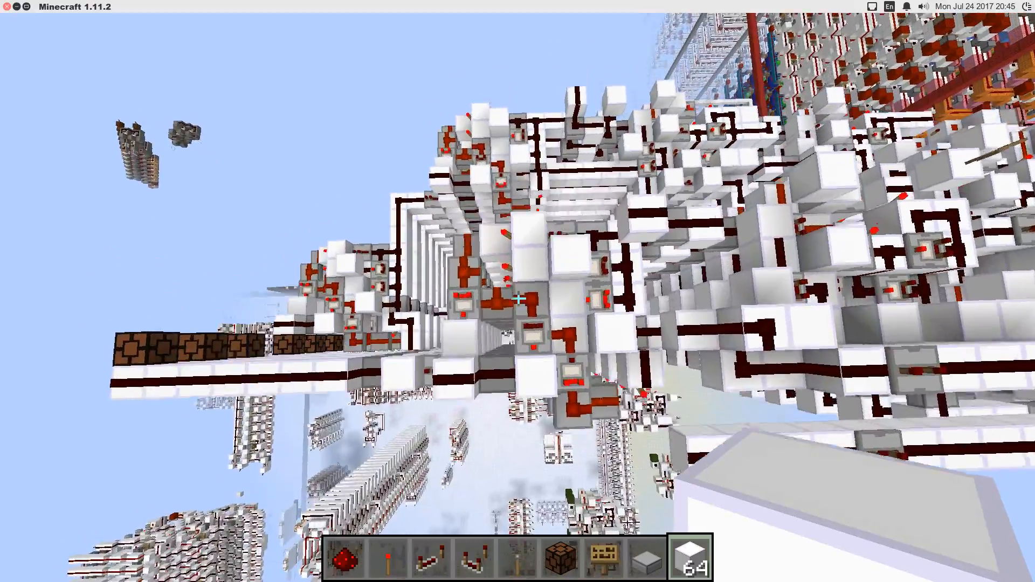
pyautogui.moveTo(517, 298)
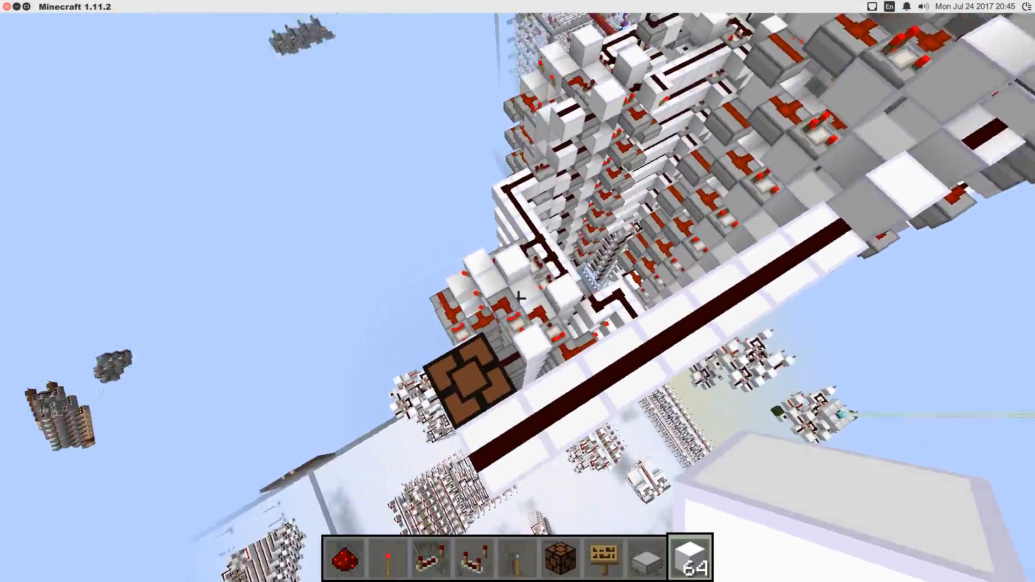
pyautogui.moveTo(518, 291)
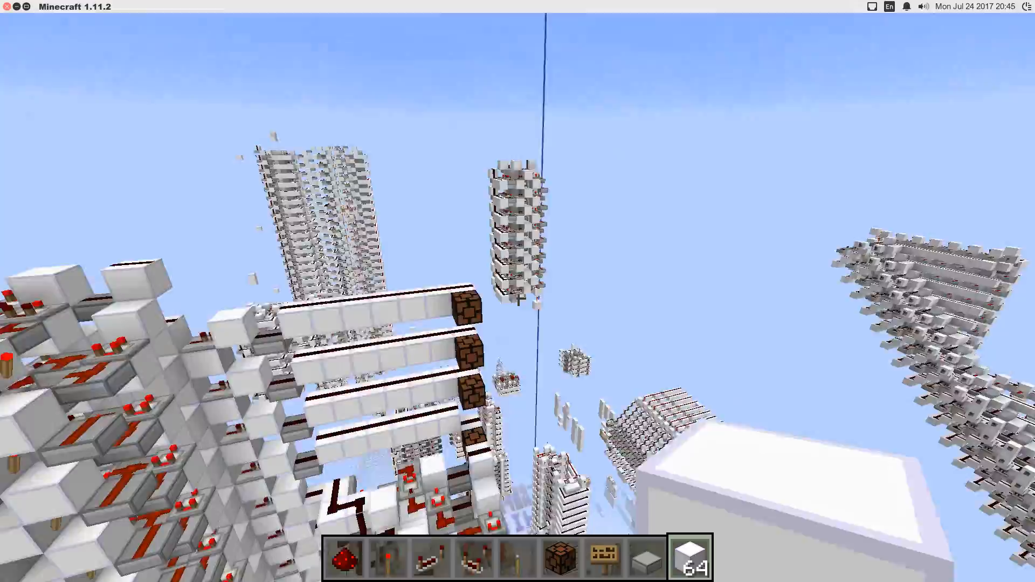
pyautogui.moveTo(517, 291)
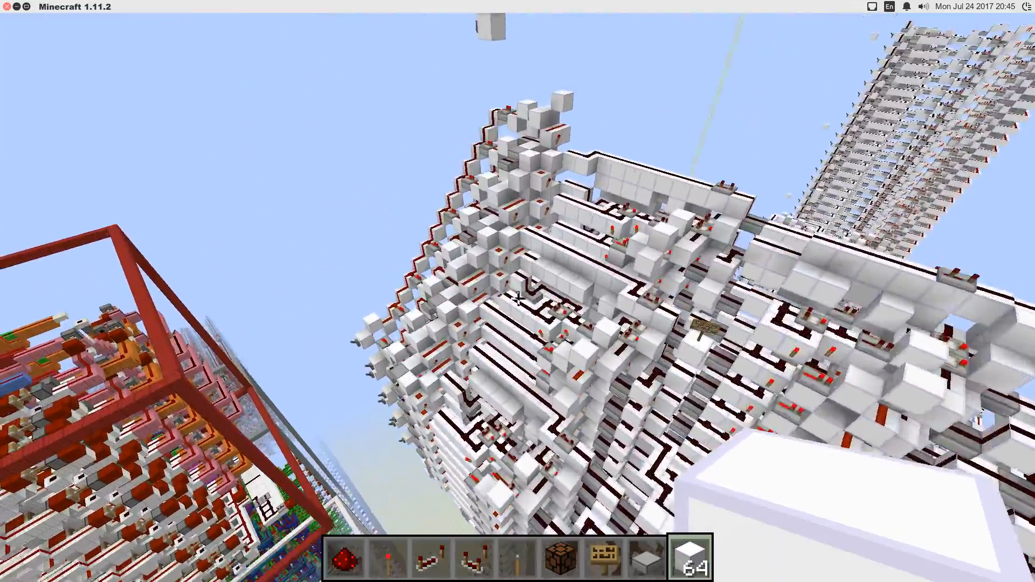
pyautogui.moveTo(518, 291)
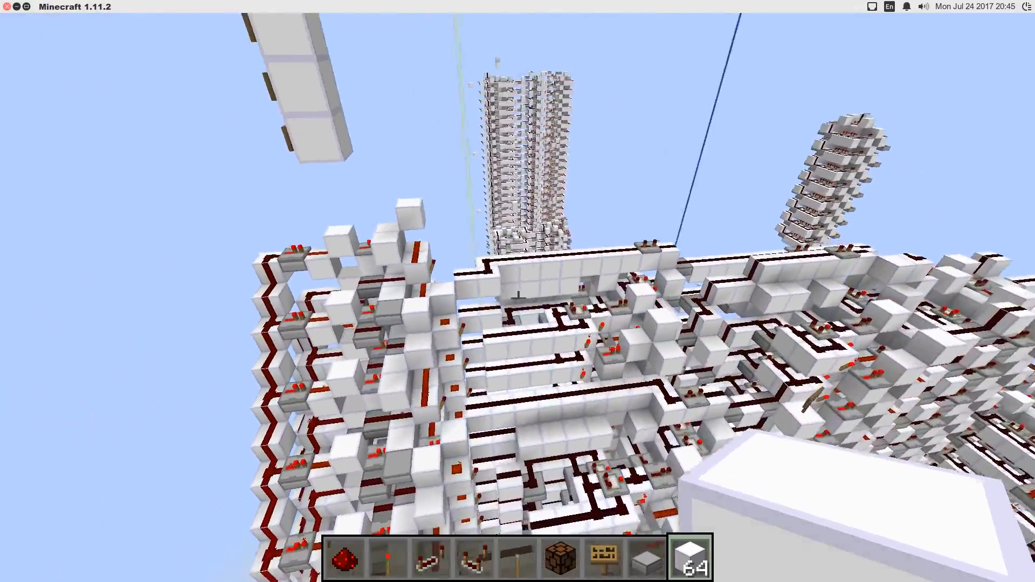
pyautogui.moveTo(518, 291)
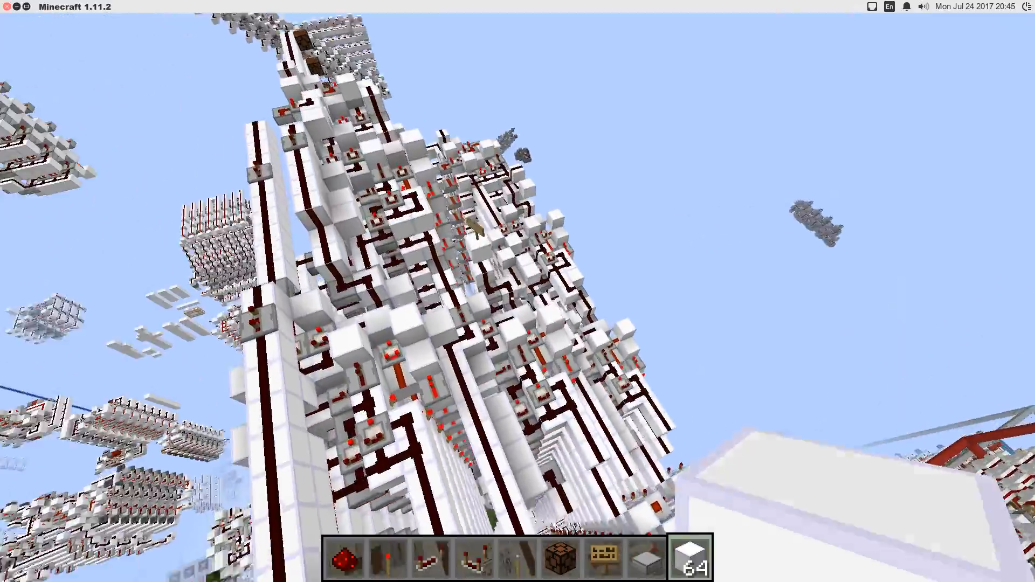
pyautogui.moveTo(517, 291)
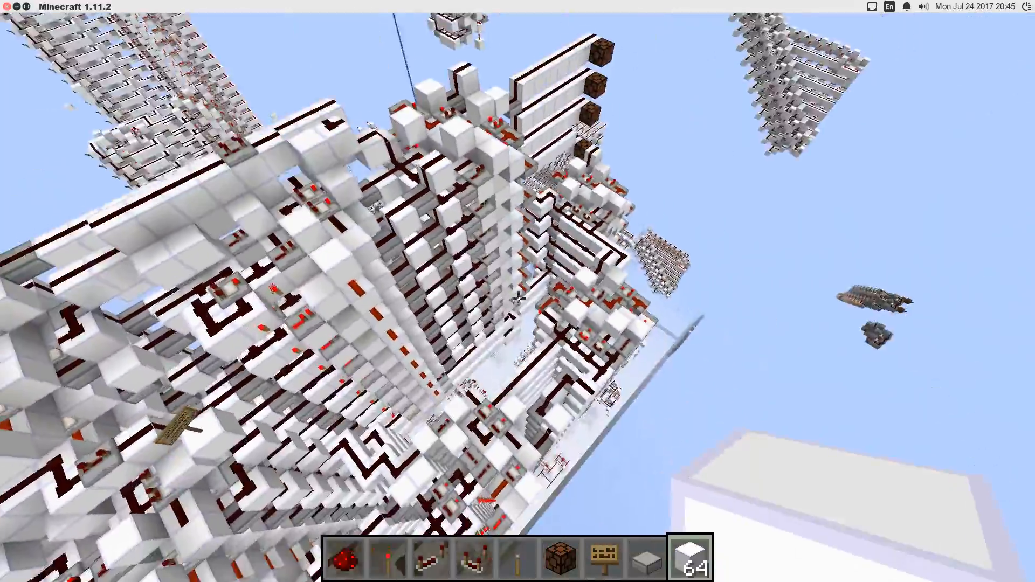
pyautogui.moveTo(518, 297)
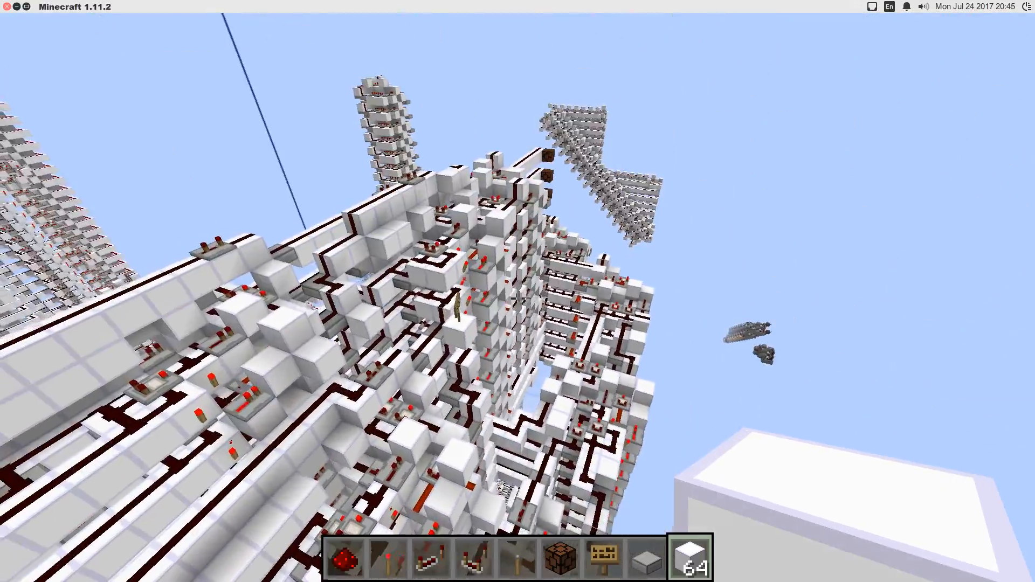
pyautogui.moveTo(517, 291)
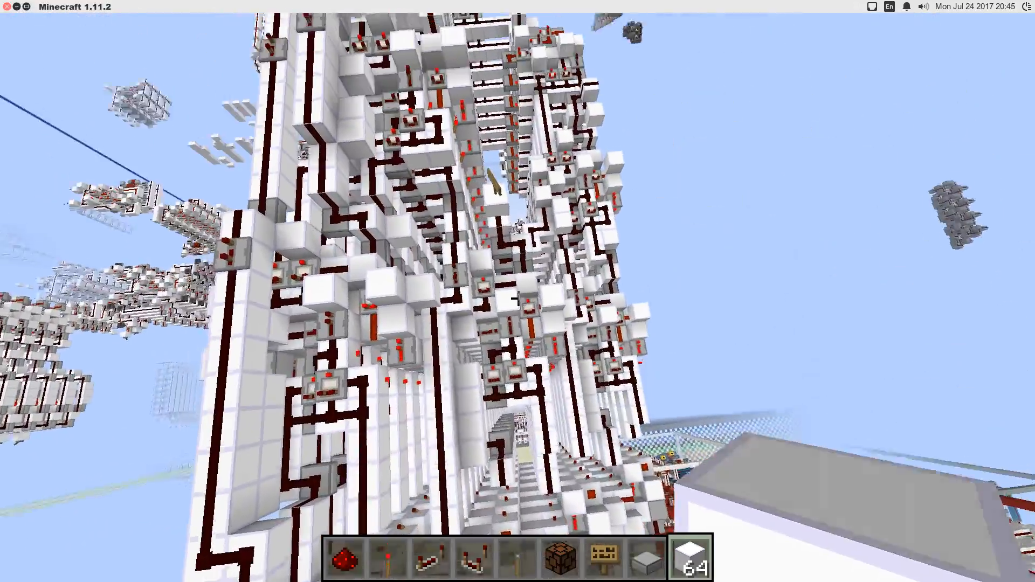
pyautogui.moveTo(517, 292)
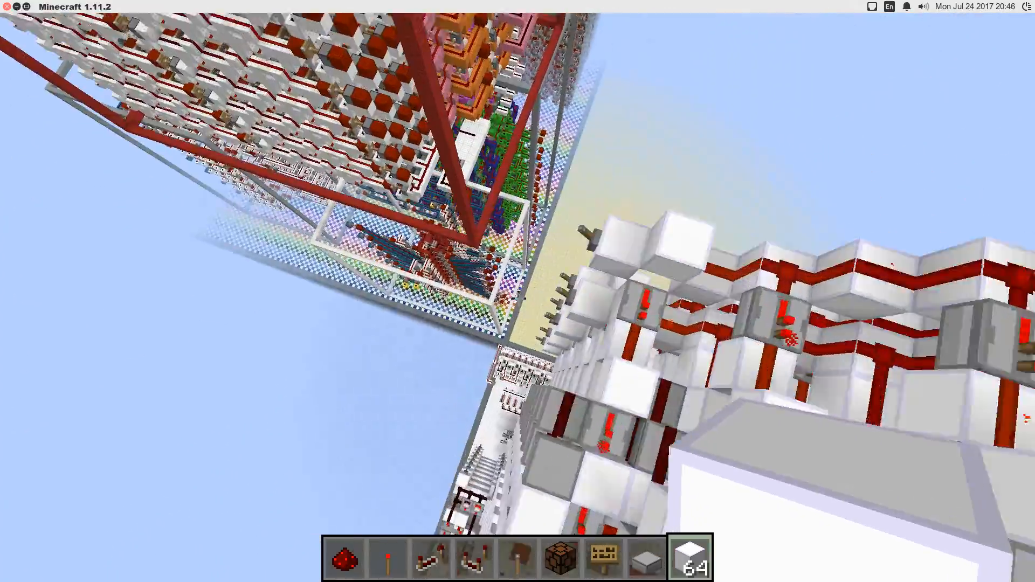
pyautogui.moveTo(518, 291)
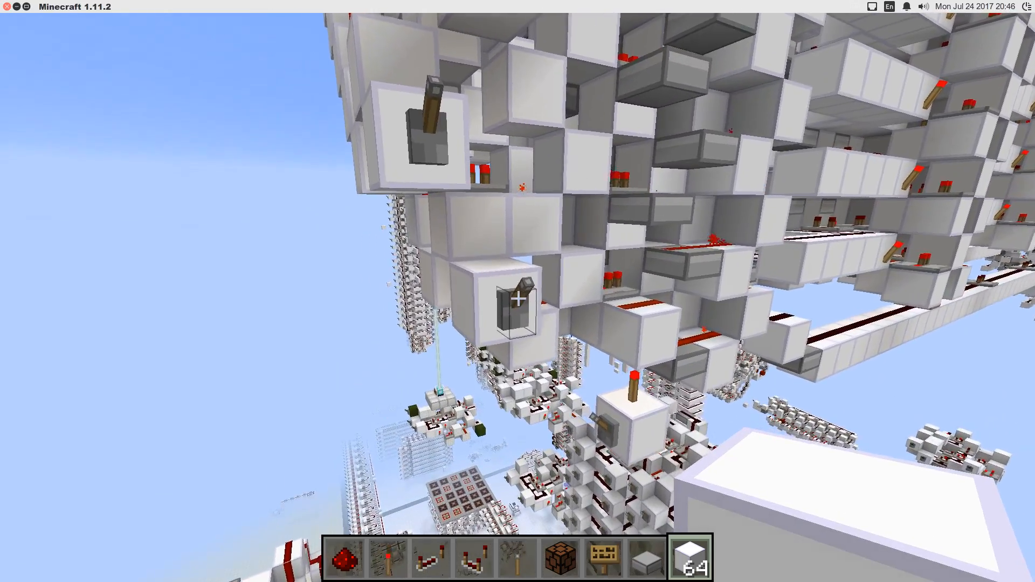
pyautogui.moveTo(518, 291)
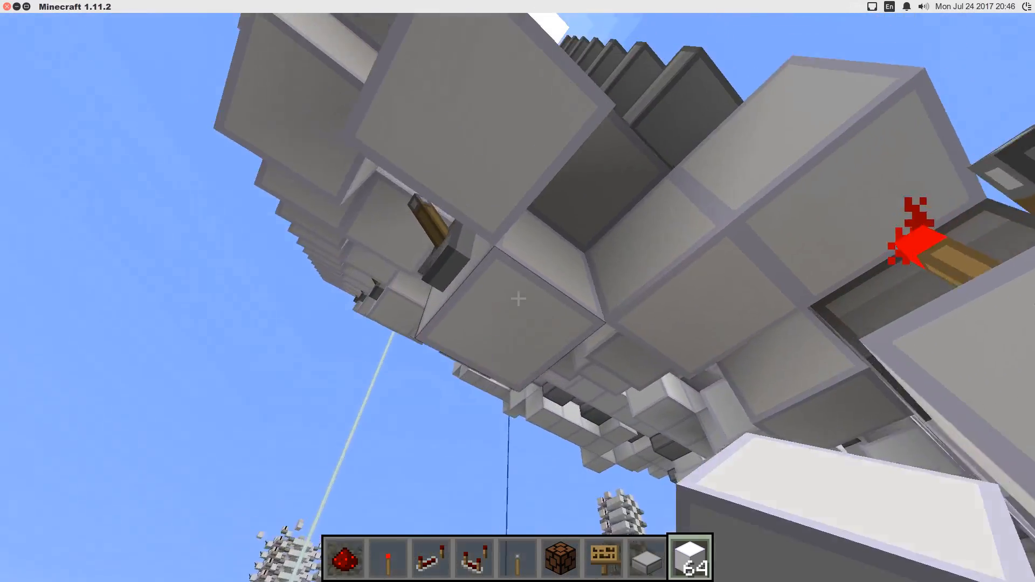
pyautogui.moveTo(517, 299)
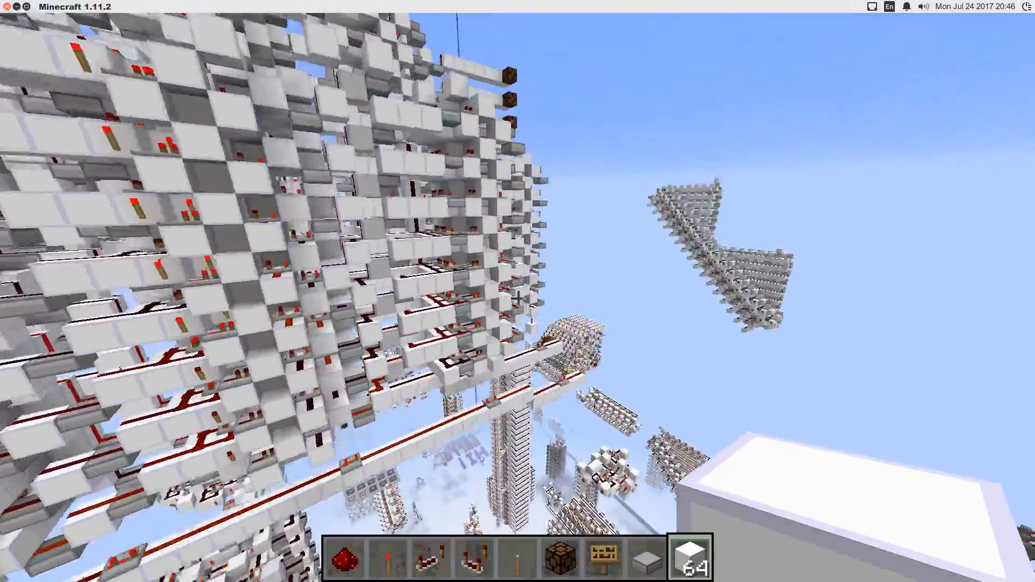
pyautogui.moveTo(518, 291)
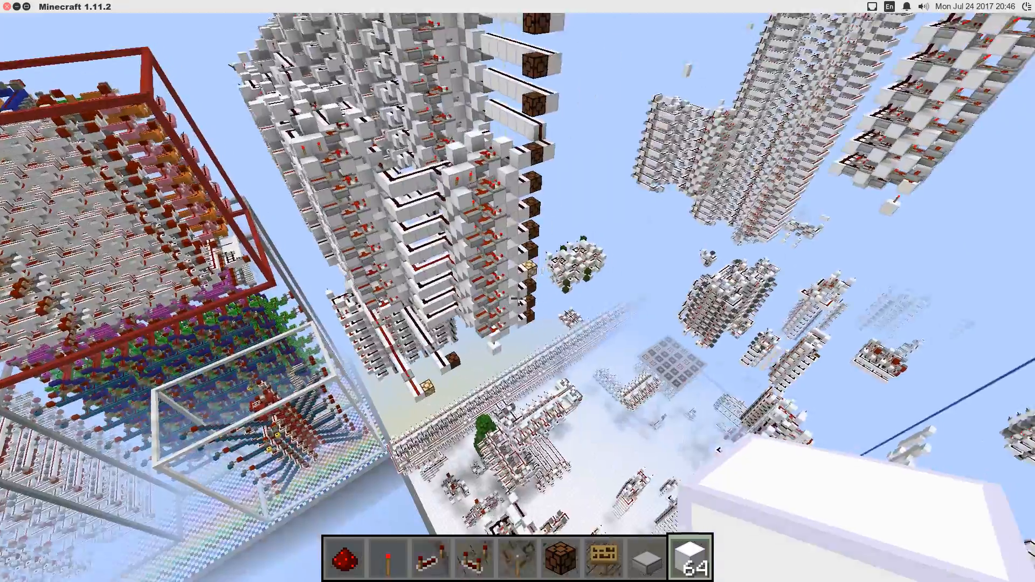
pyautogui.moveTo(518, 277)
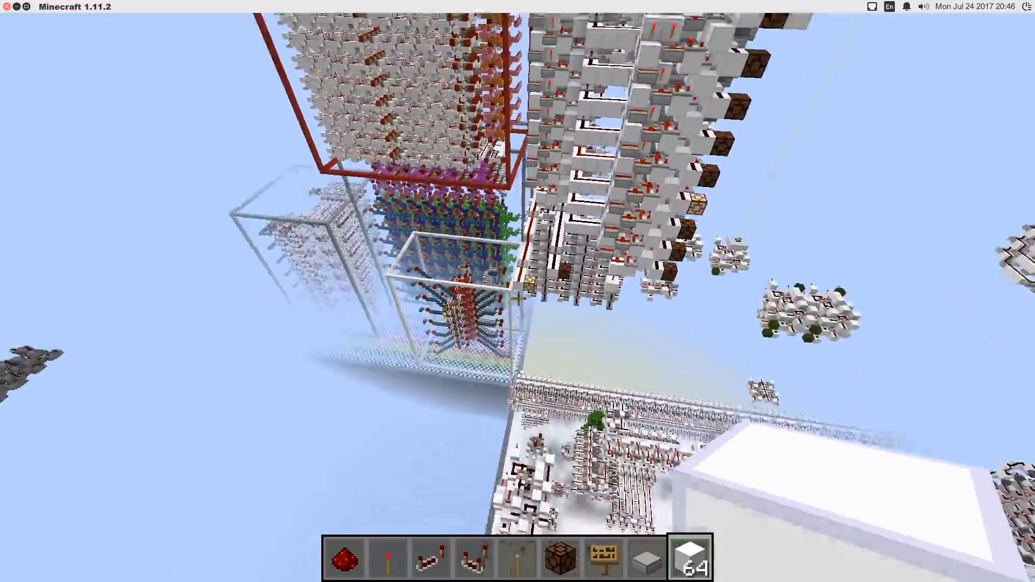
pyautogui.moveTo(518, 291)
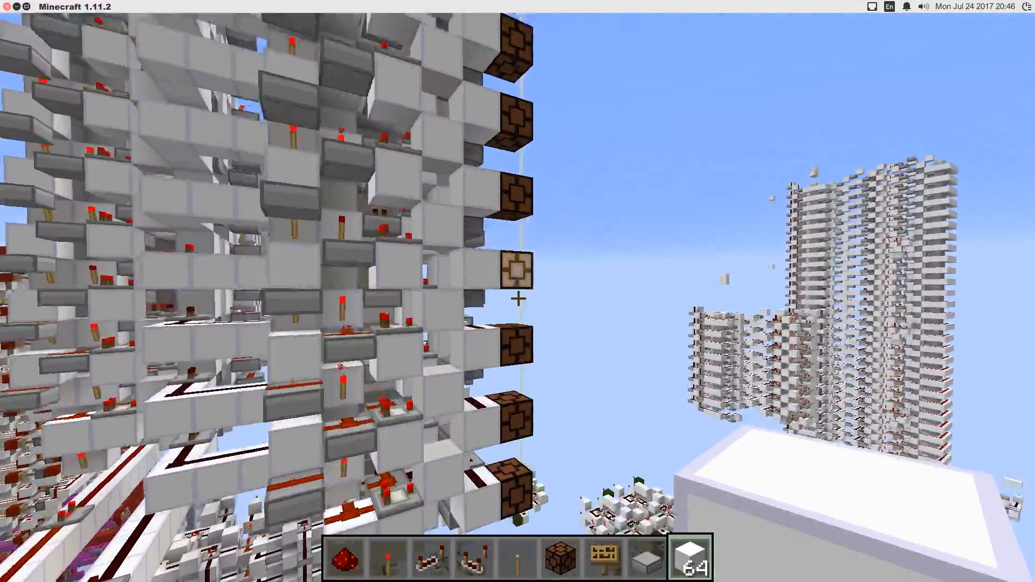
pyautogui.moveTo(518, 291)
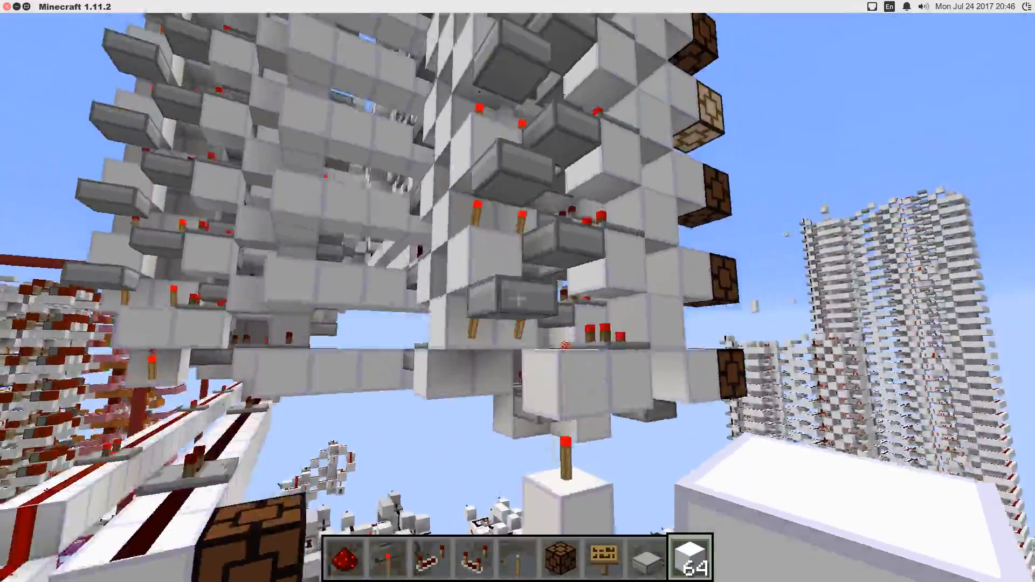
pyautogui.moveTo(517, 291)
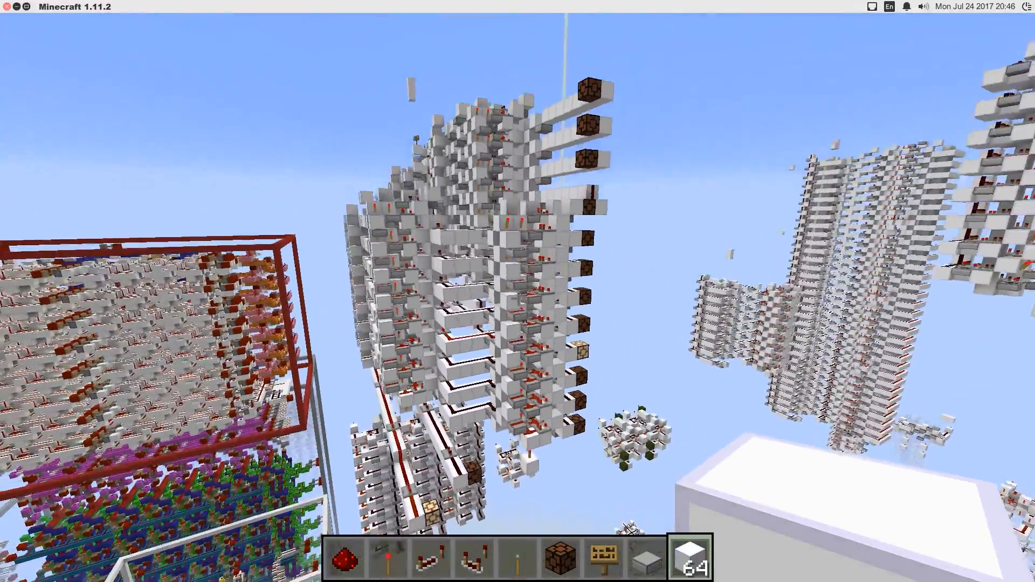
pyautogui.moveTo(517, 291)
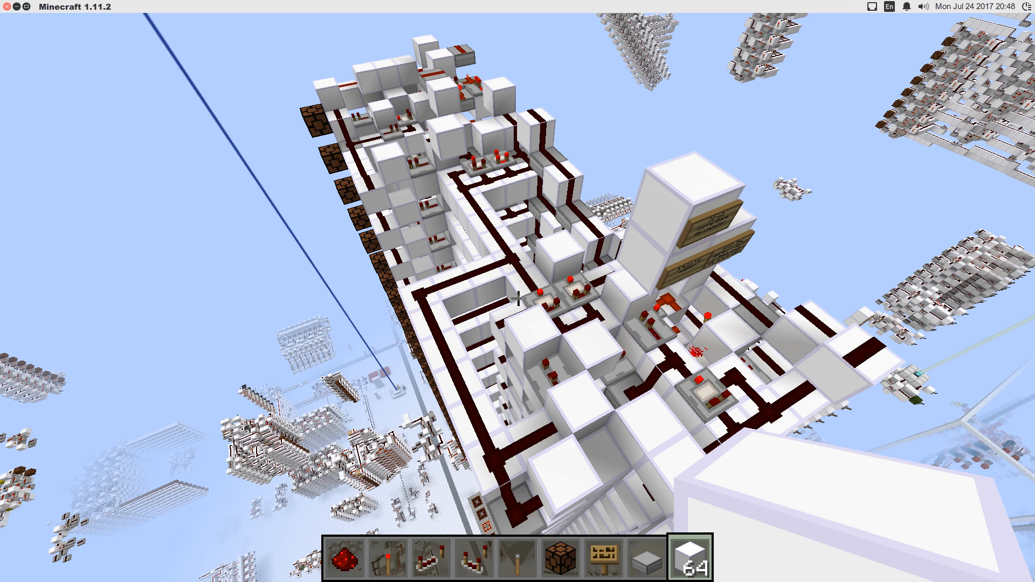
pyautogui.moveTo(517, 297)
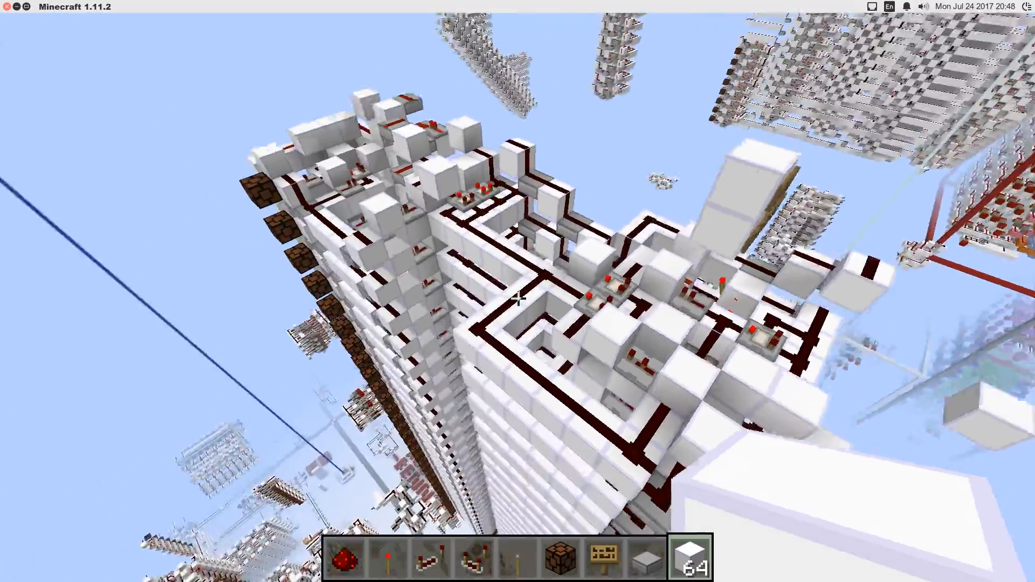
pyautogui.moveTo(517, 298)
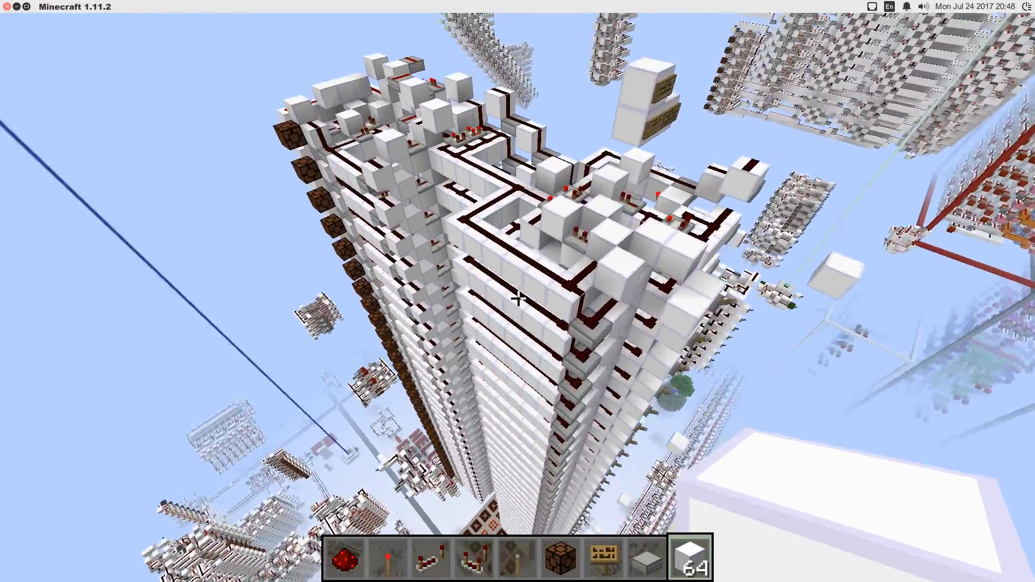
pyautogui.moveTo(518, 291)
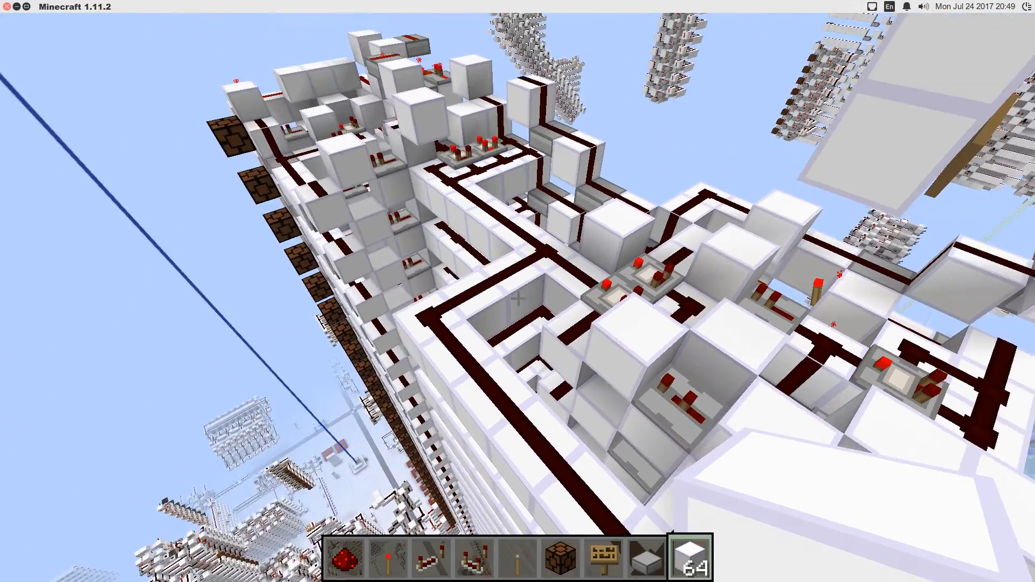
pyautogui.moveTo(518, 291)
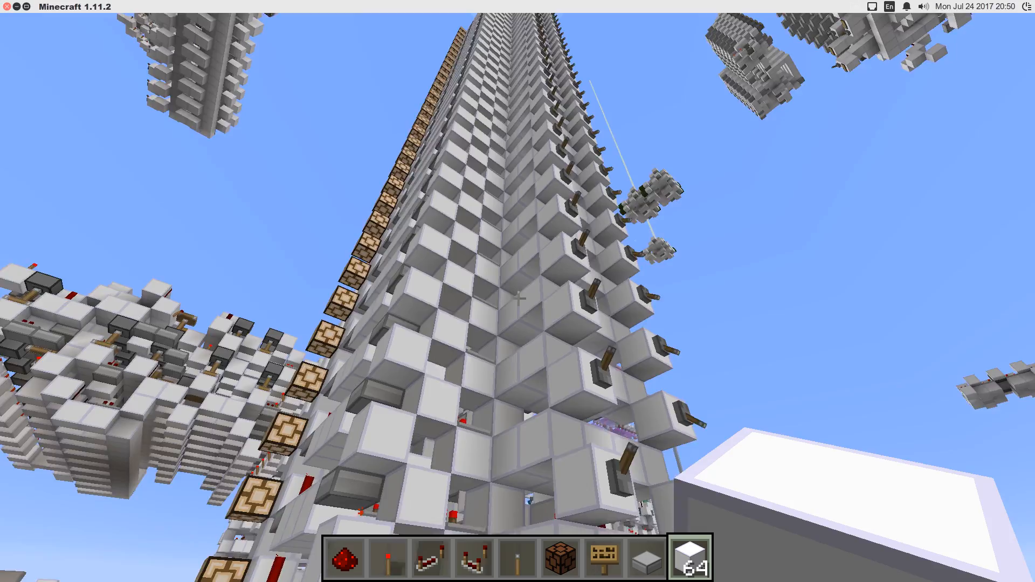
pyautogui.moveTo(517, 291)
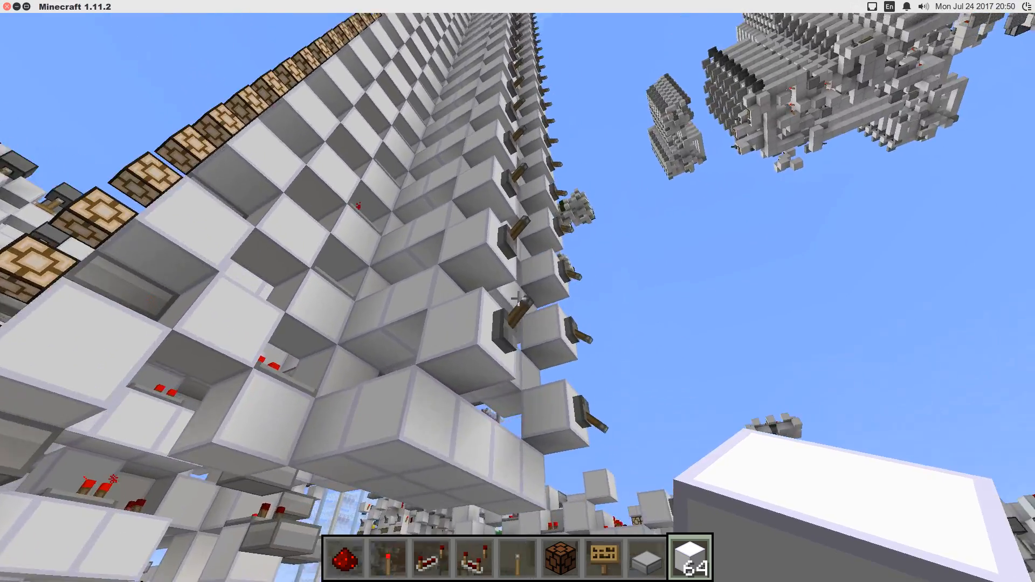
pyautogui.moveTo(517, 291)
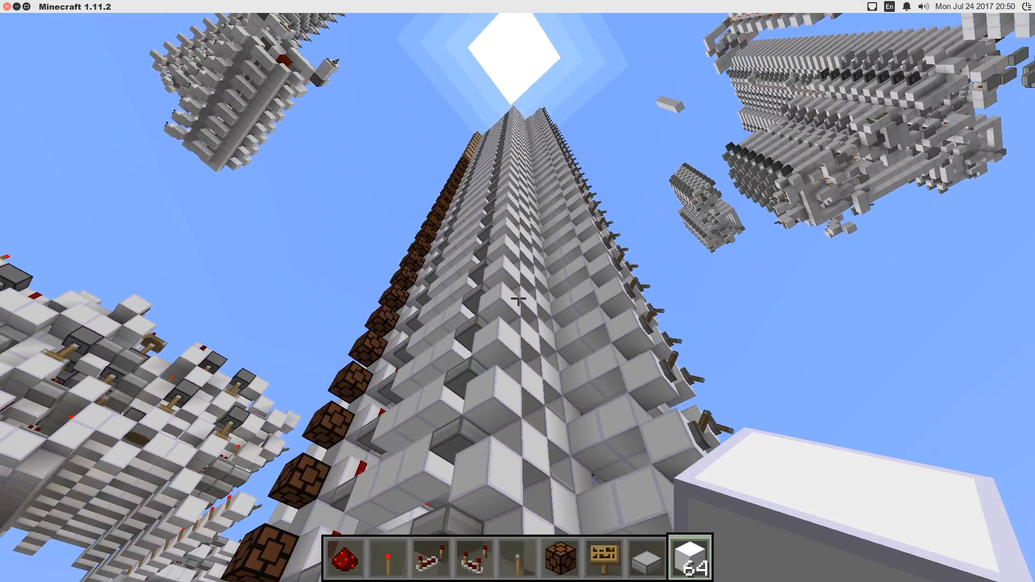
pyautogui.moveTo(518, 298)
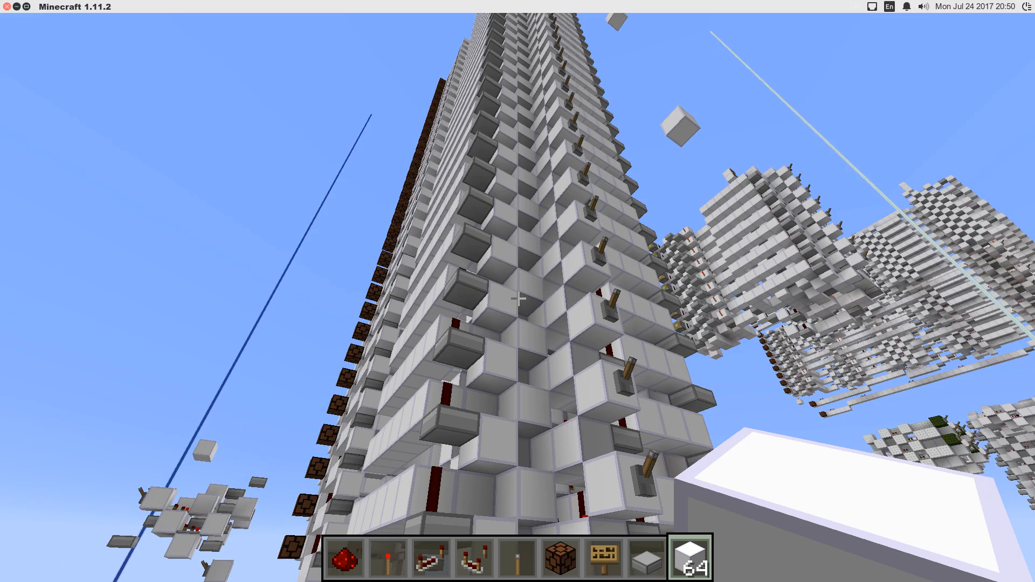
pyautogui.moveTo(518, 291)
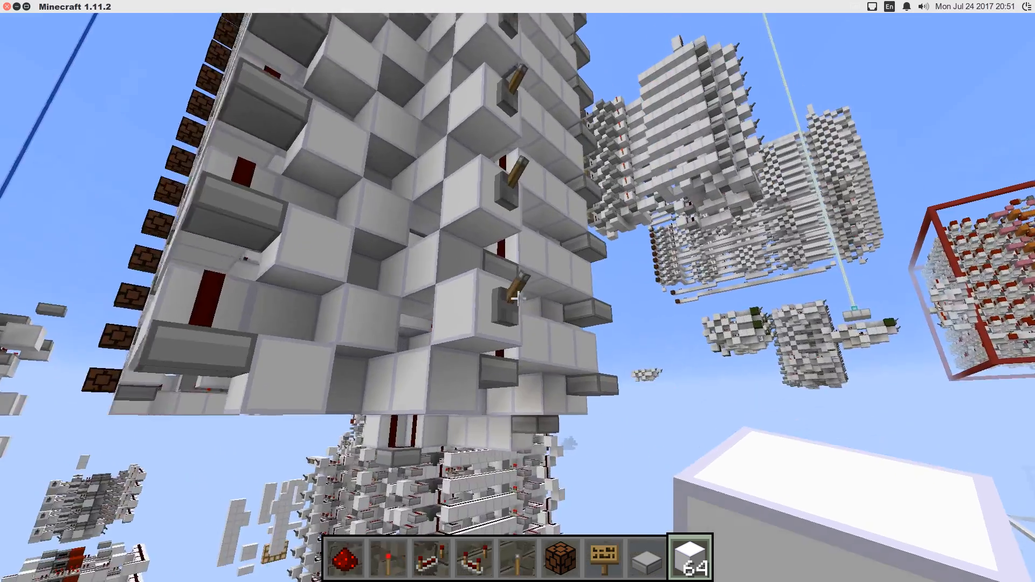
pyautogui.moveTo(517, 291)
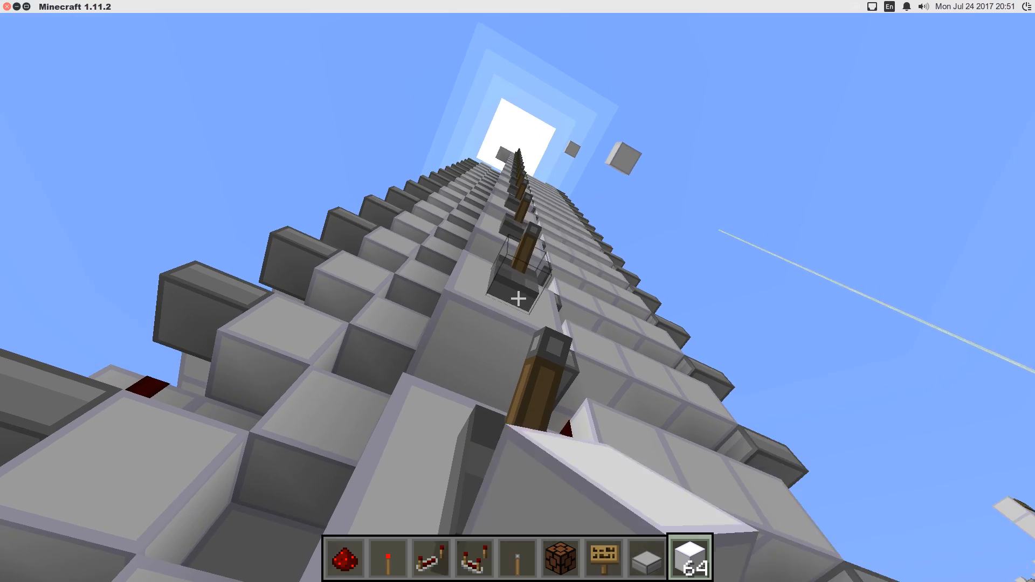
pyautogui.moveTo(517, 291)
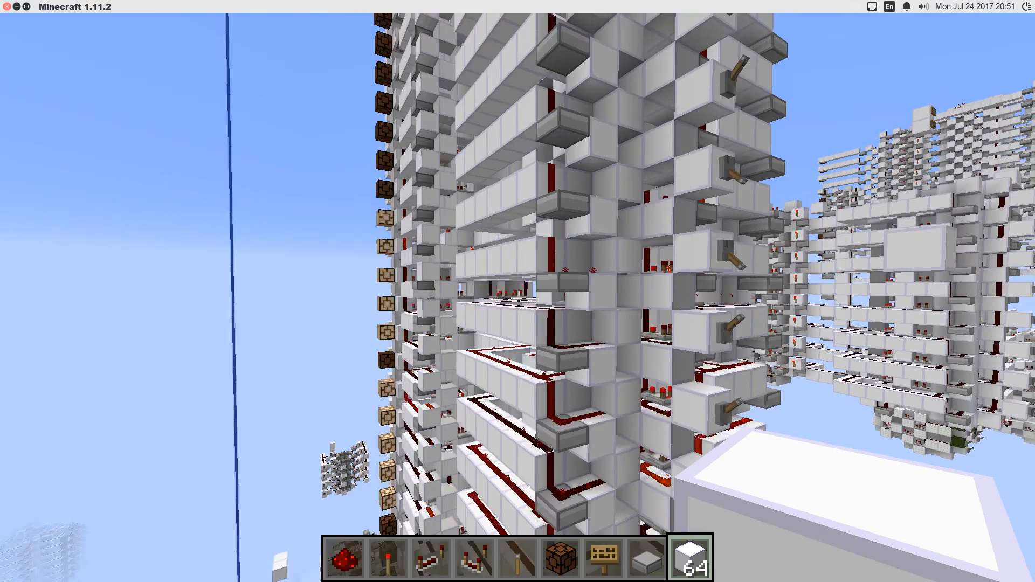
pyautogui.moveTo(518, 292)
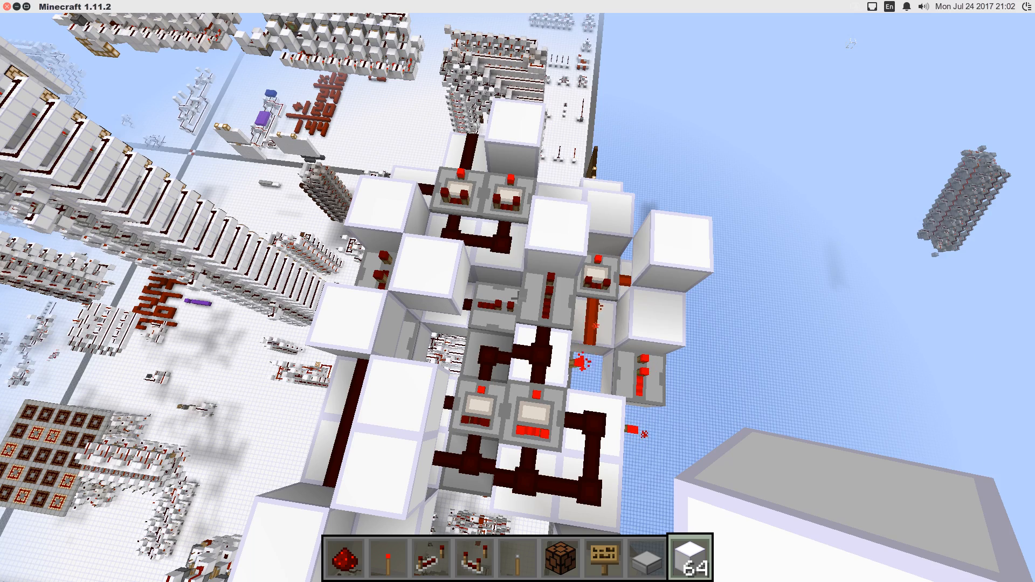
pyautogui.moveTo(518, 298)
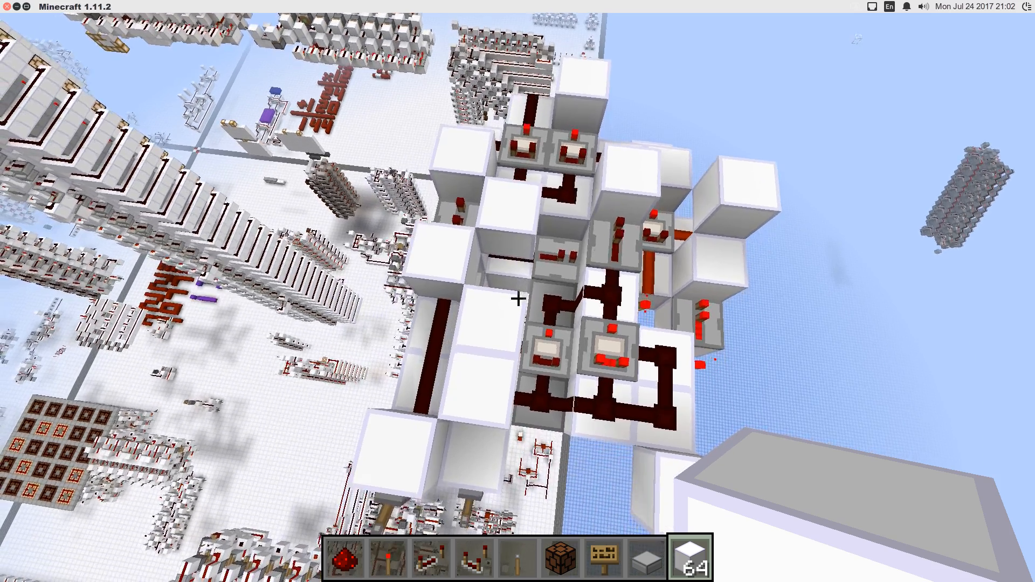
pyautogui.moveTo(518, 297)
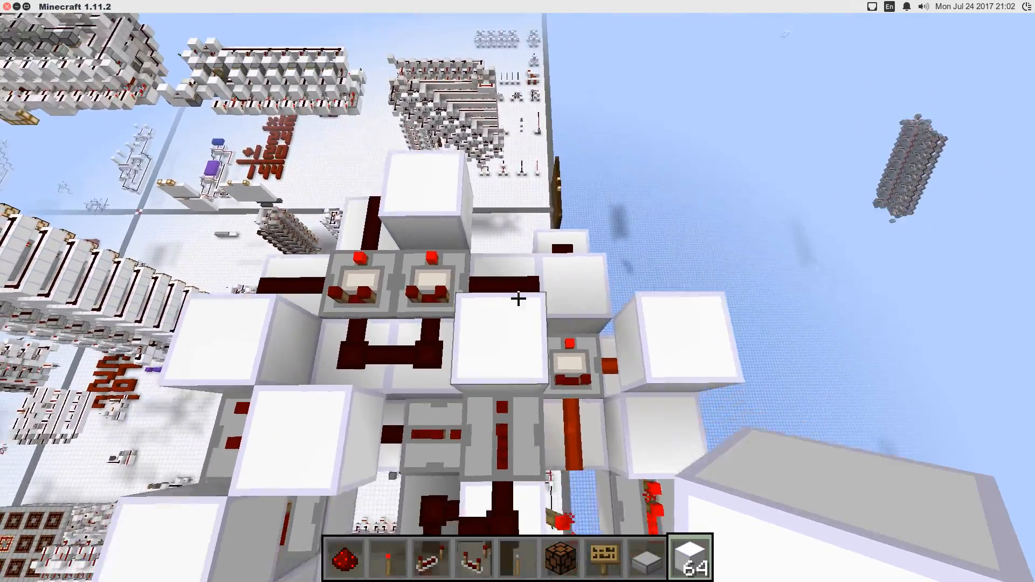
pyautogui.moveTo(518, 299)
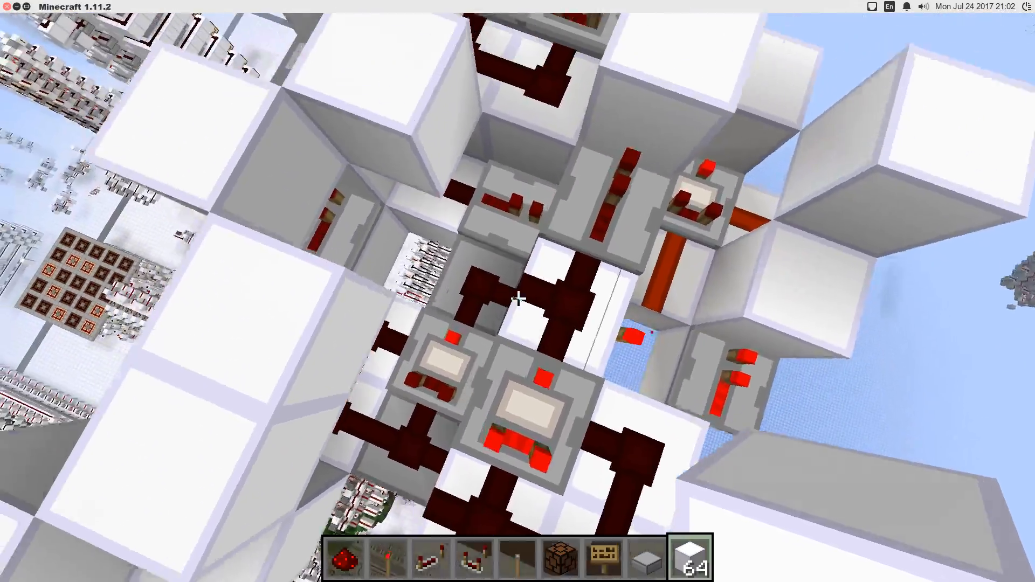
pyautogui.moveTo(517, 291)
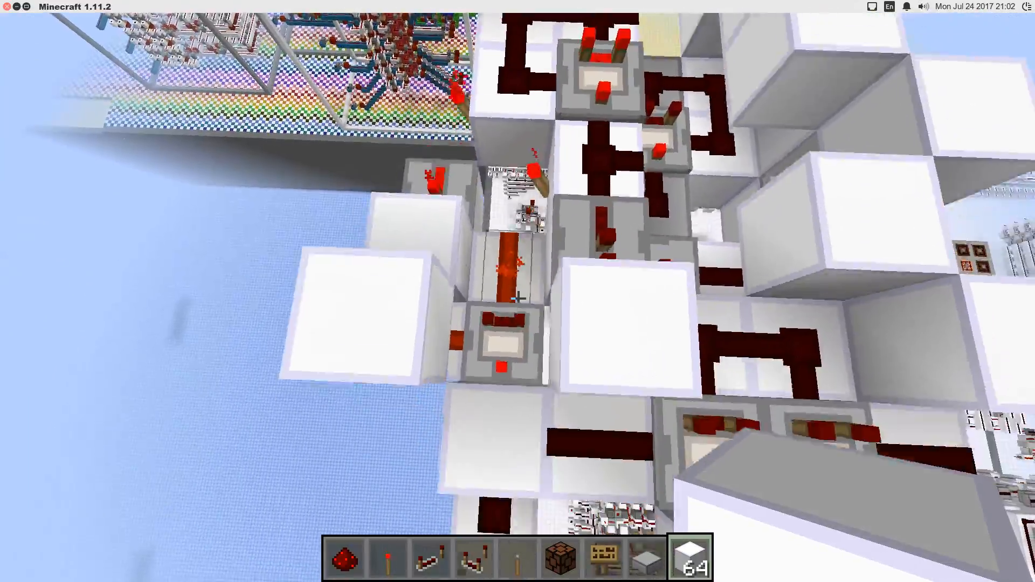
pyautogui.moveTo(517, 291)
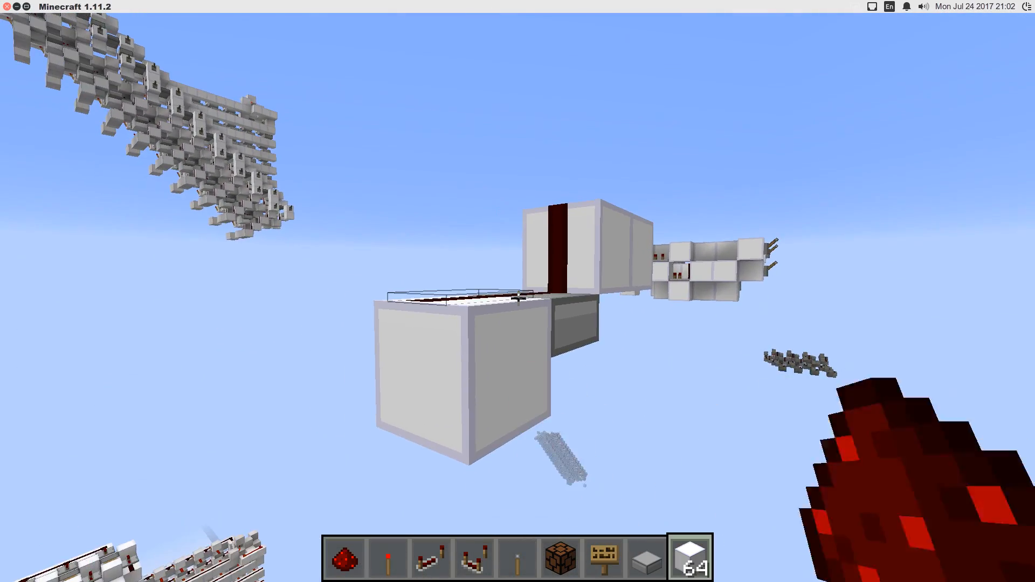
pyautogui.moveTo(517, 298)
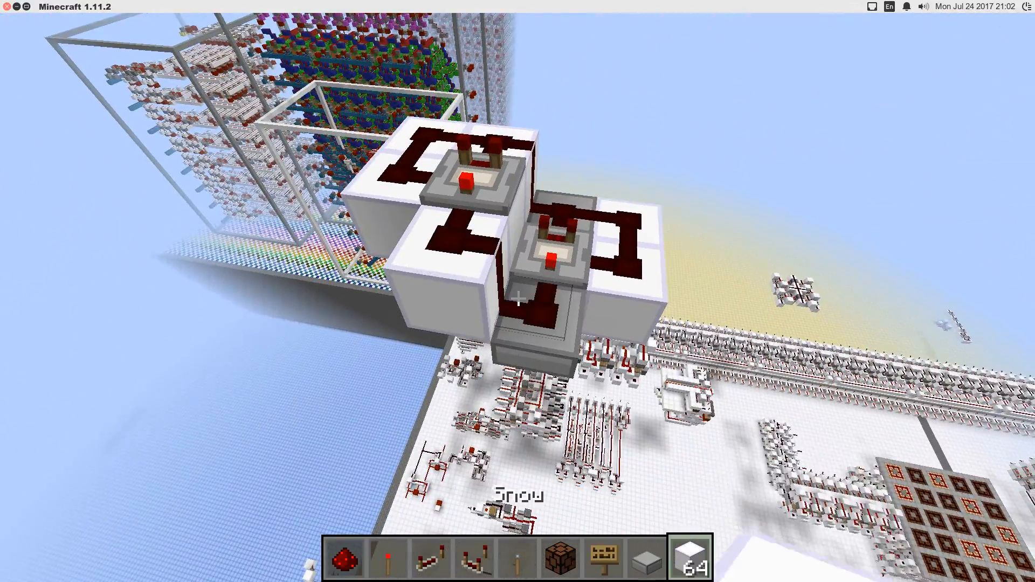
pyautogui.moveTo(518, 291)
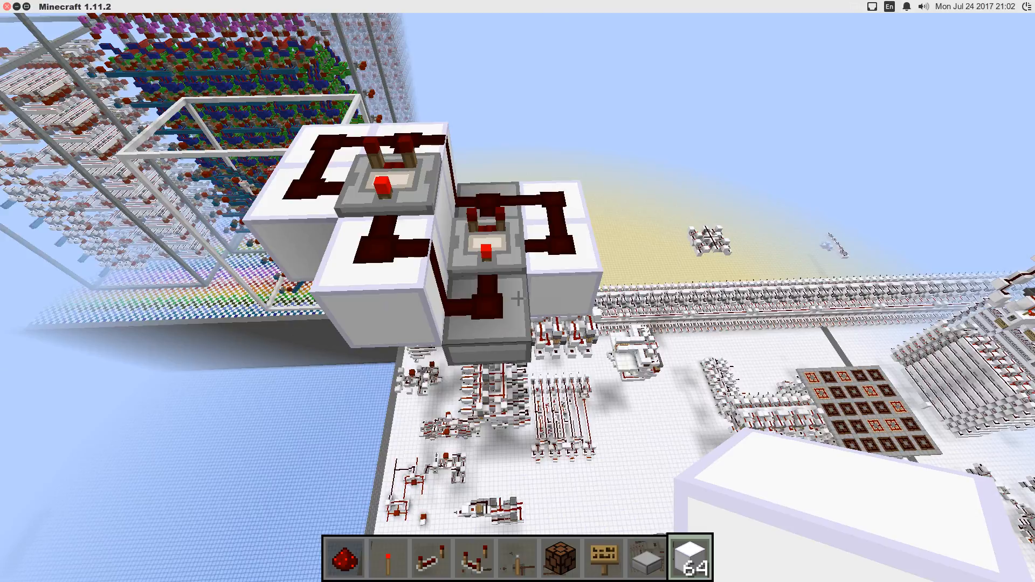
pyautogui.moveTo(518, 291)
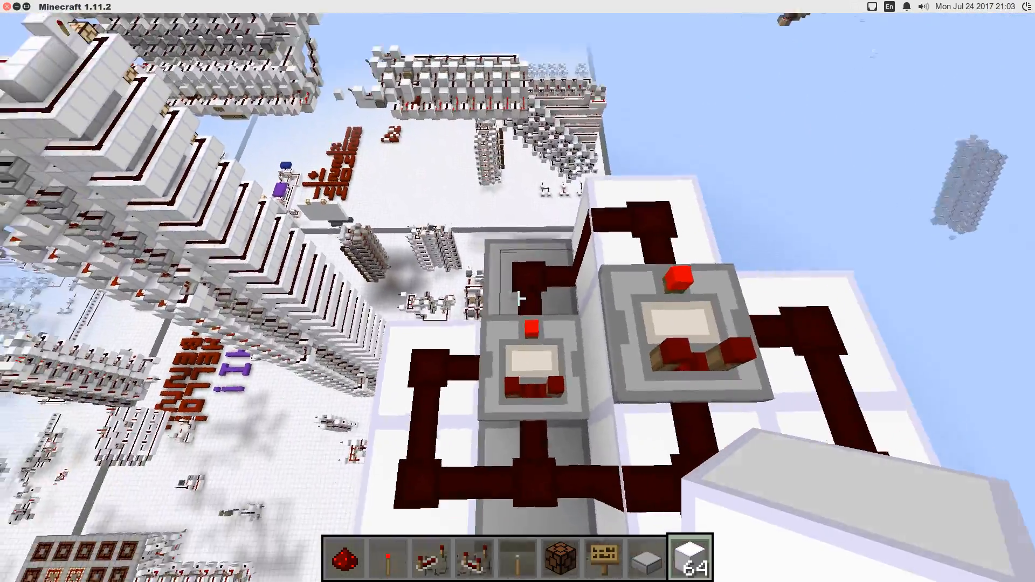
pyautogui.moveTo(518, 292)
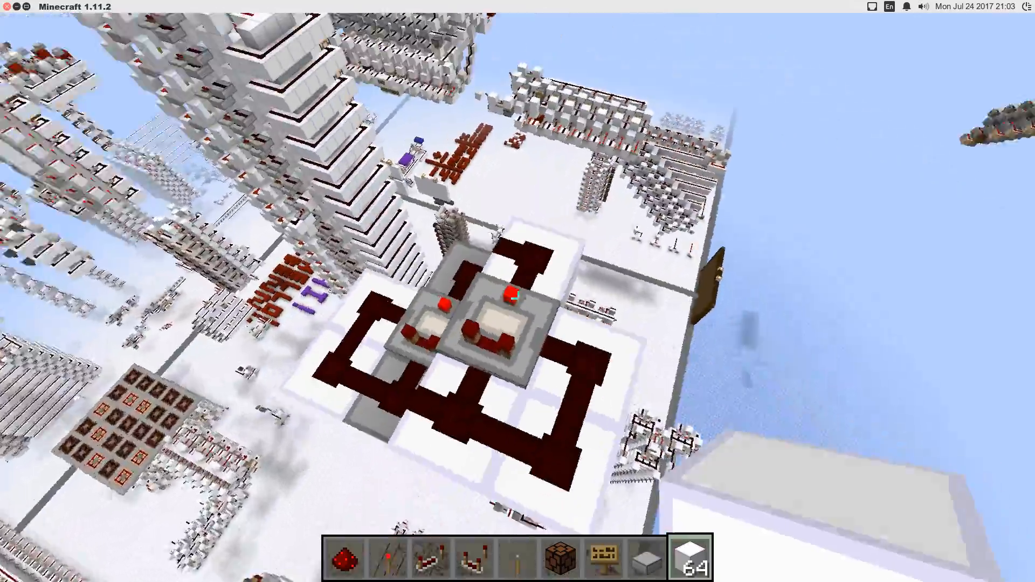
pyautogui.moveTo(517, 292)
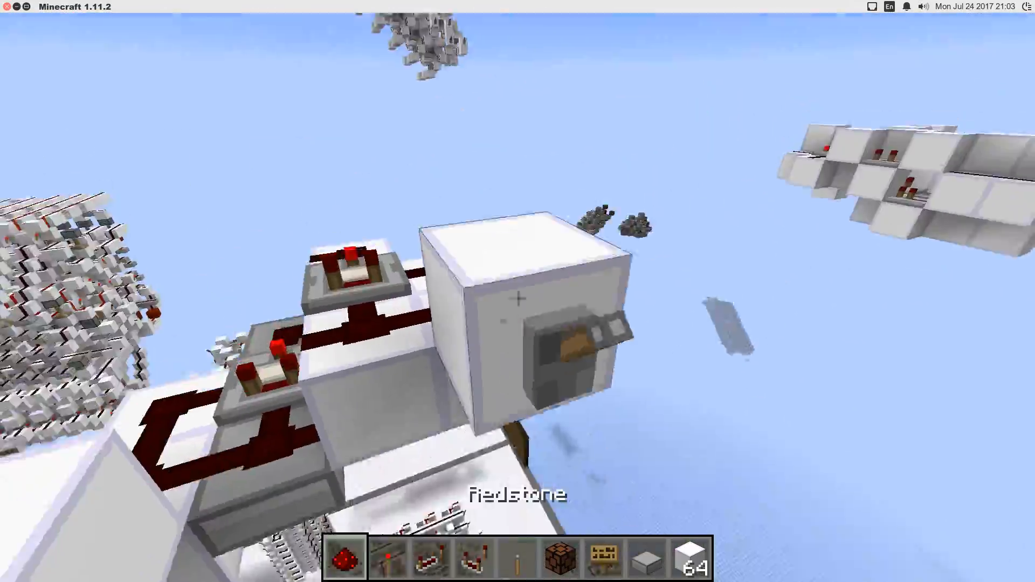
pyautogui.moveTo(517, 299)
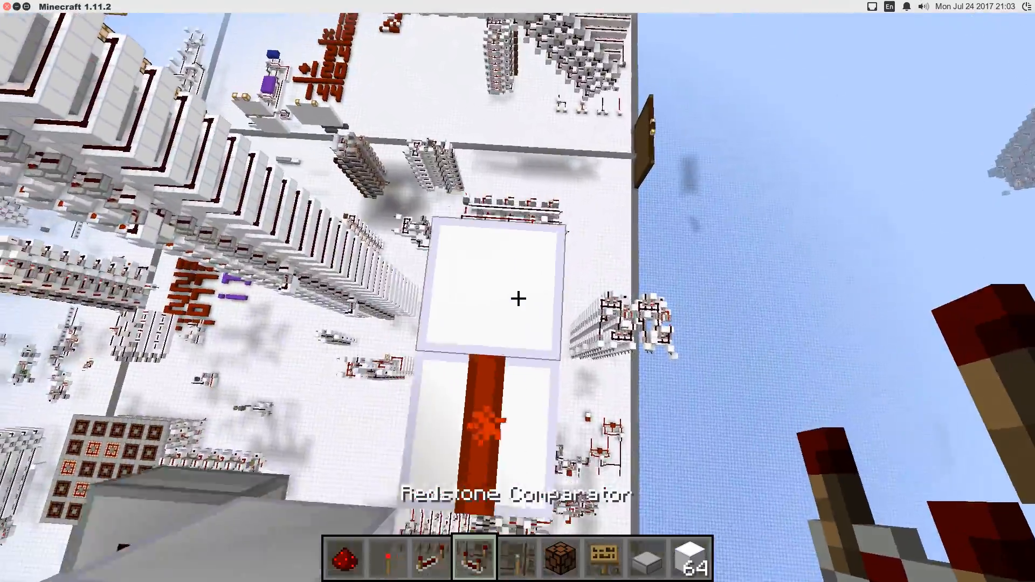
pyautogui.moveTo(518, 298)
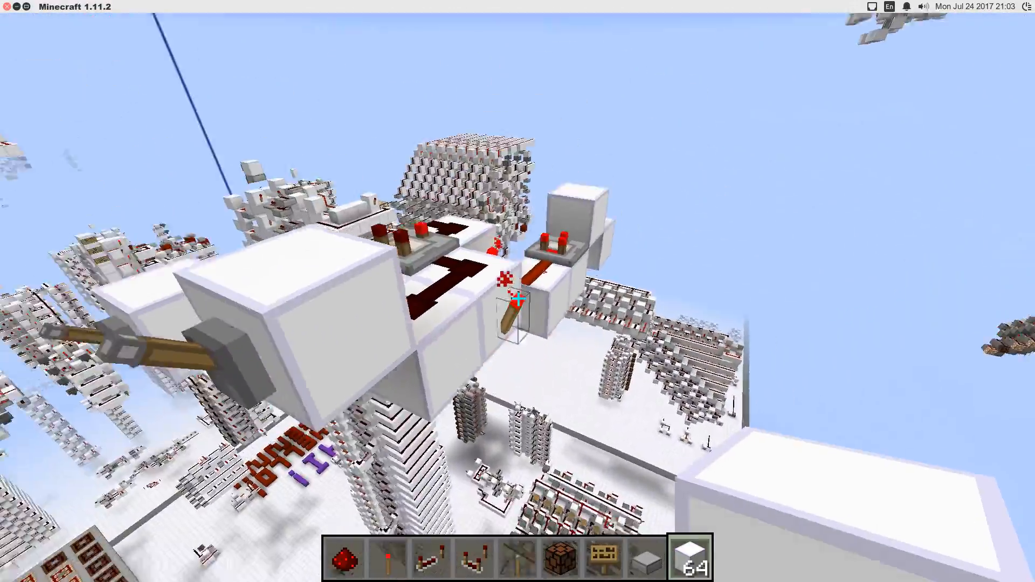
pyautogui.moveTo(518, 291)
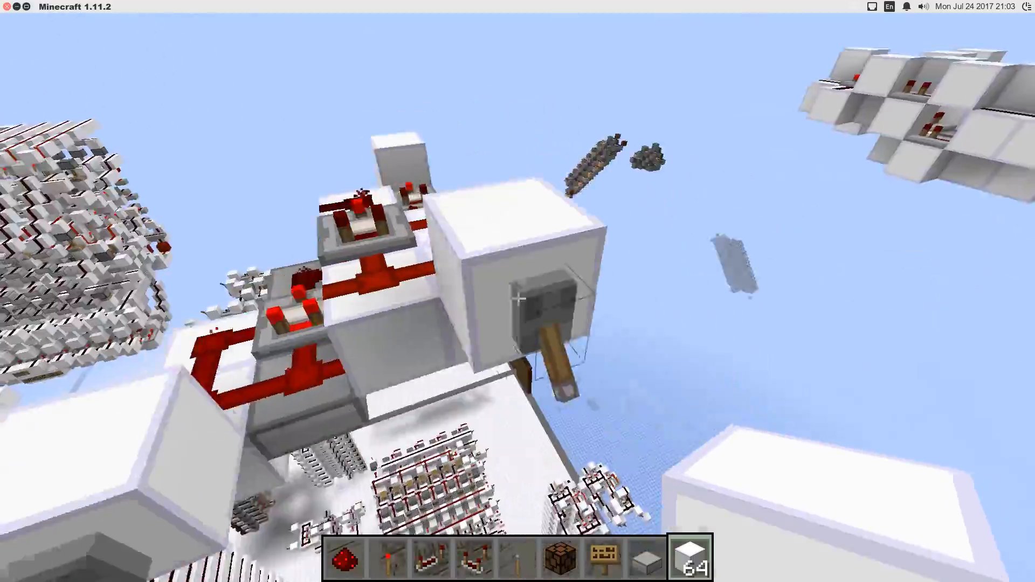
pyautogui.moveTo(517, 291)
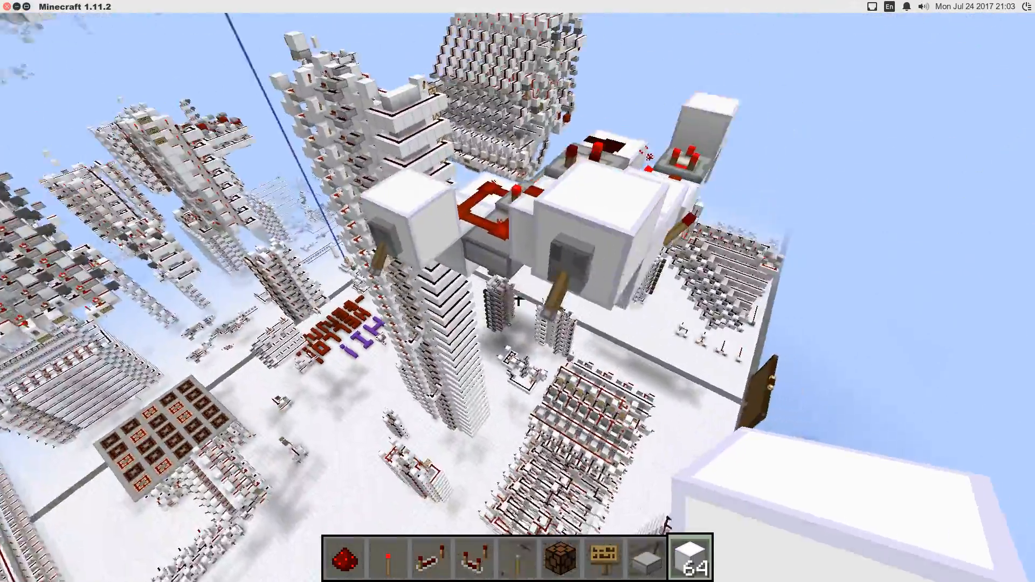
pyautogui.moveTo(517, 298)
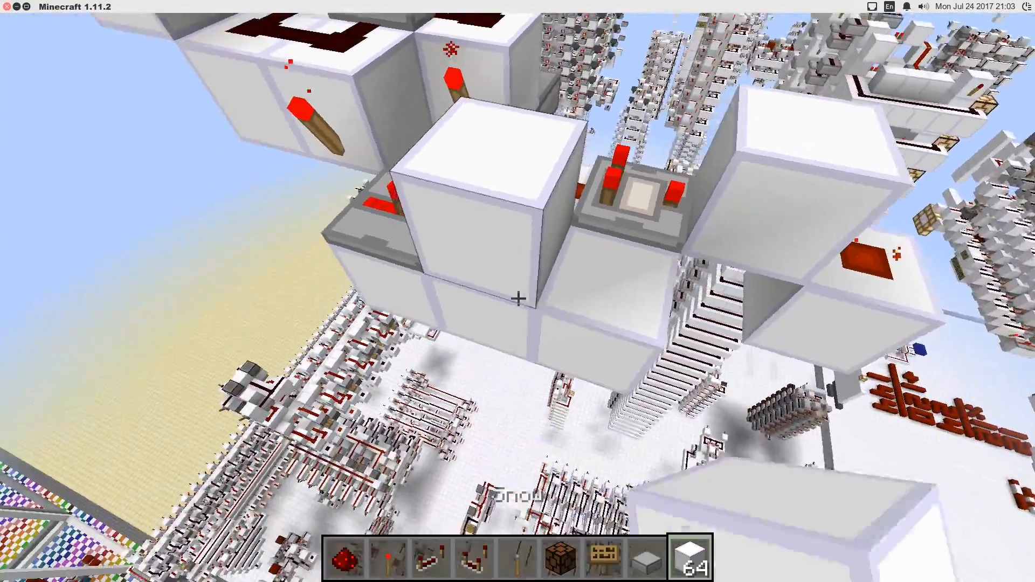
pyautogui.moveTo(518, 298)
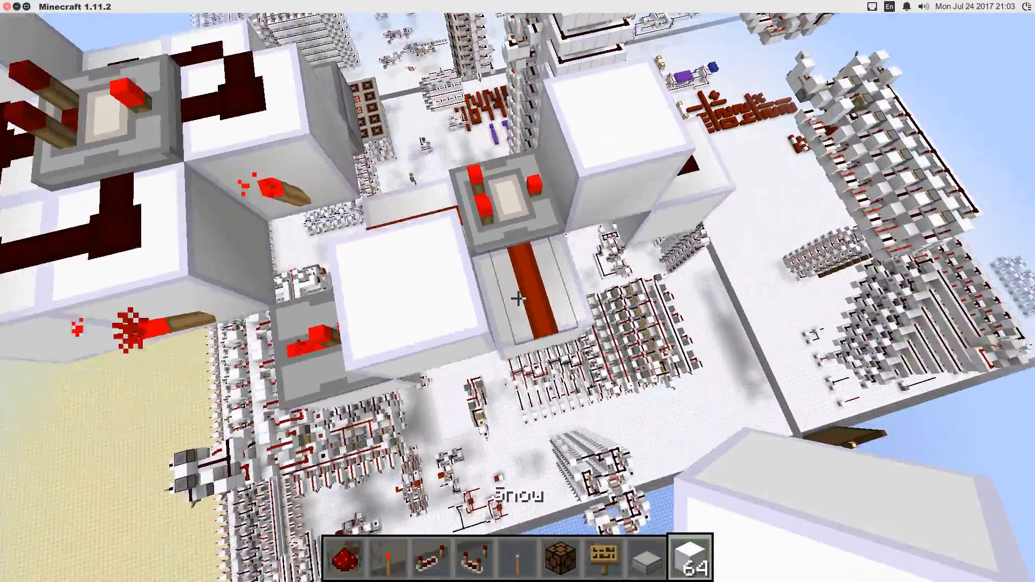
pyautogui.moveTo(518, 298)
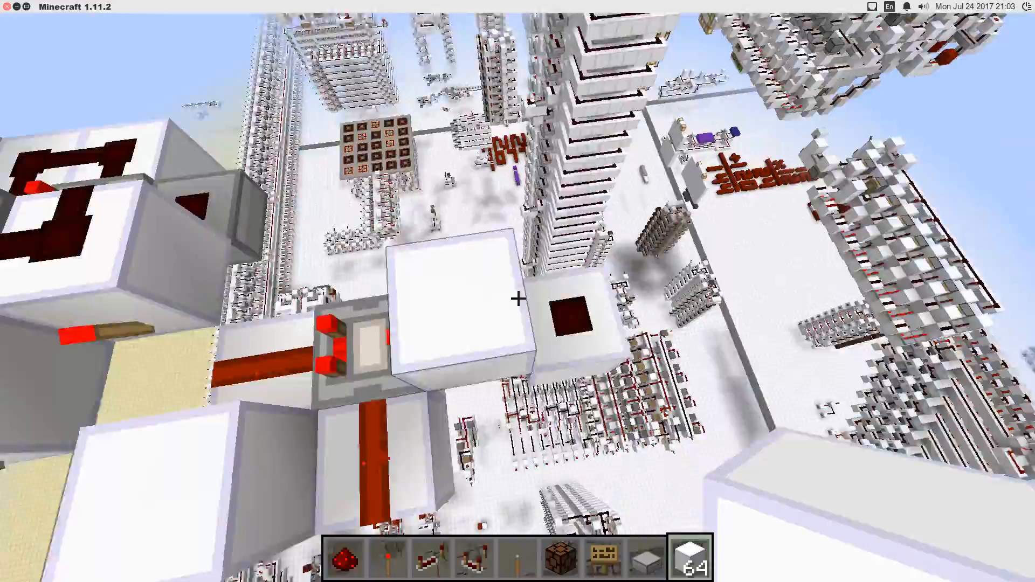
pyautogui.moveTo(518, 298)
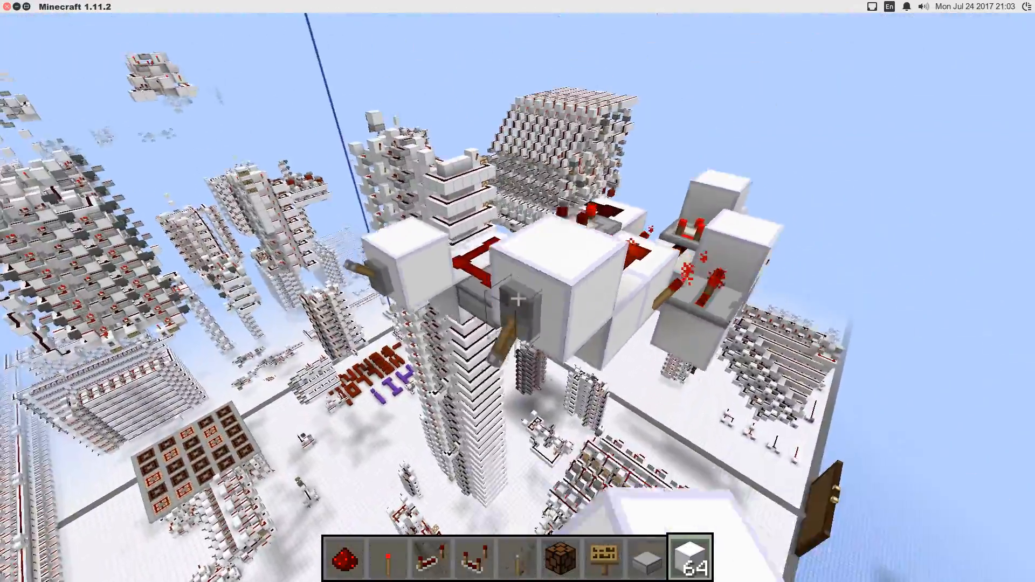
pyautogui.moveTo(517, 291)
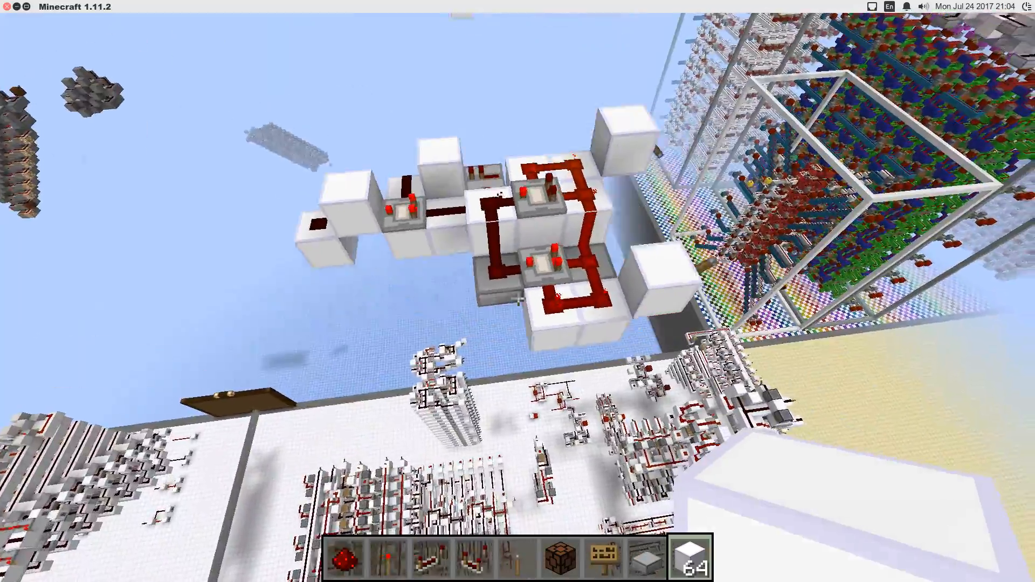
pyautogui.moveTo(517, 291)
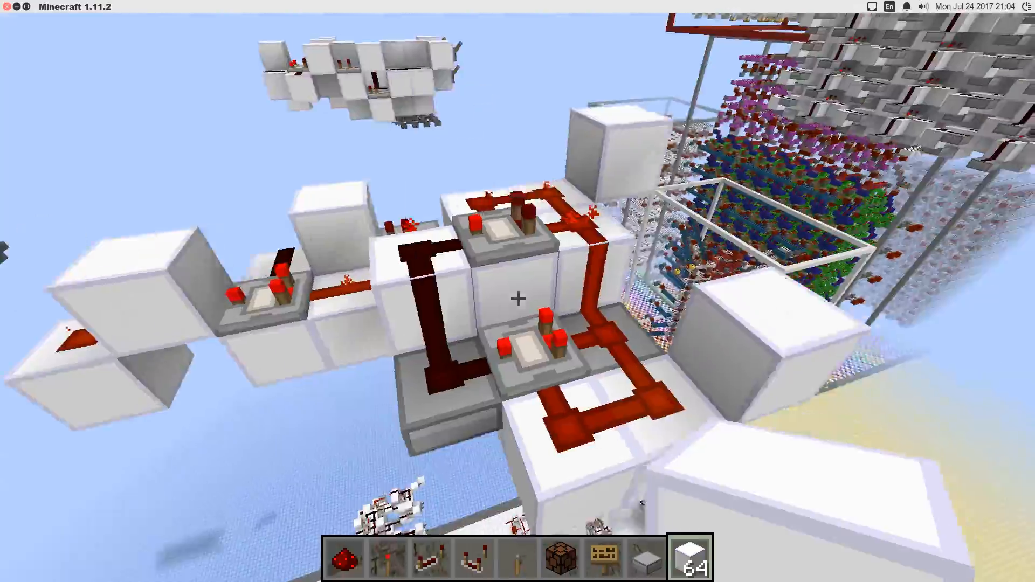
pyautogui.moveTo(517, 291)
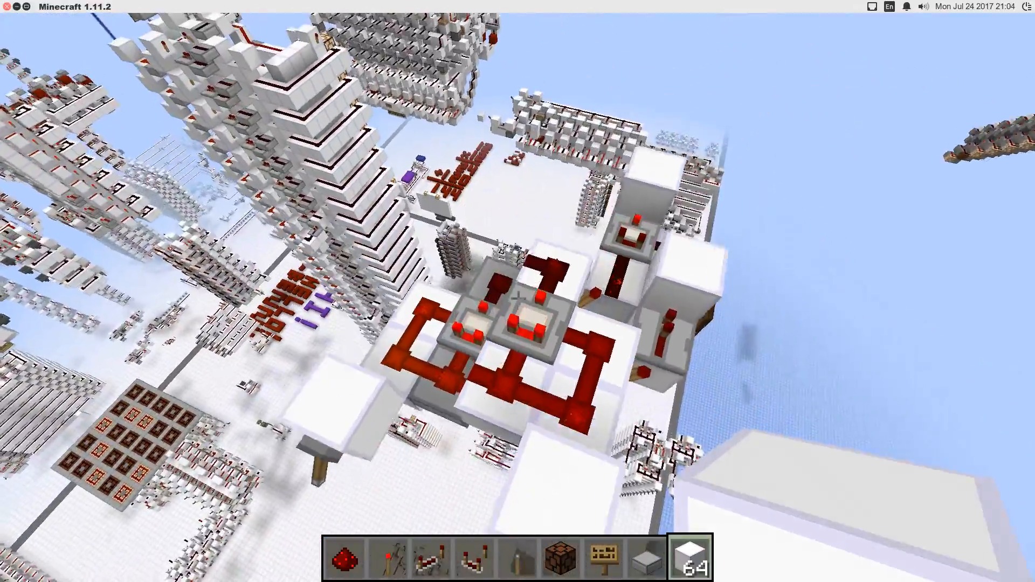
pyautogui.moveTo(517, 291)
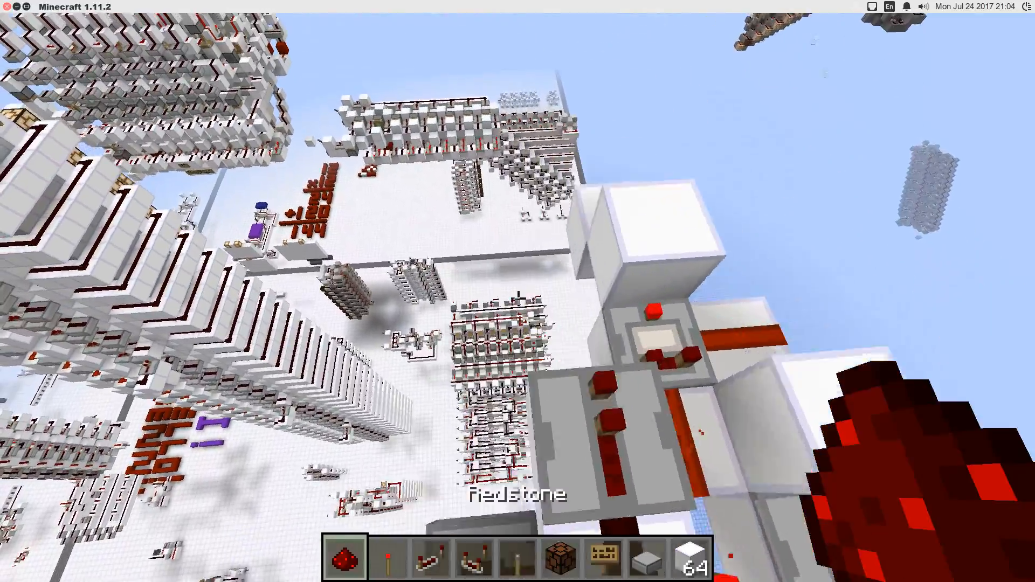
pyautogui.moveTo(517, 298)
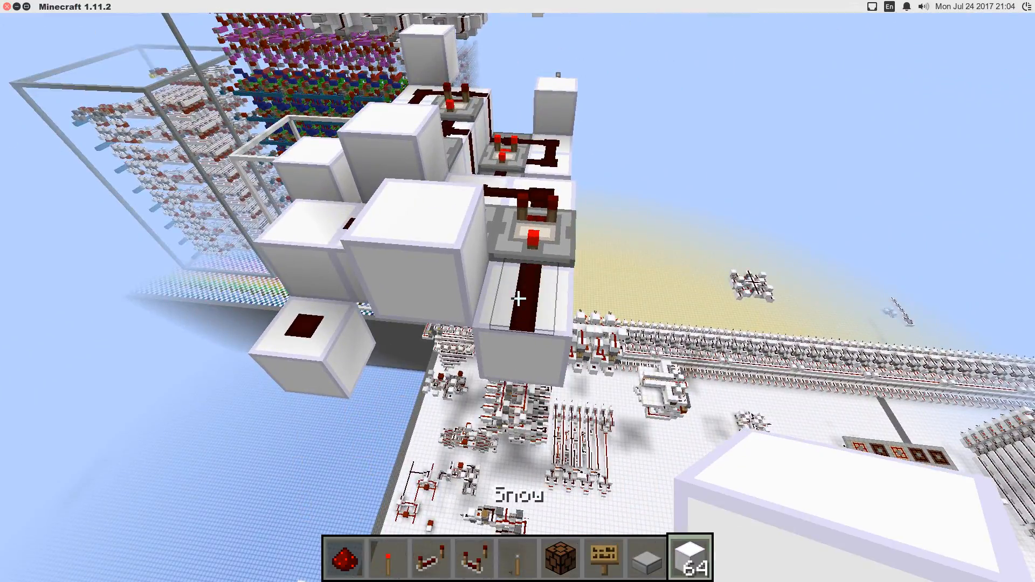
pyautogui.moveTo(518, 298)
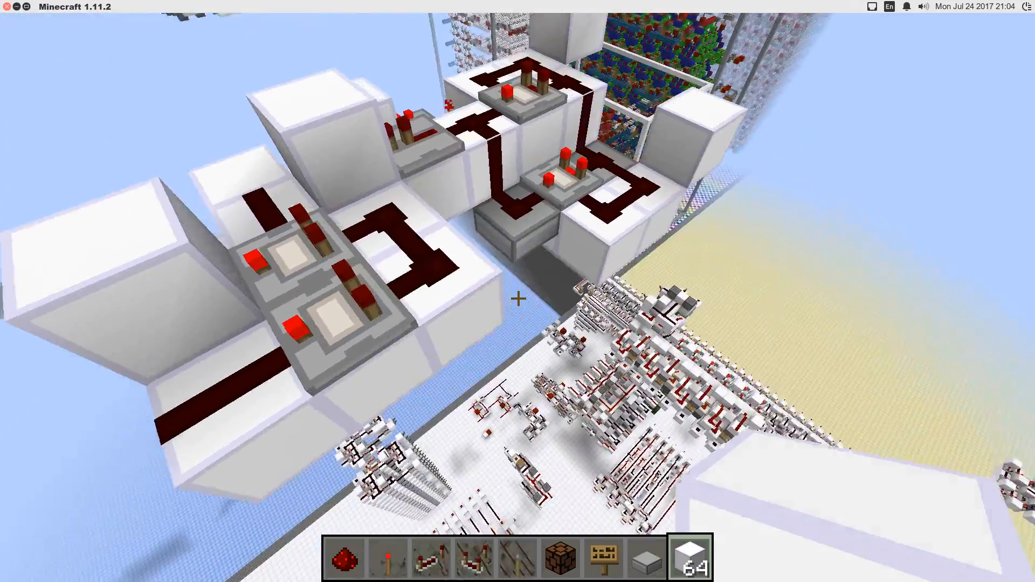
pyautogui.moveTo(517, 297)
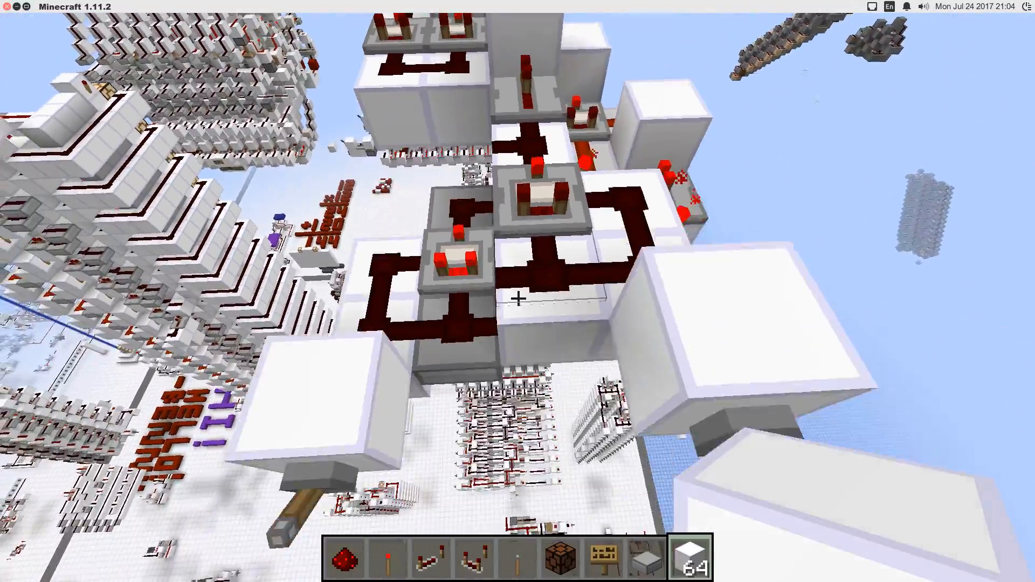
pyautogui.moveTo(517, 291)
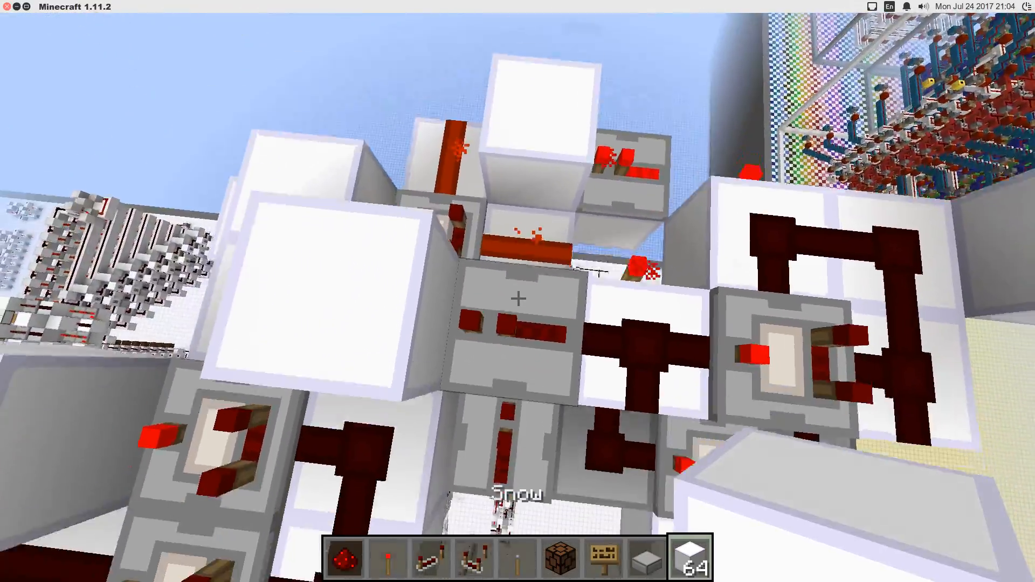
pyautogui.moveTo(518, 291)
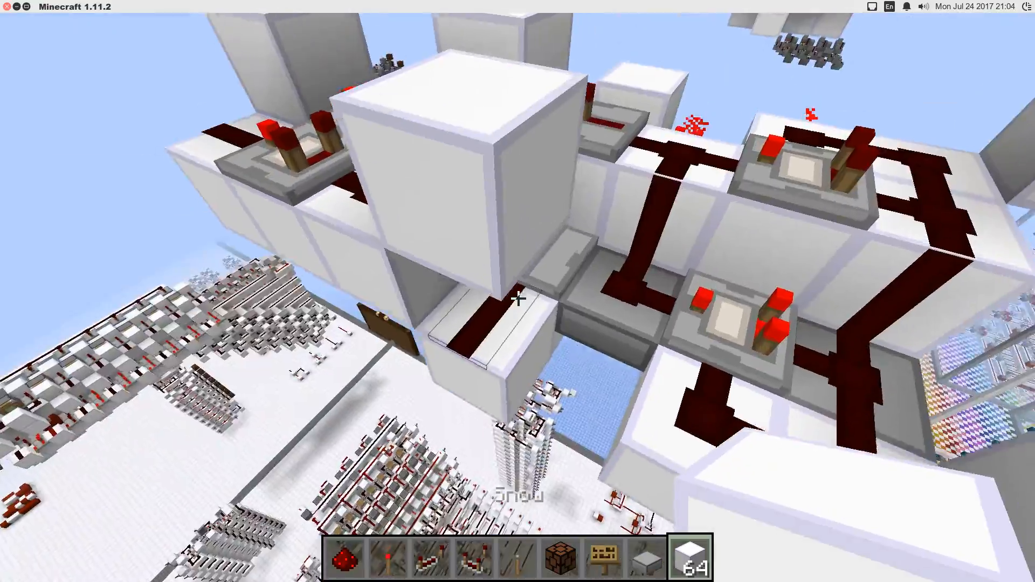
pyautogui.moveTo(518, 299)
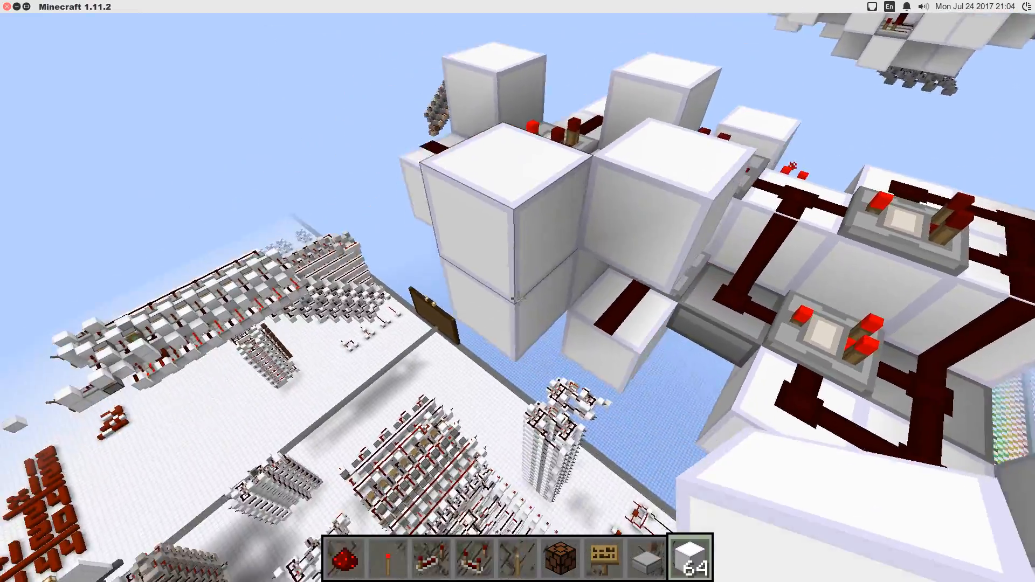
pyautogui.moveTo(518, 298)
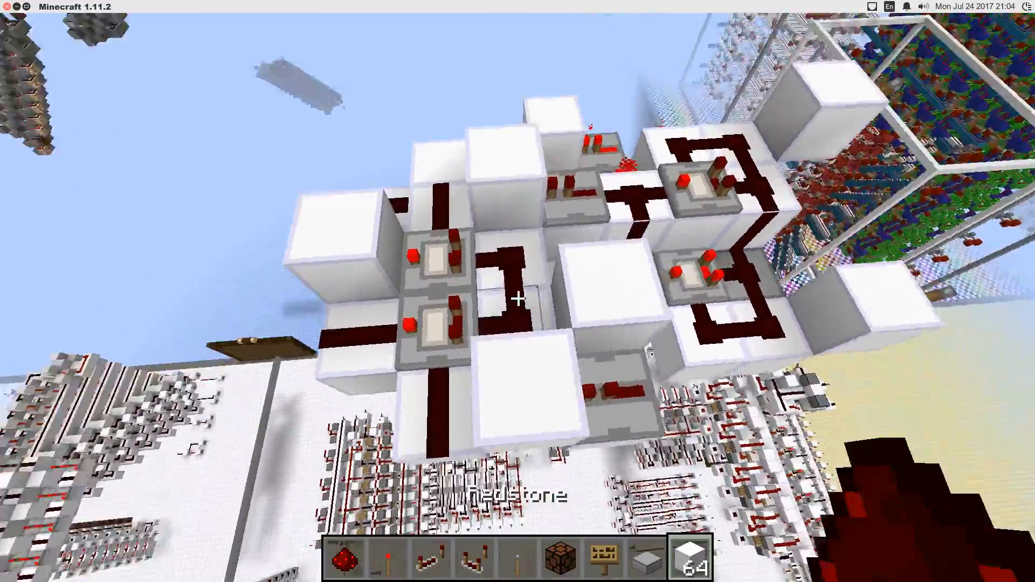
pyautogui.moveTo(518, 298)
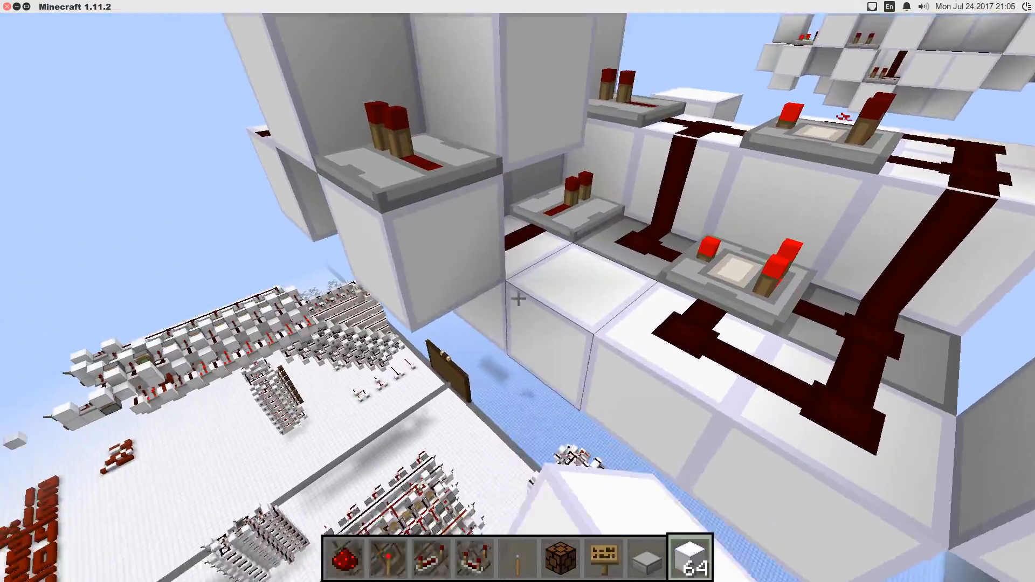
pyautogui.moveTo(517, 292)
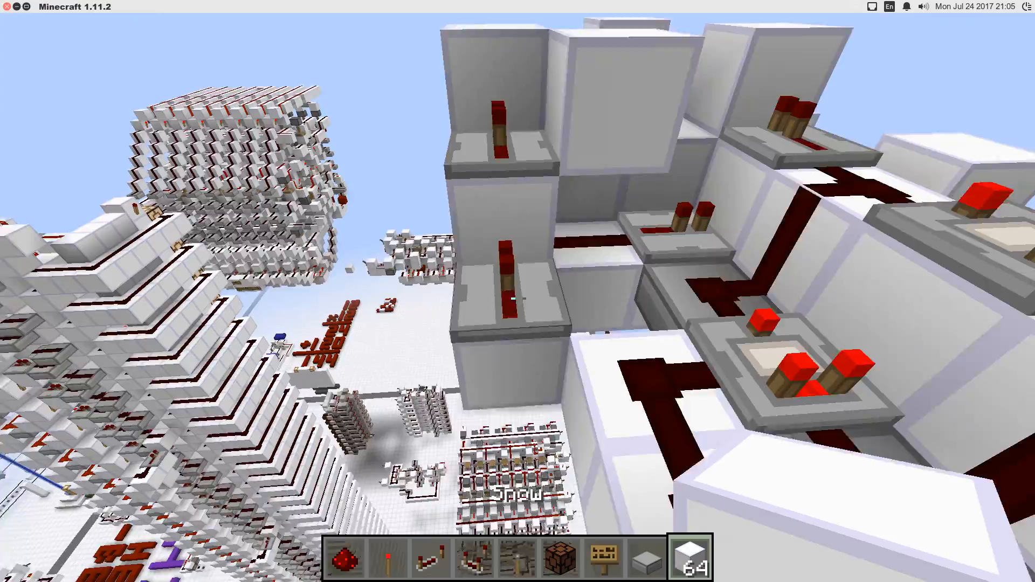
pyautogui.moveTo(517, 290)
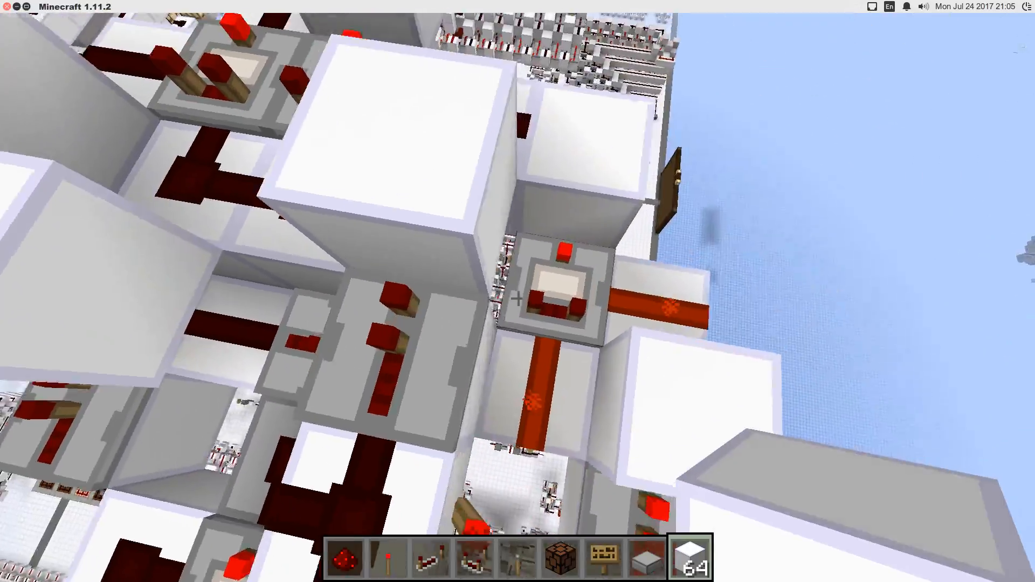
pyautogui.moveTo(517, 292)
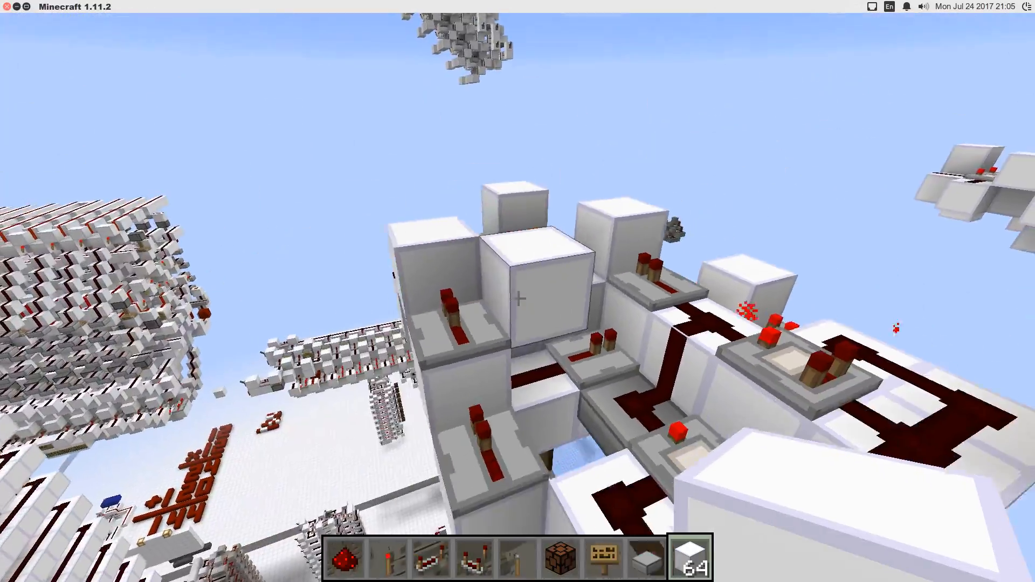
pyautogui.moveTo(517, 291)
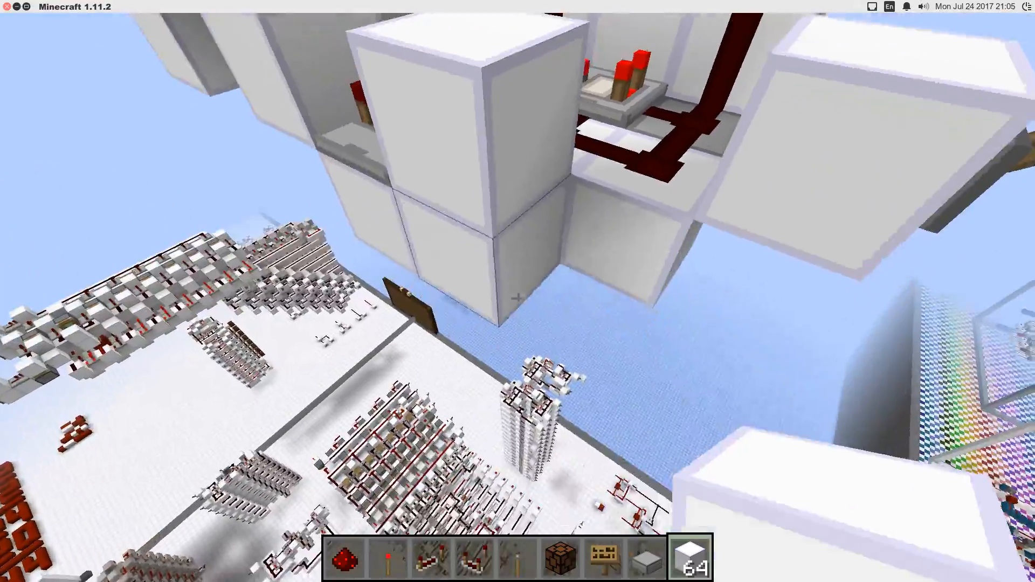
pyautogui.moveTo(518, 297)
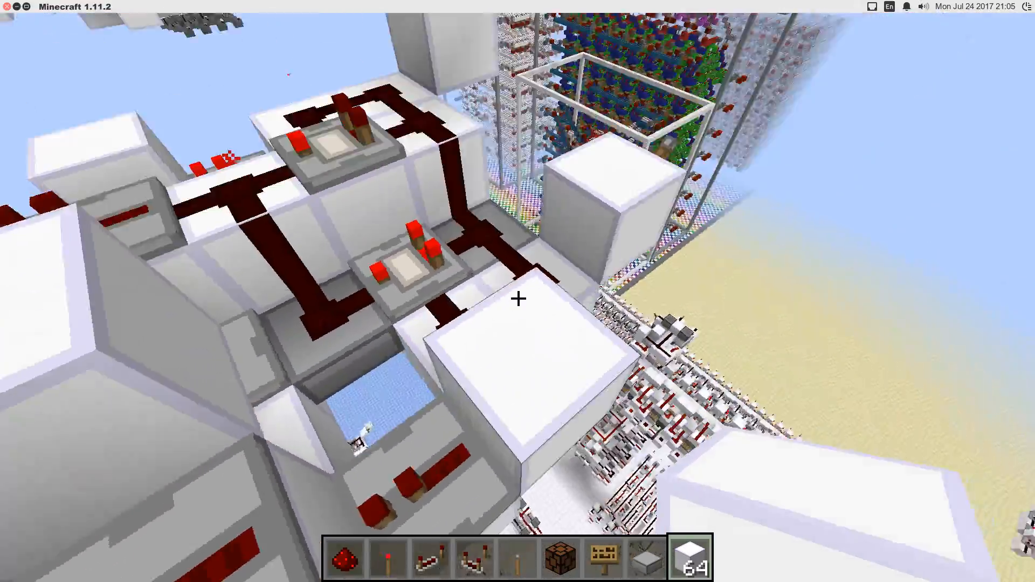
pyautogui.moveTo(517, 297)
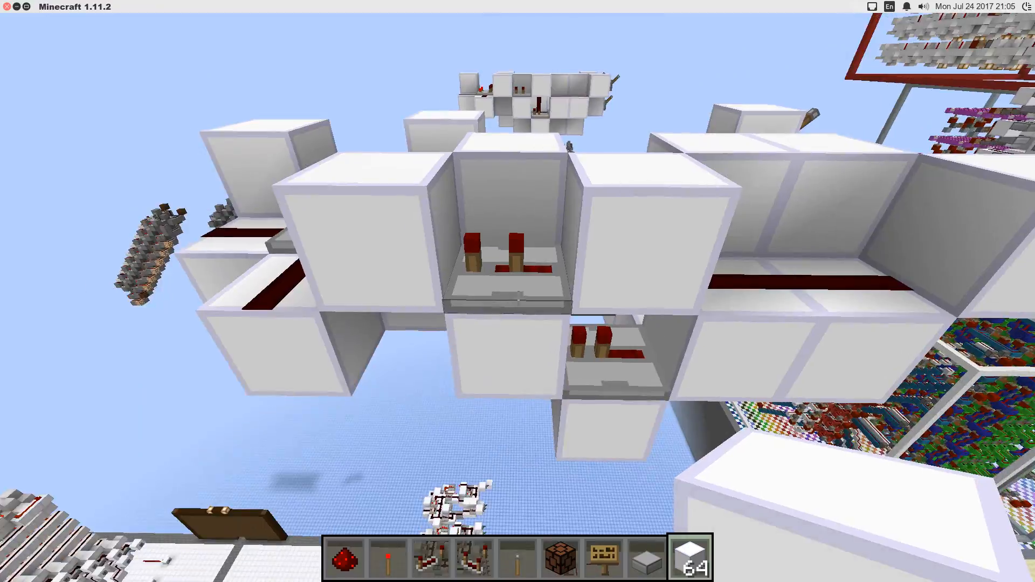
pyautogui.moveTo(517, 299)
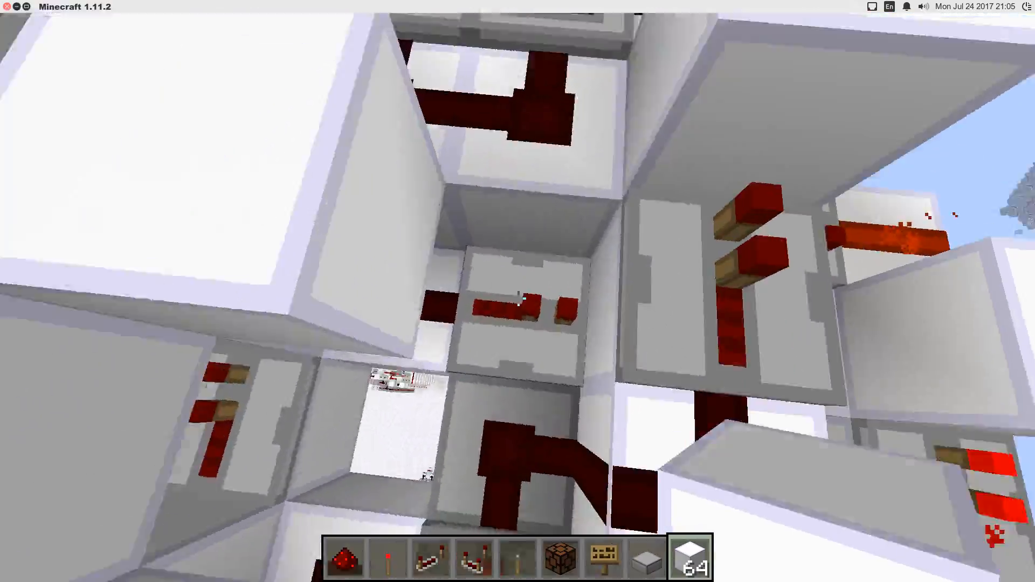
pyautogui.moveTo(518, 291)
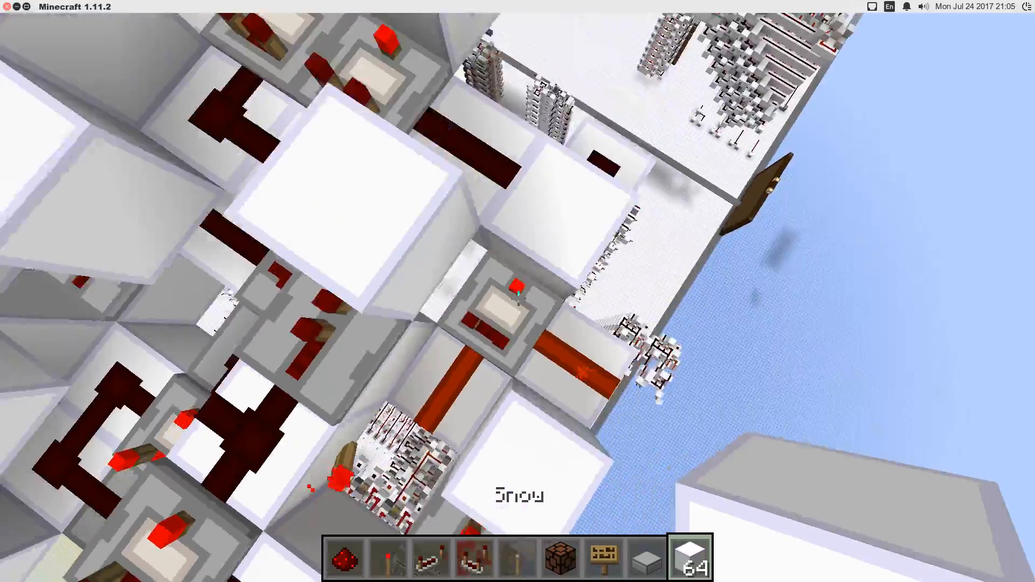
pyautogui.moveTo(518, 291)
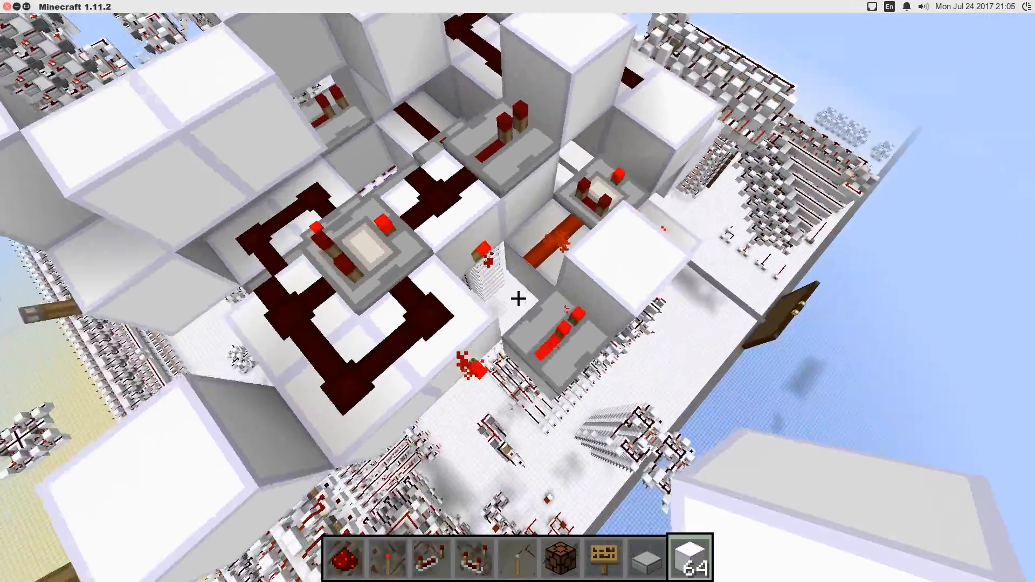
pyautogui.moveTo(518, 298)
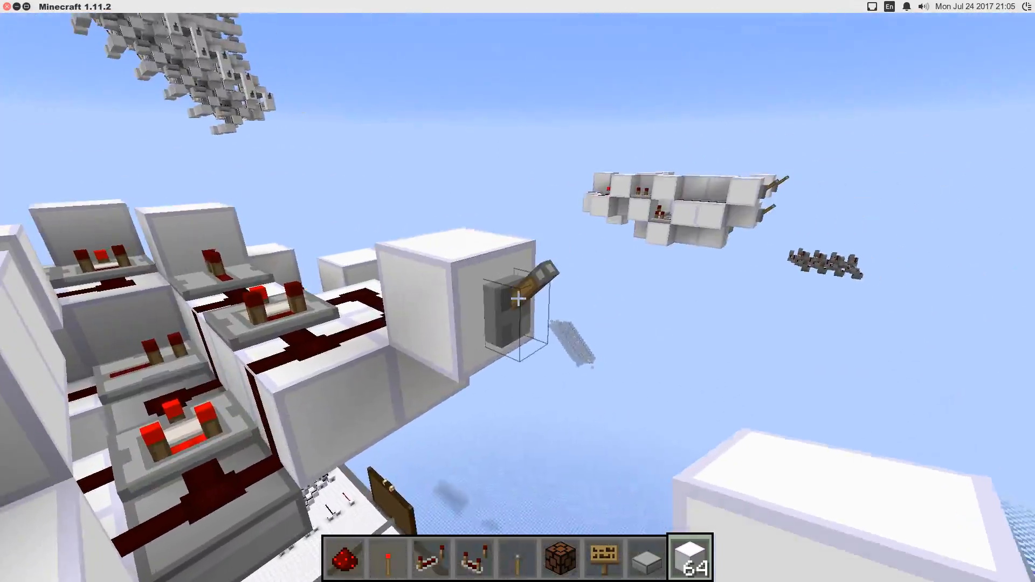
pyautogui.moveTo(517, 298)
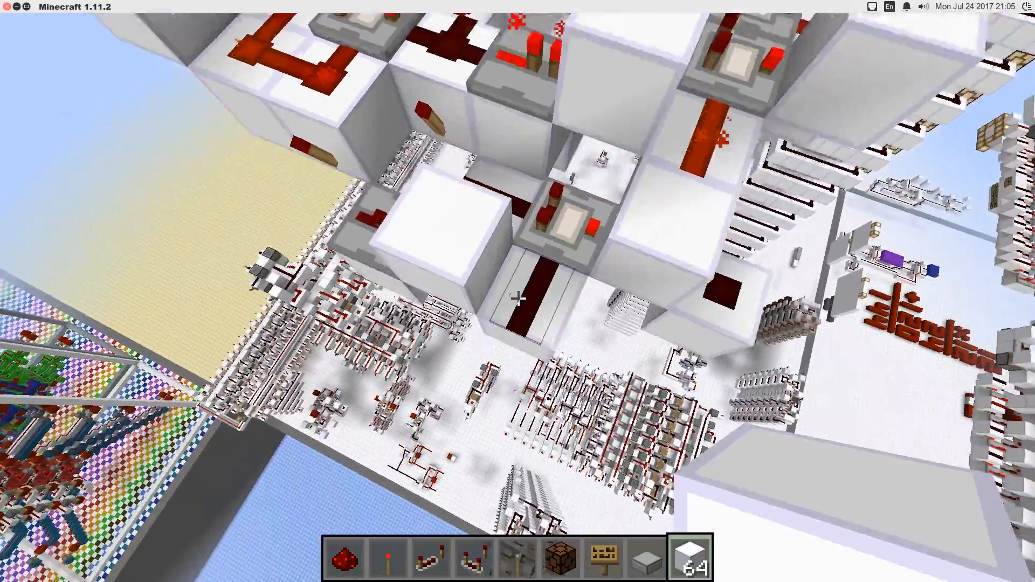
pyautogui.moveTo(518, 291)
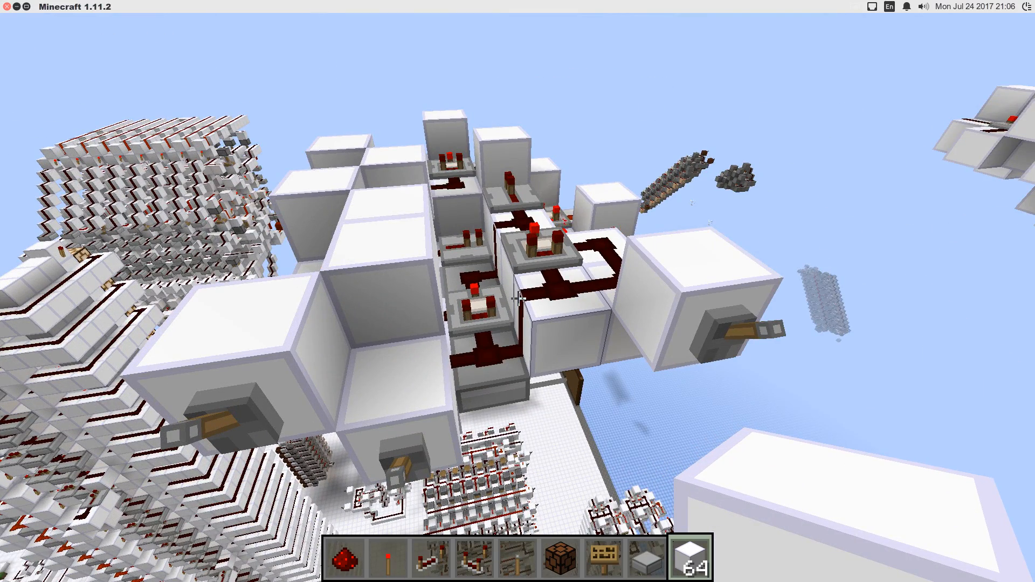
pyautogui.moveTo(518, 291)
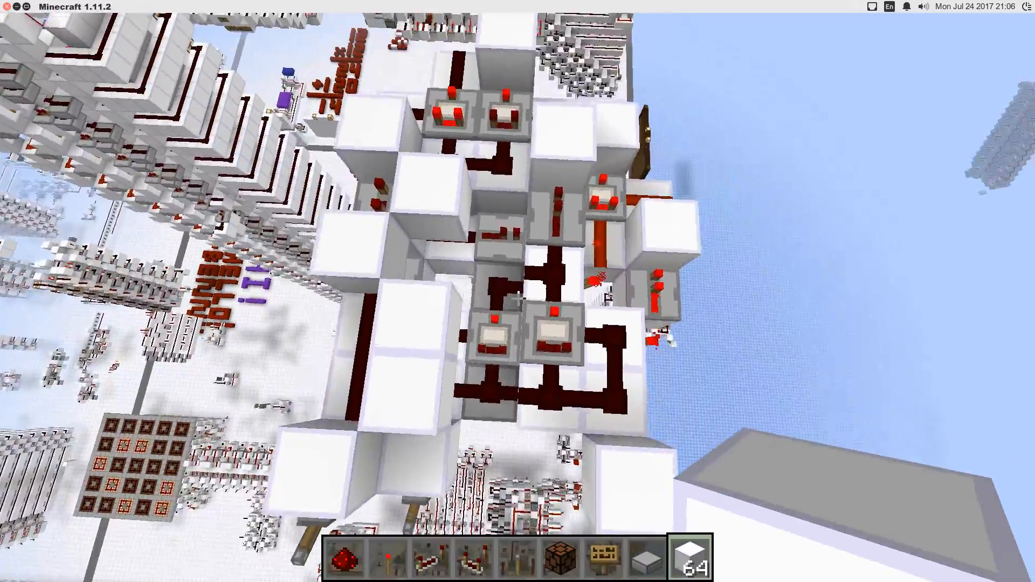
pyautogui.moveTo(517, 291)
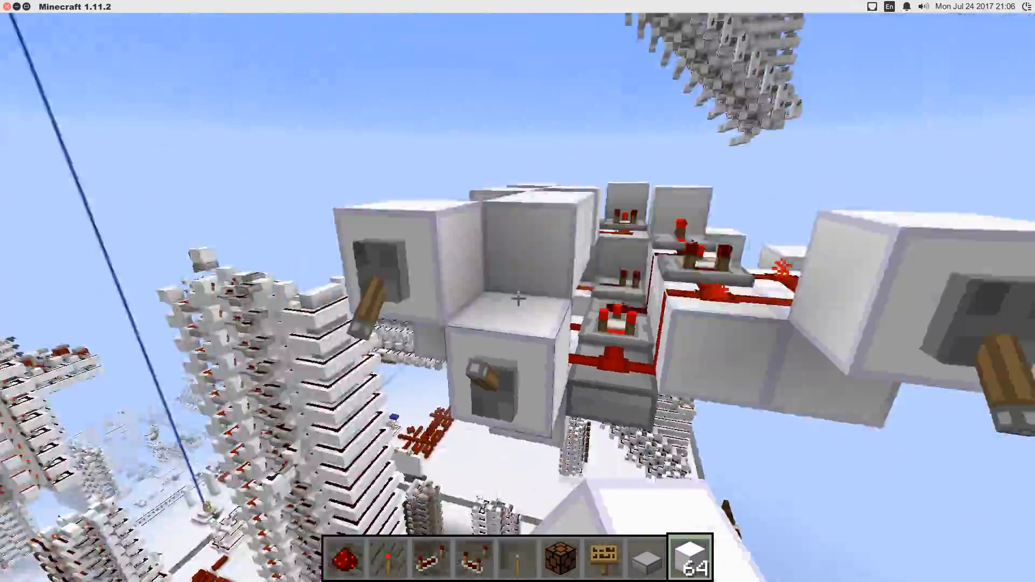
pyautogui.moveTo(517, 291)
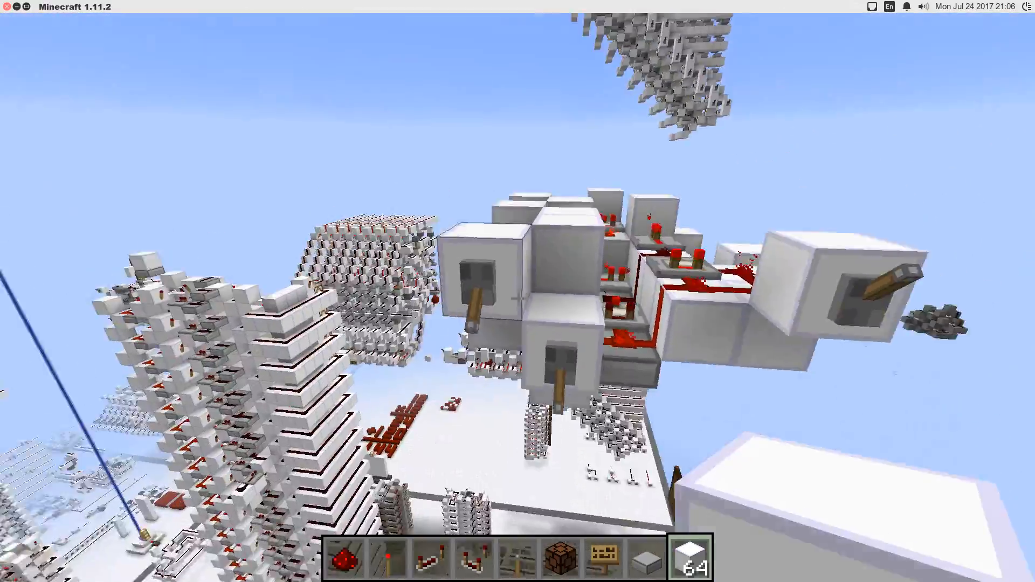
pyautogui.moveTo(517, 291)
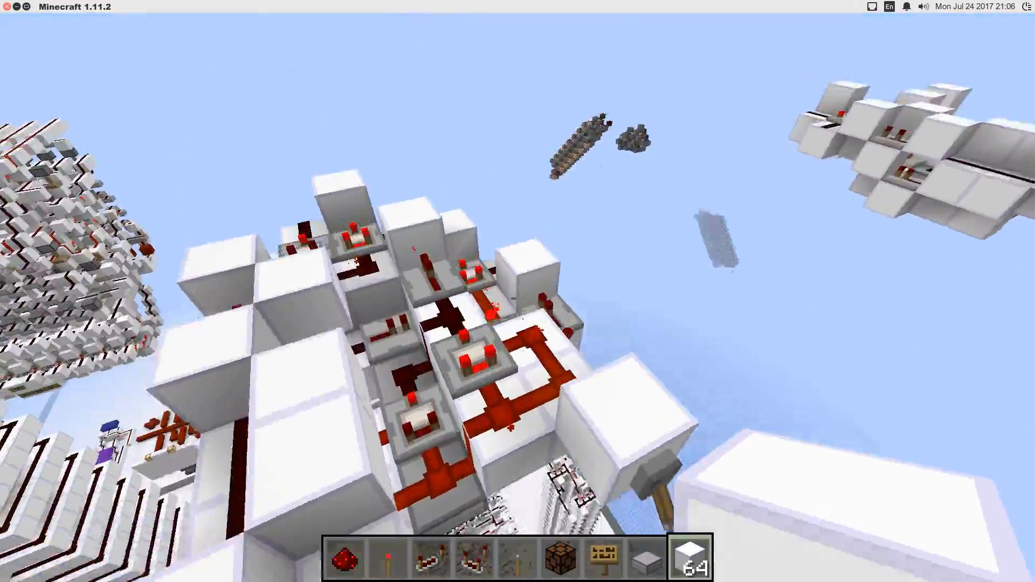
pyautogui.moveTo(518, 291)
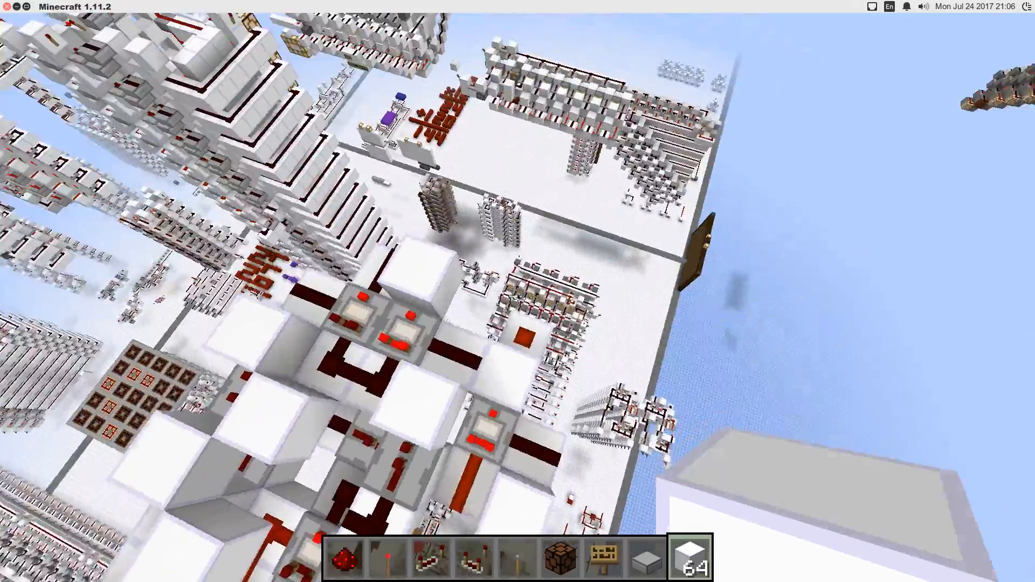
pyautogui.moveTo(518, 291)
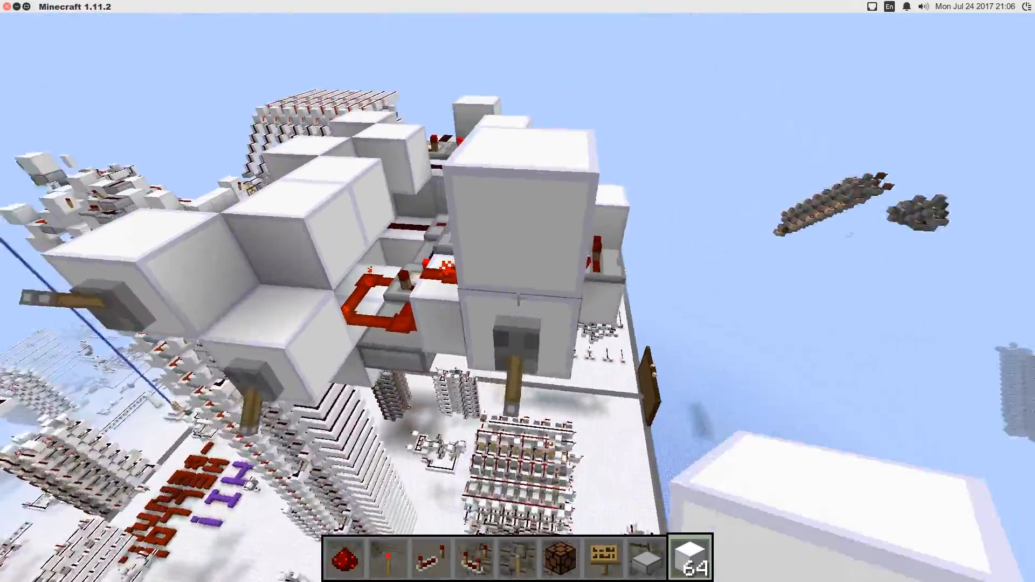
pyautogui.moveTo(517, 291)
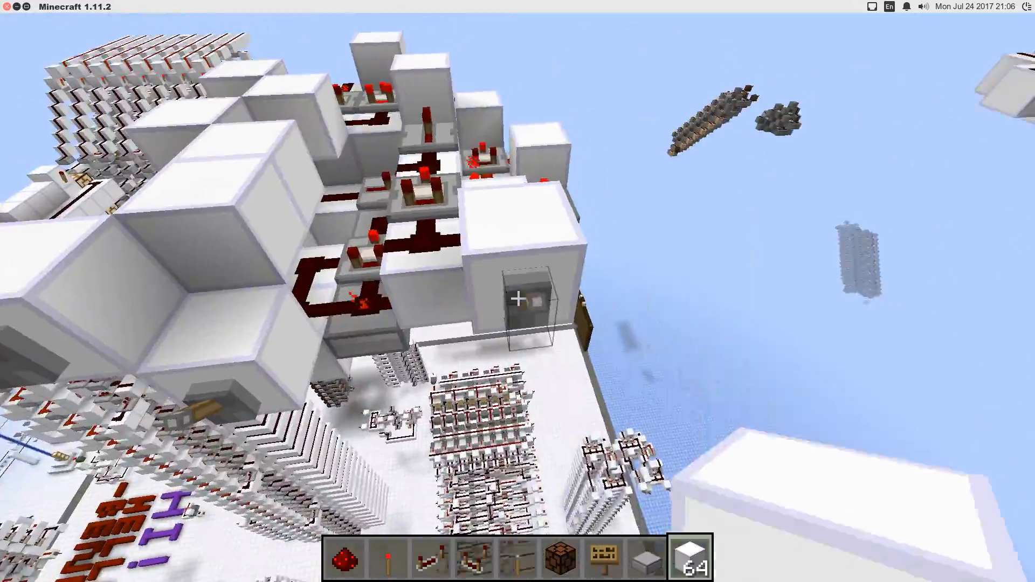
pyautogui.moveTo(518, 291)
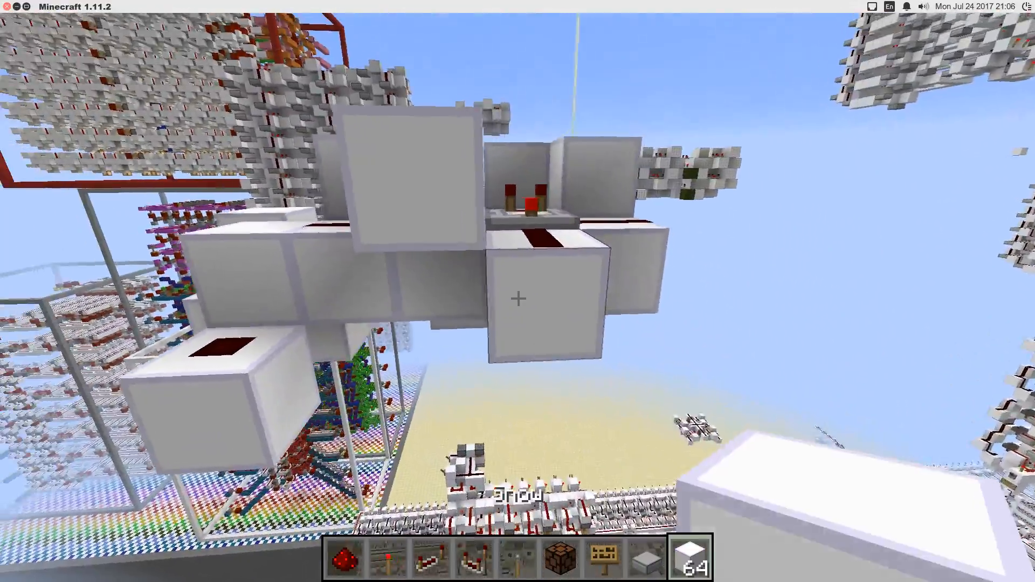
pyautogui.moveTo(518, 298)
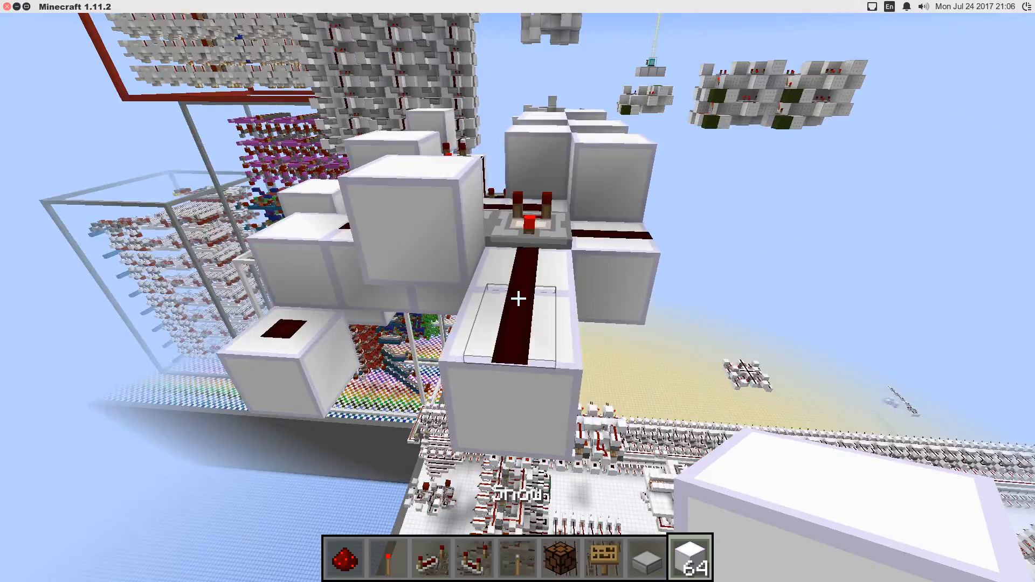
pyautogui.moveTo(518, 298)
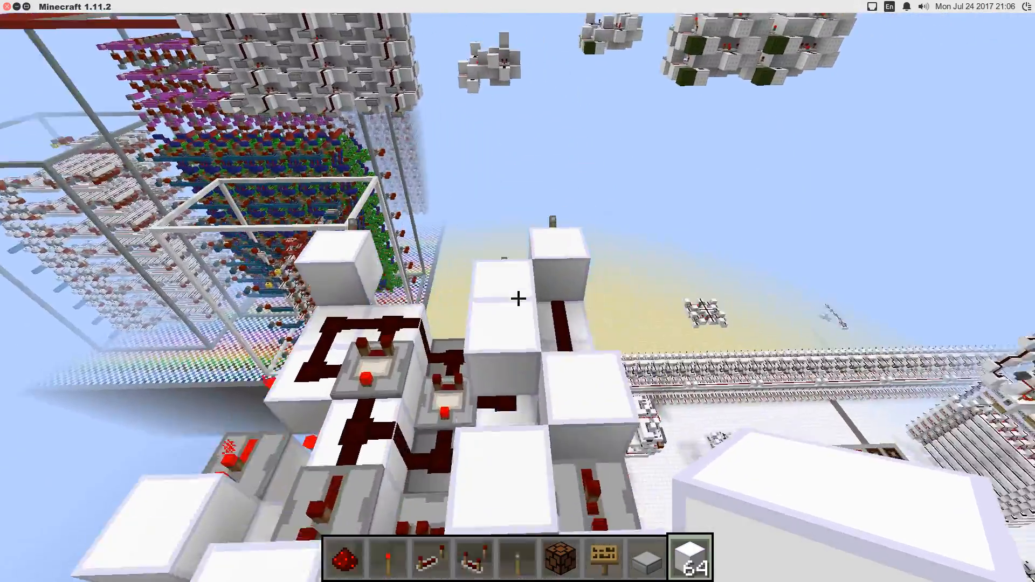
pyautogui.moveTo(517, 291)
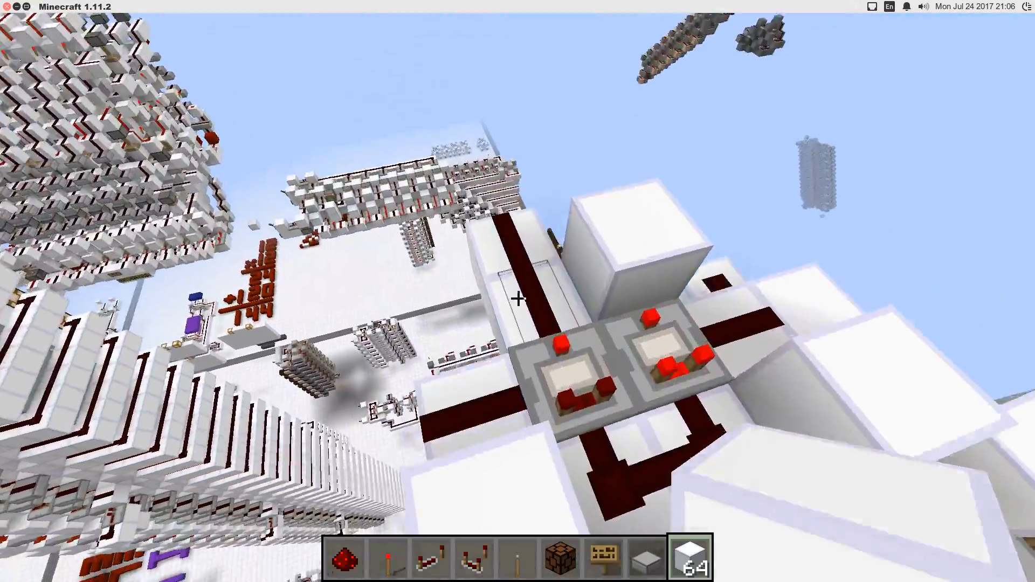
pyautogui.moveTo(518, 298)
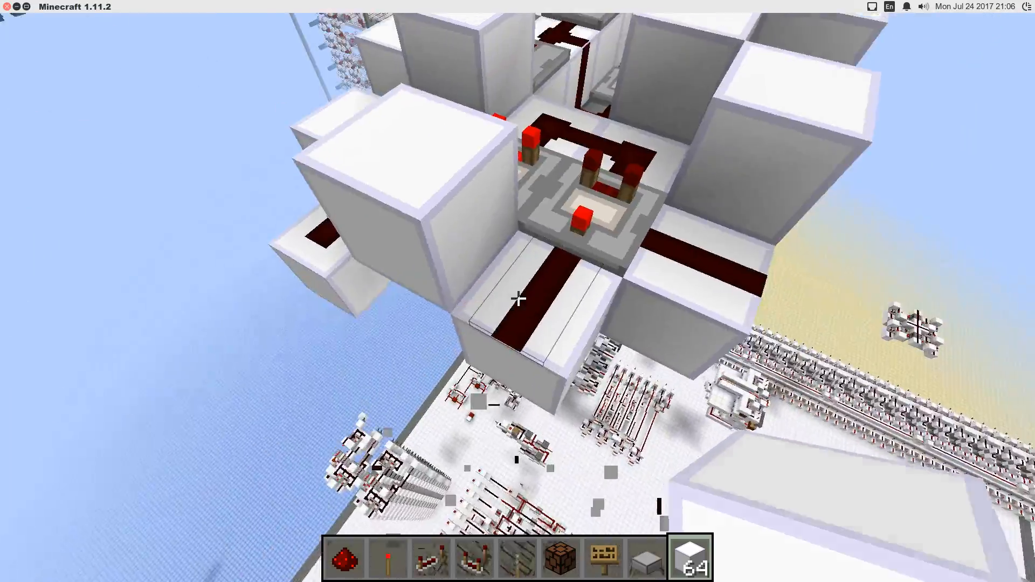
pyautogui.moveTo(517, 299)
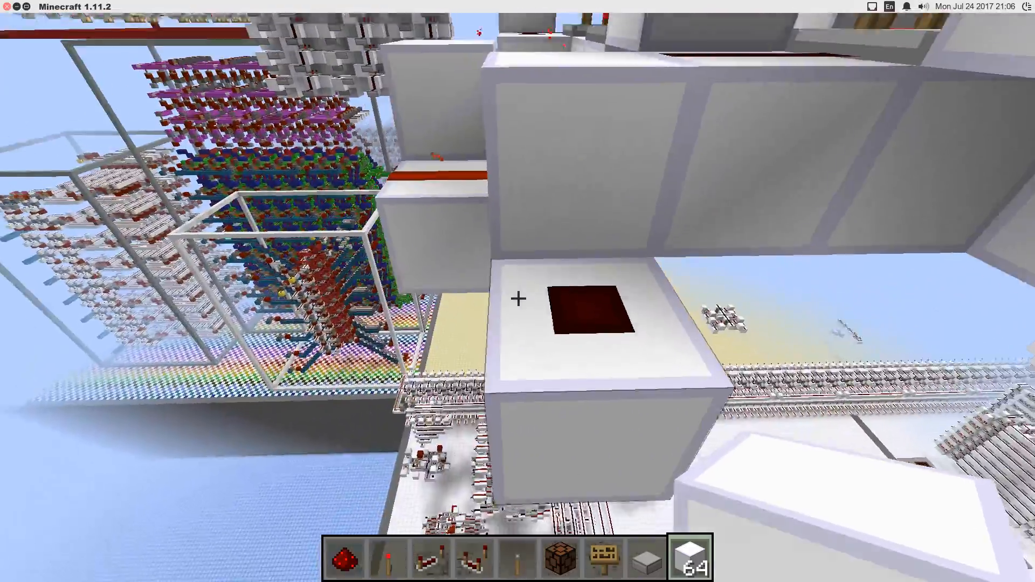
pyautogui.moveTo(517, 291)
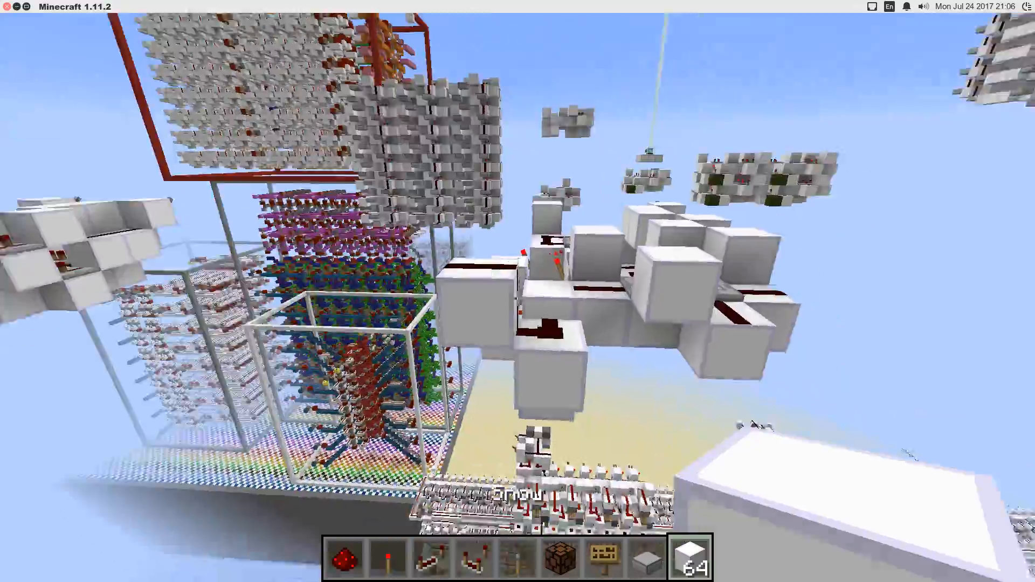
pyautogui.moveTo(518, 298)
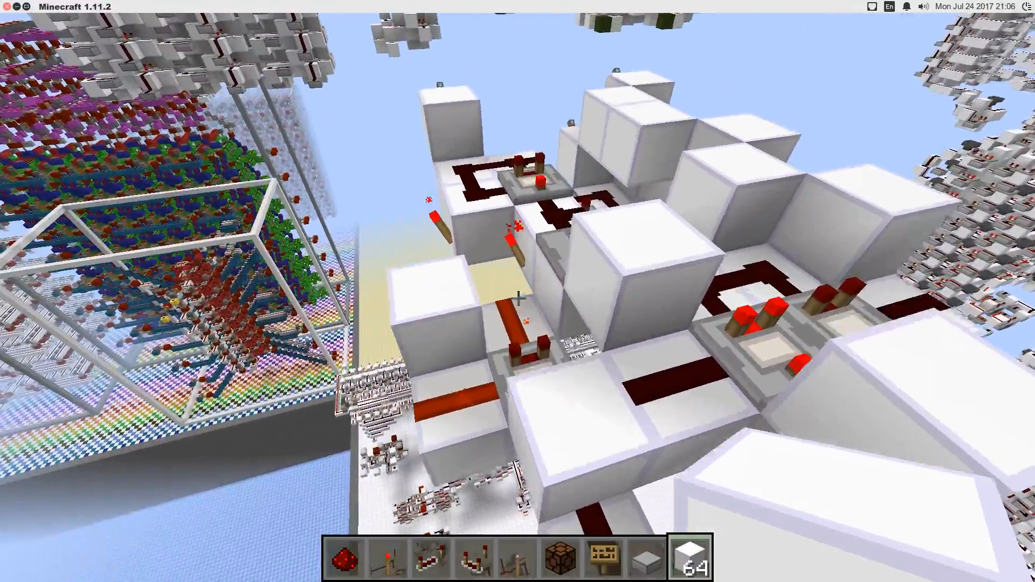
pyautogui.moveTo(518, 291)
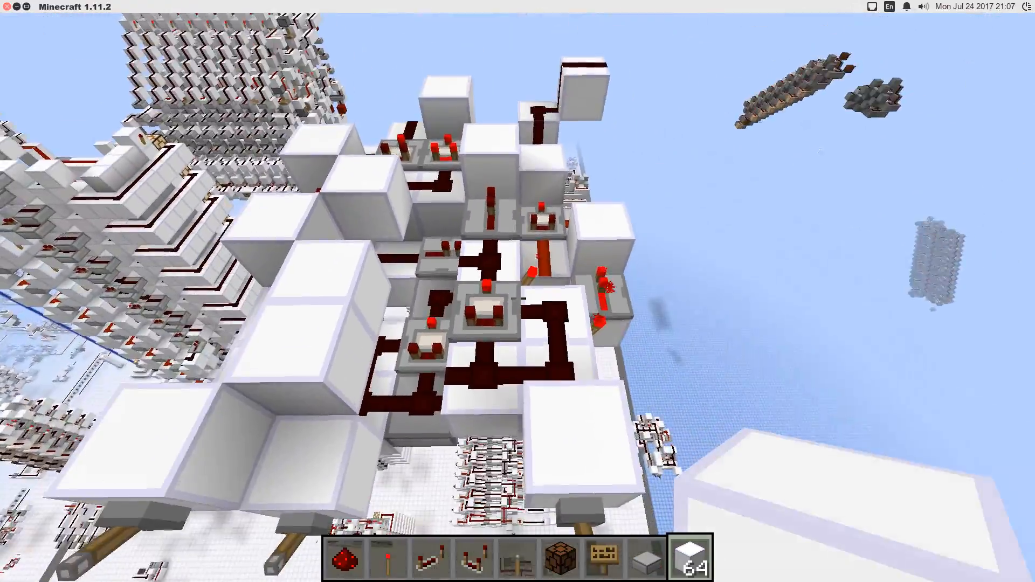
pyautogui.moveTo(518, 291)
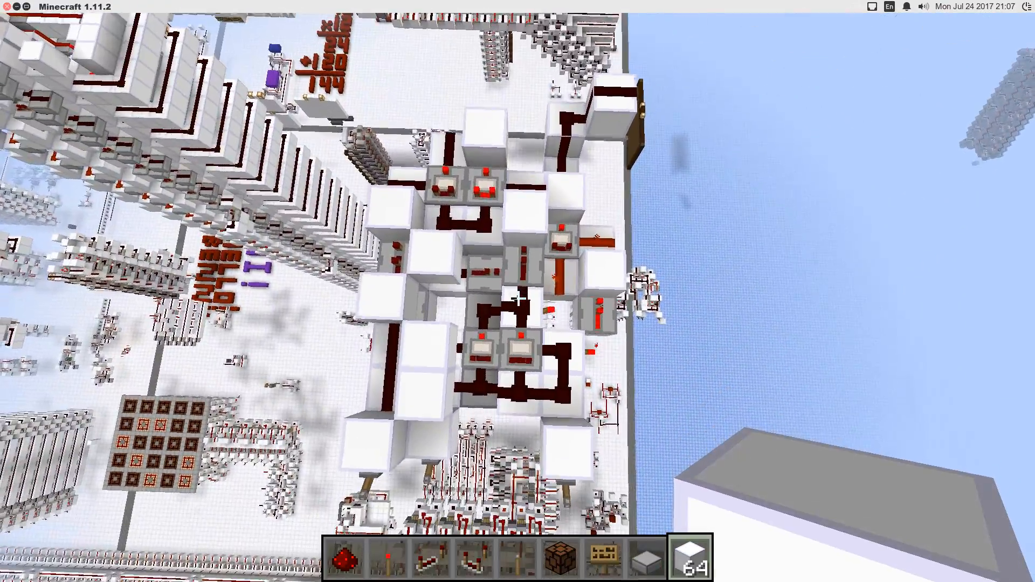
pyautogui.moveTo(517, 292)
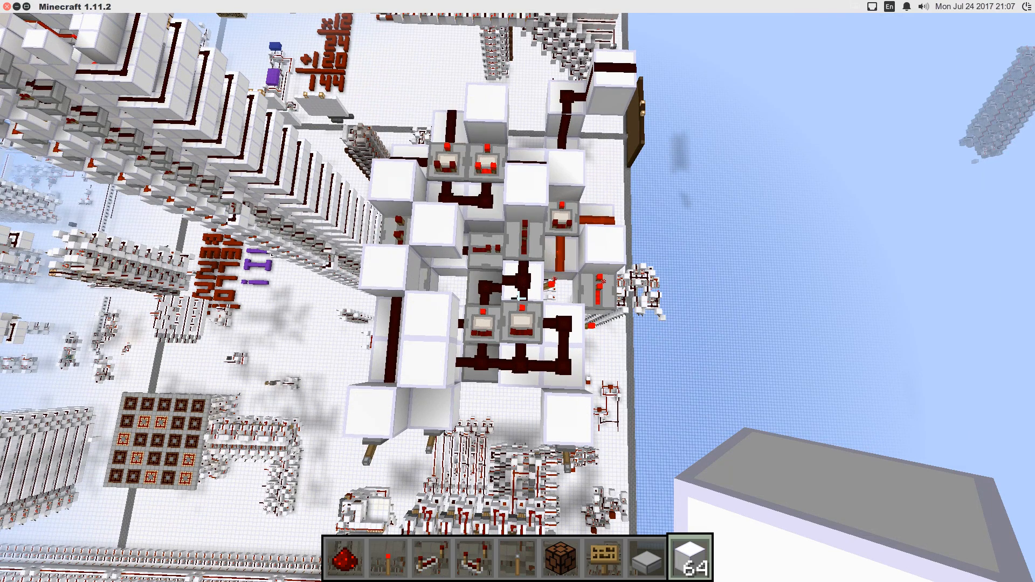